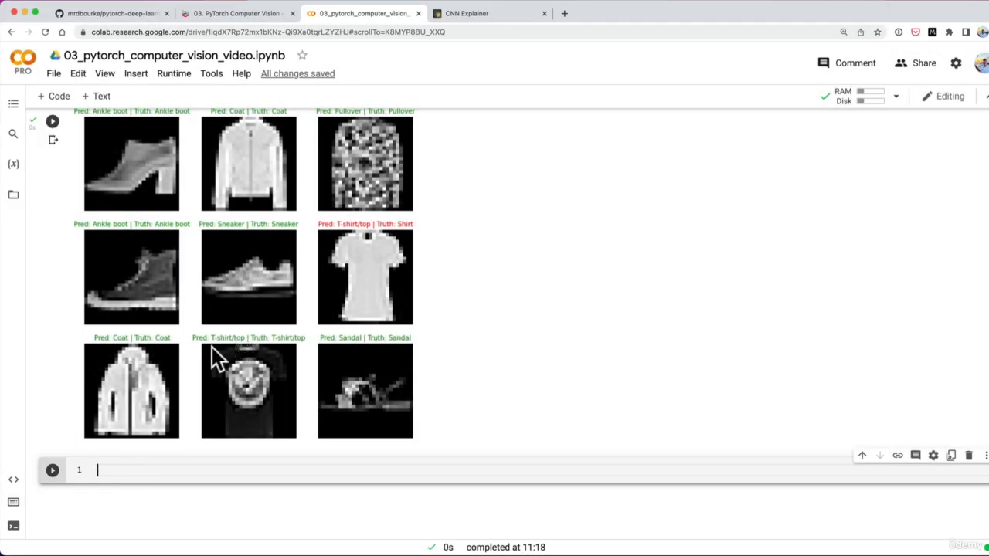
{"action": "mouse_move", "coordinate": [436, 294]}
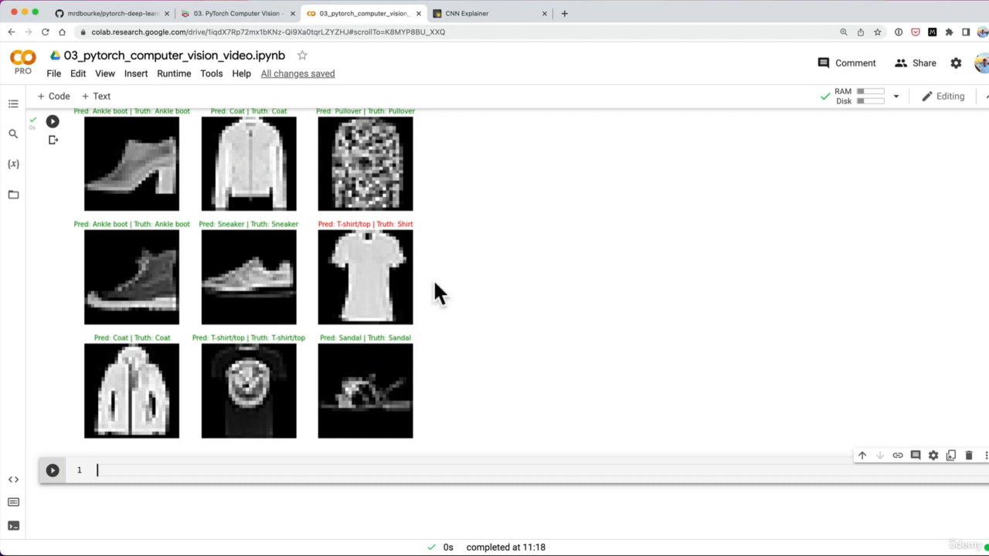
{"action": "mouse_move", "coordinate": [394, 259]}
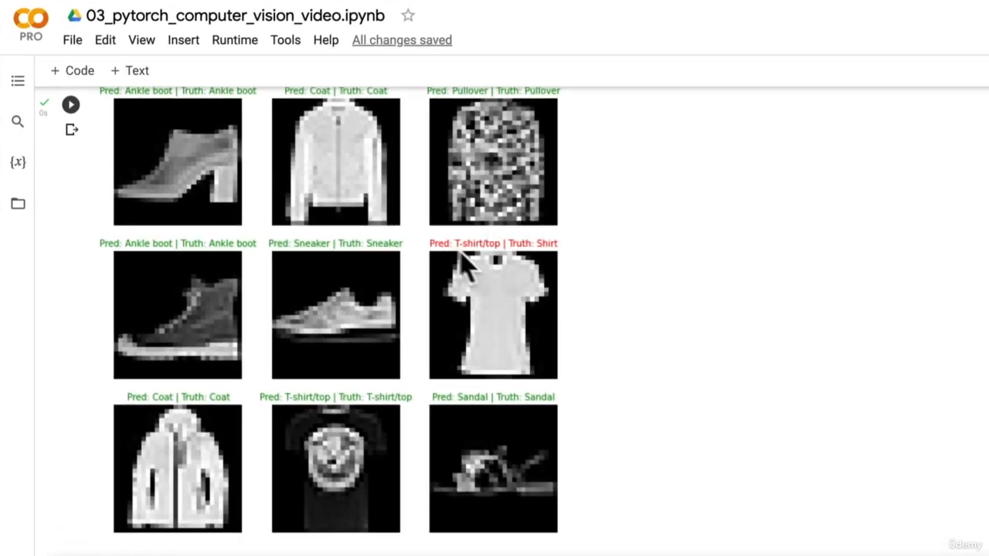
{"action": "mouse_move", "coordinate": [510, 263]}
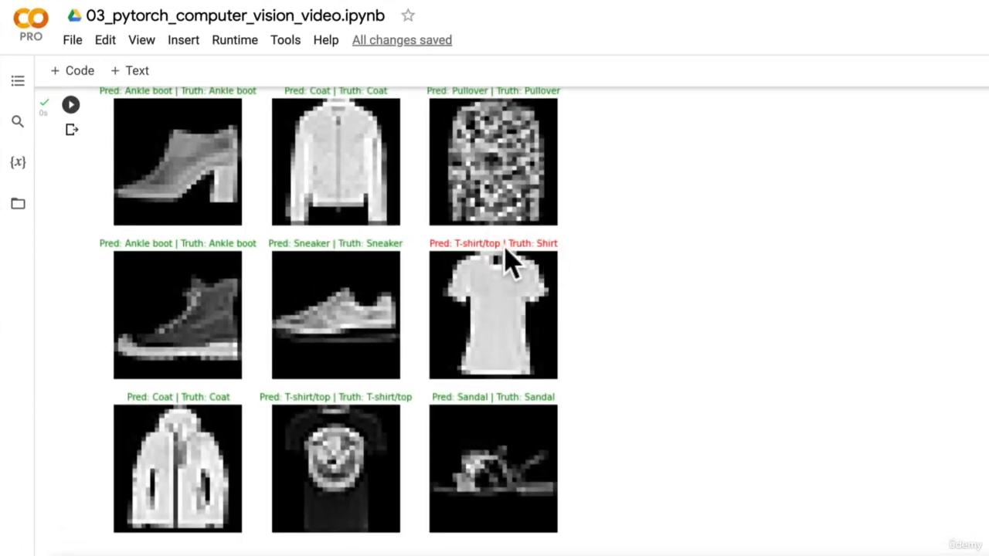
{"action": "mouse_move", "coordinate": [477, 267]}
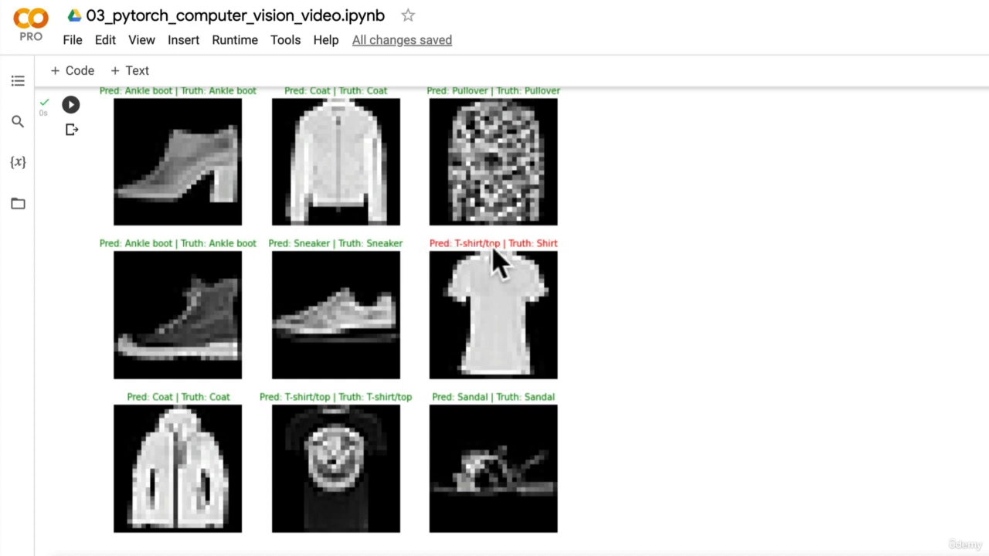
{"action": "mouse_move", "coordinate": [575, 267]}
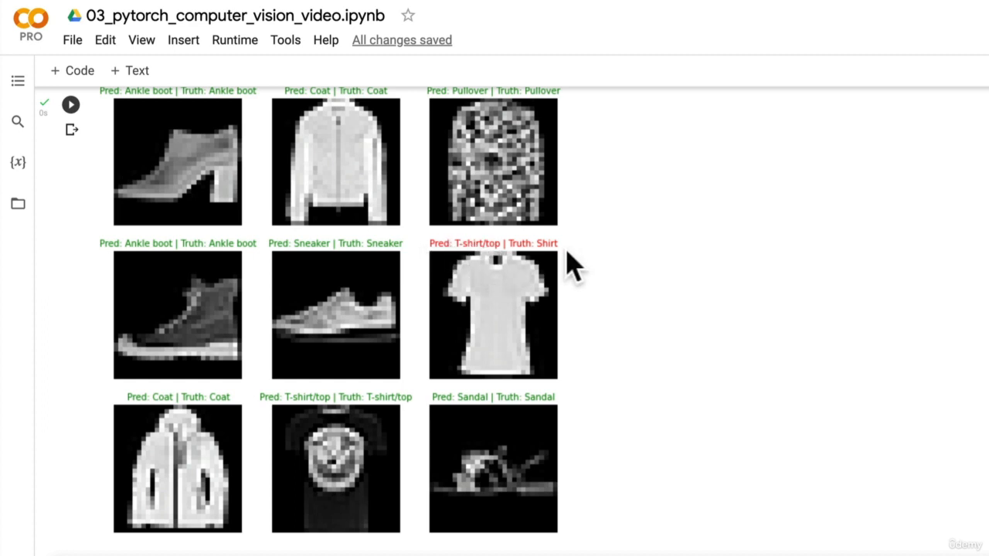
{"action": "mouse_move", "coordinate": [564, 316]}
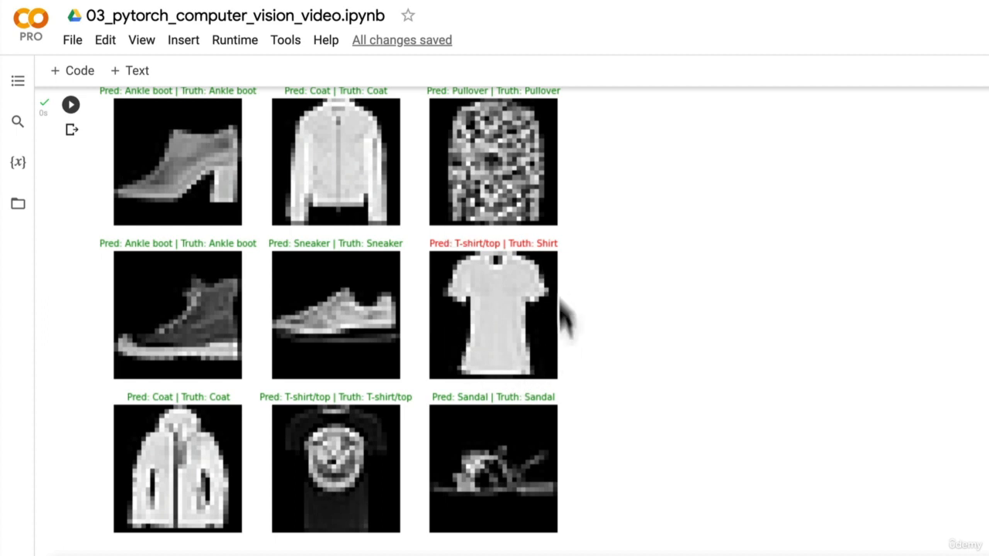
{"action": "mouse_move", "coordinate": [564, 348]}
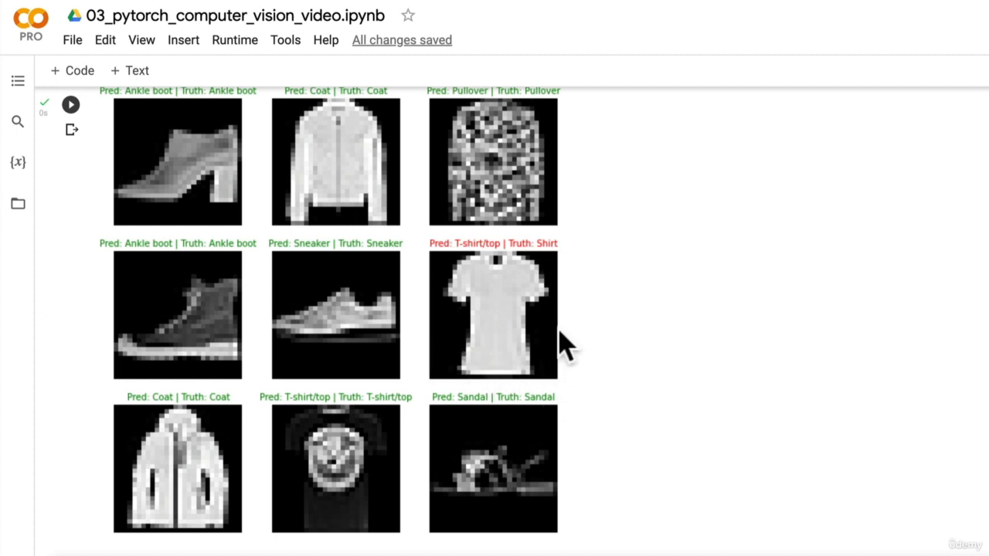
{"action": "mouse_move", "coordinate": [456, 259]}
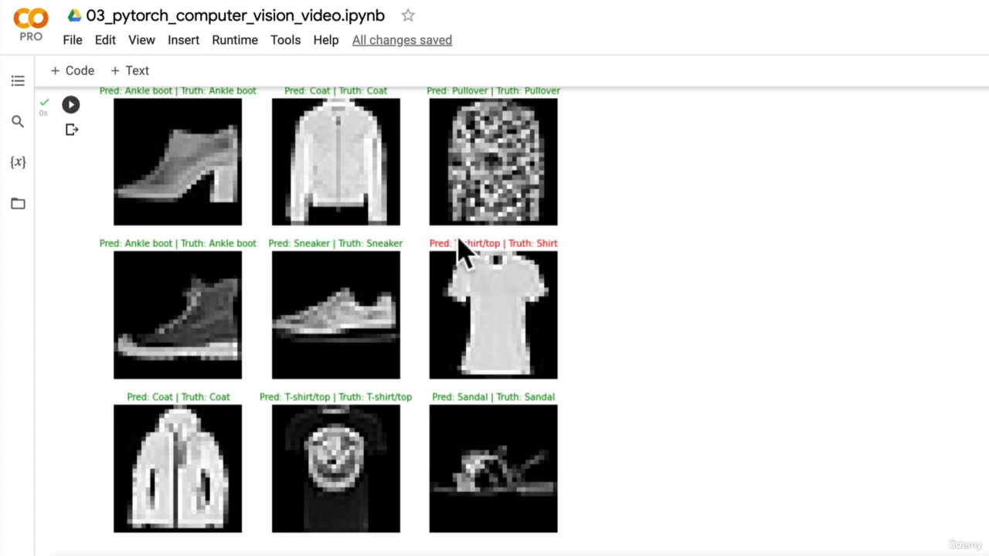
{"action": "mouse_move", "coordinate": [408, 478]}
{"action": "type", "text": "##"}
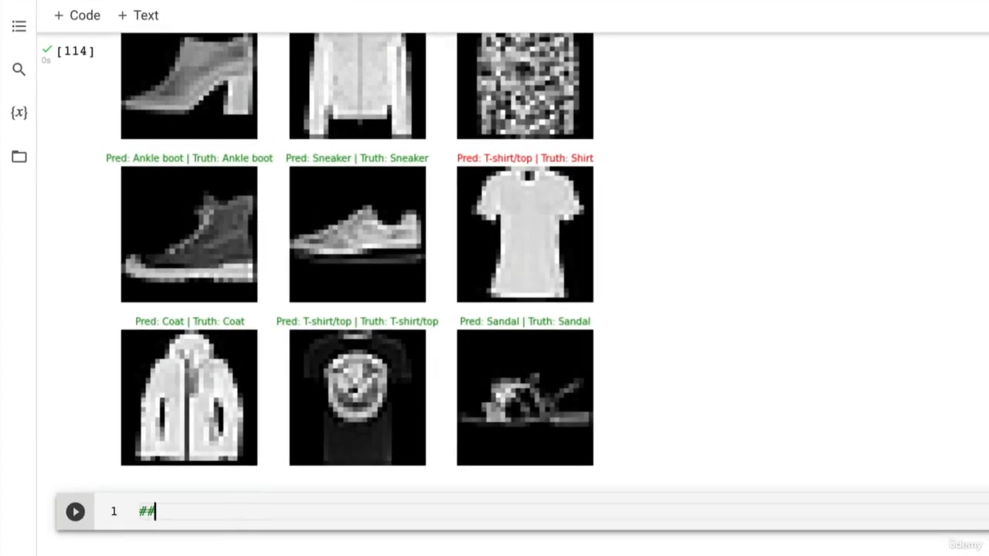
Step: Write the heading '10. Making a confusion matrix for further prediction evaluation' as a Markdown cell
{"action": "type", "text": "10."}
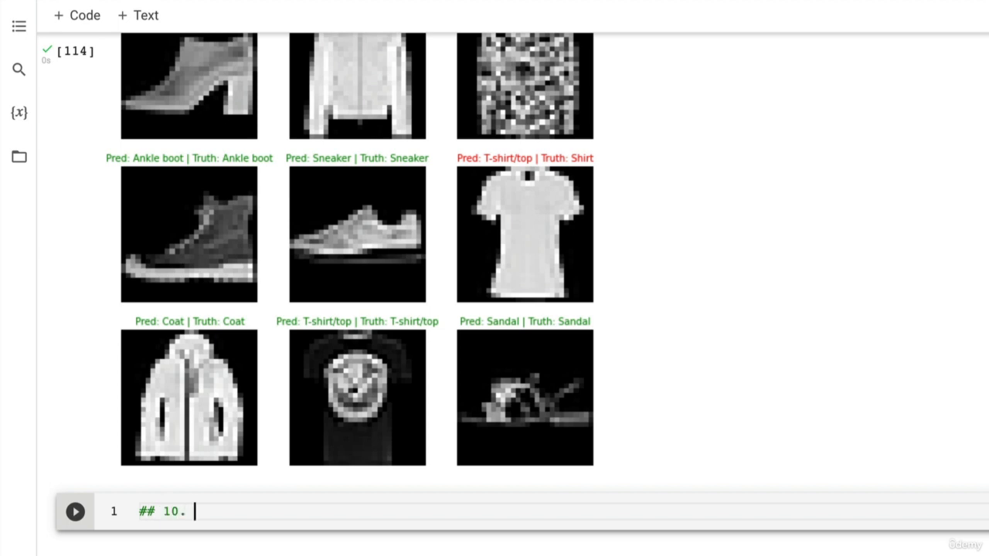
{"action": "type", "text": "Making"}
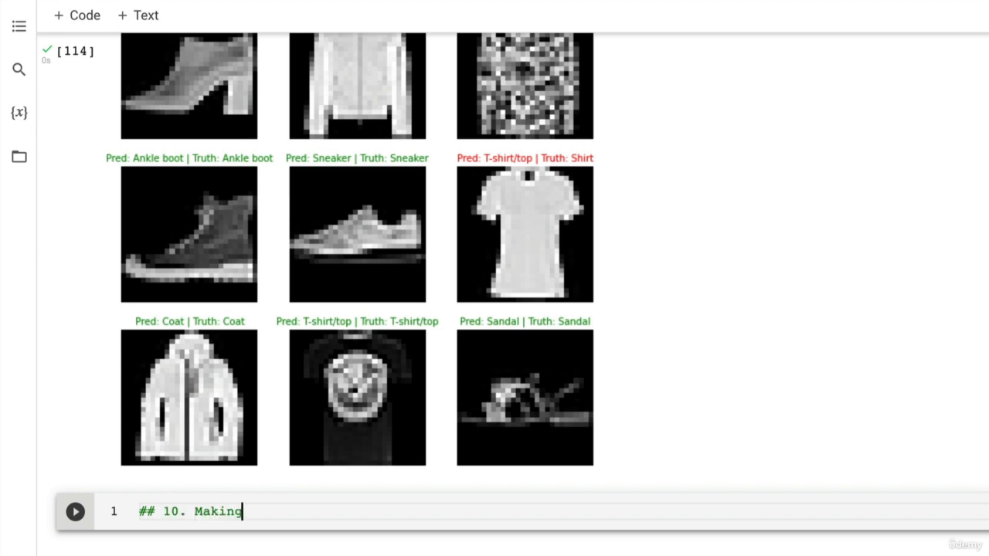
{"action": "type", "text": "a confusion matrix for further prediction evaluation"}
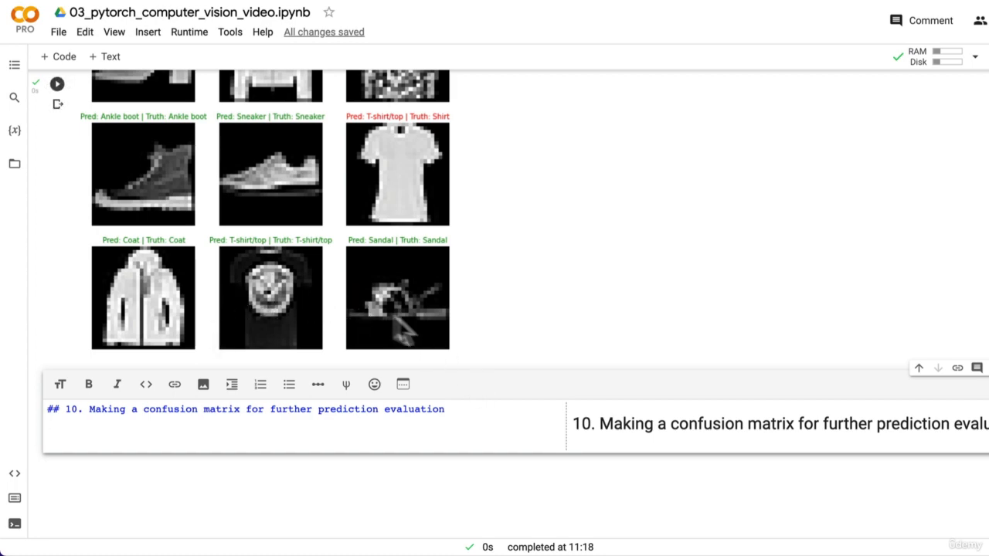
{"action": "left_click", "coordinate": [256, 11]}
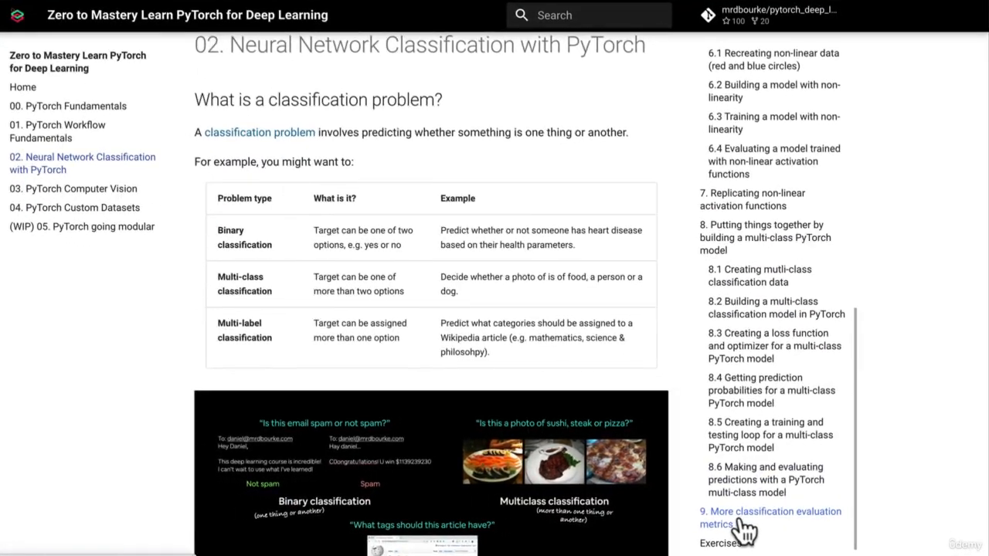
Step: Jump to learnpytorch.io's '9. More classification evaluation metrics' table, then go back to Colab
{"action": "left_click", "coordinate": [769, 518]}
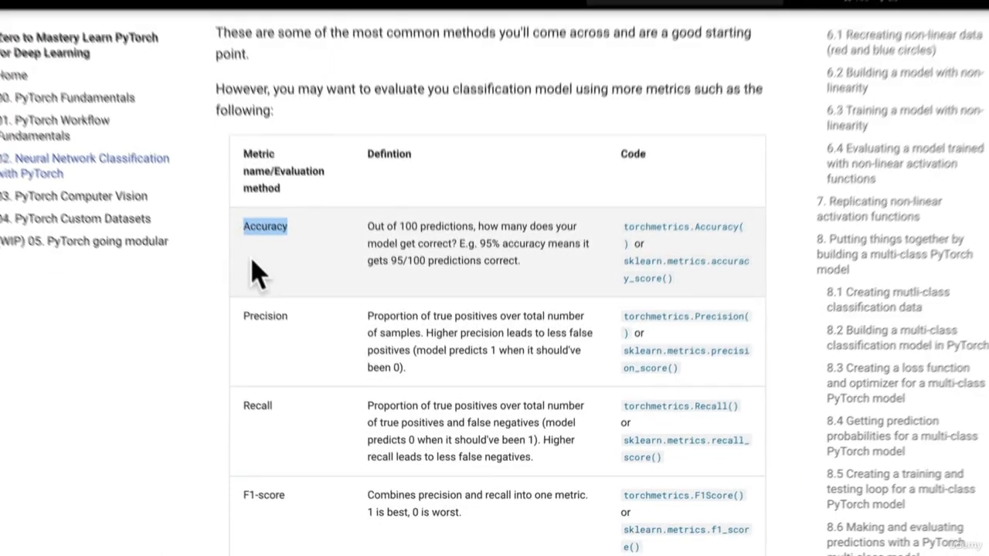
{"action": "scroll", "scroll_direction": "down", "scroll_amount": 3}
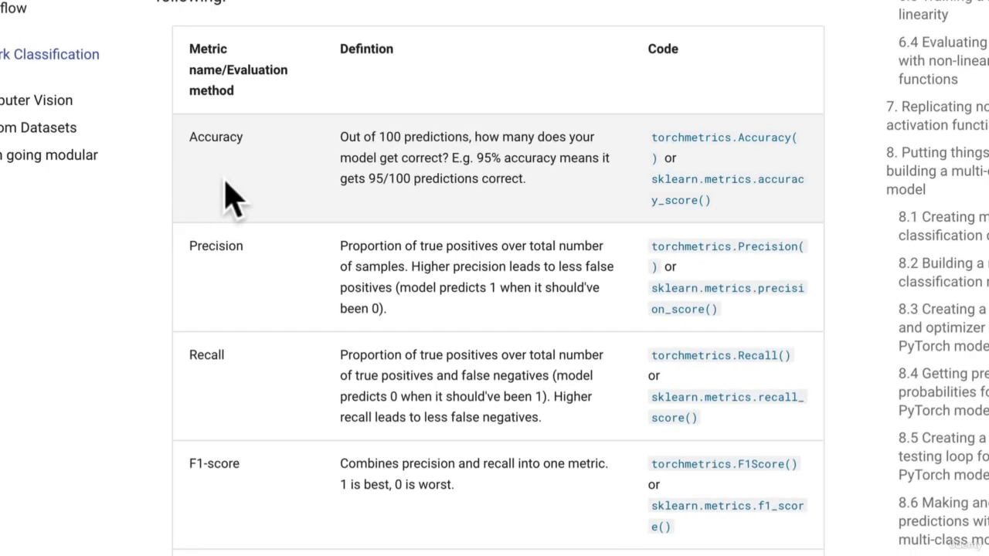
{"action": "mouse_move", "coordinate": [263, 259]}
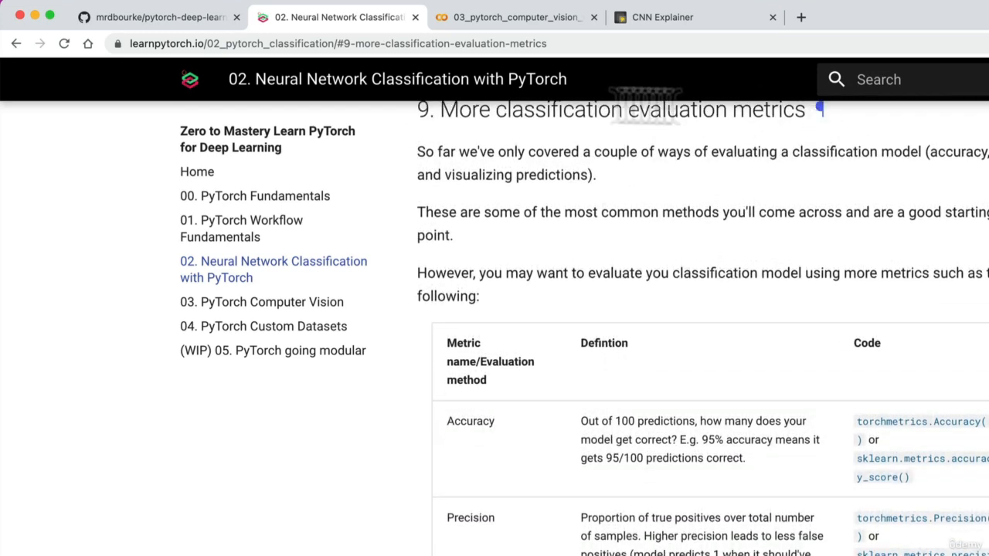
{"action": "left_click", "coordinate": [514, 17]}
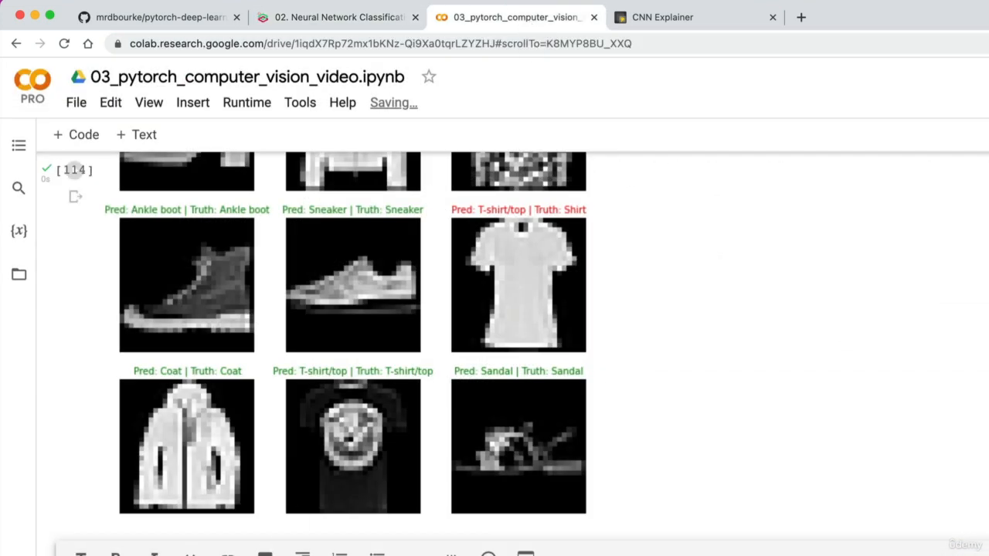
Step: Write the intro: a confusion matrix is a fantastic way of evaluating classification models visually
{"action": "scroll", "scroll_direction": "down", "scroll_amount": 3}
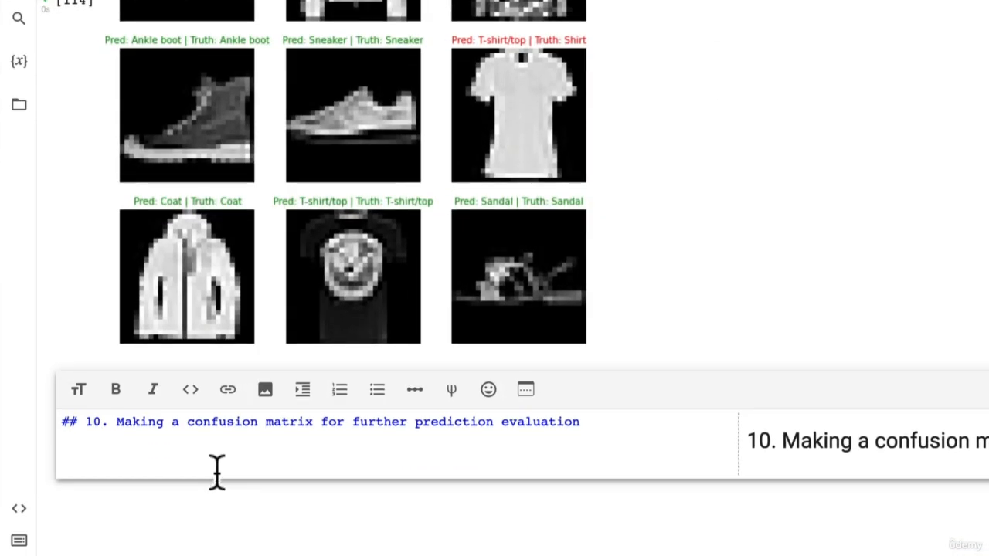
{"action": "type", "text": "A confusion matrix is a fantas"}
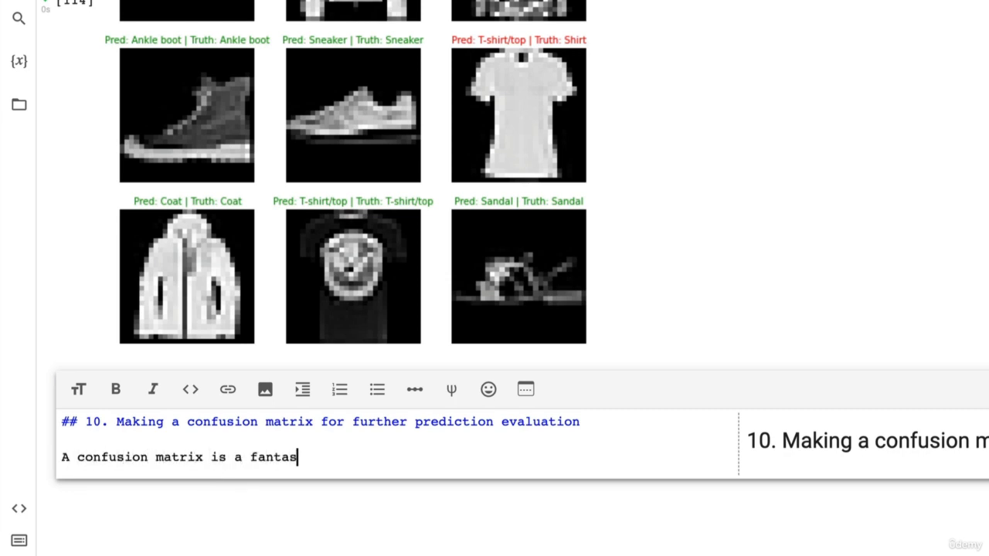
{"action": "type", "text": "tic way of evaluating your classi"}
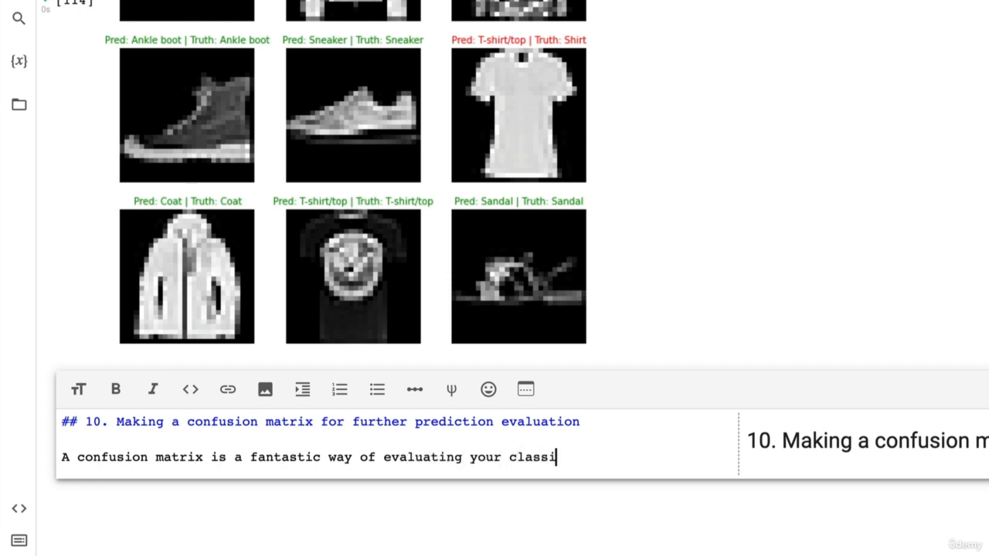
{"action": "type", "text": "fication model"}
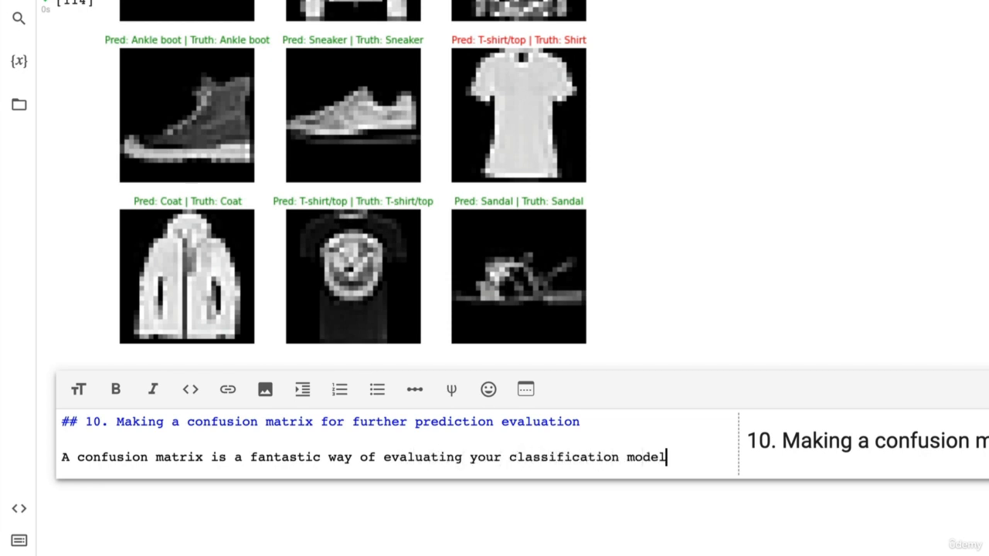
{"action": "type", "text": "s visually:"}
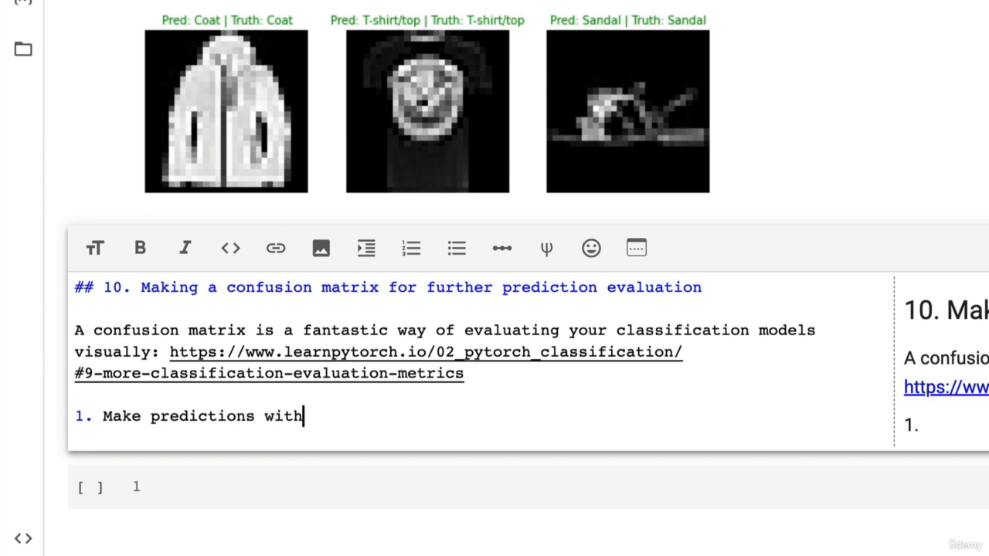
Step: List steps: predict with our trained model, make a confusion matrix with `torchmetrics.ConfusionMatrix`
{"action": "type", "text": "our trained model on the test dataset"}
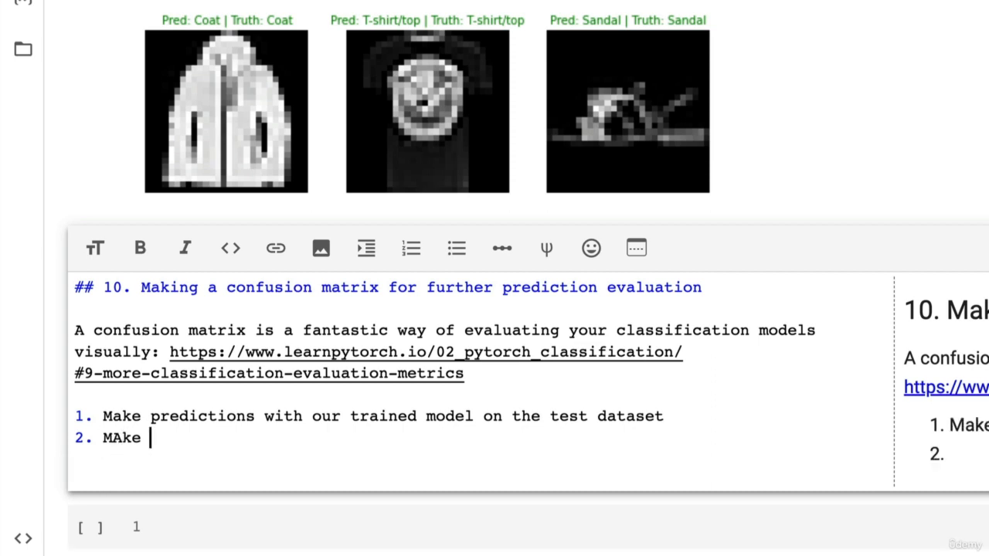
{"action": "type", "text": "Make a confusion"}
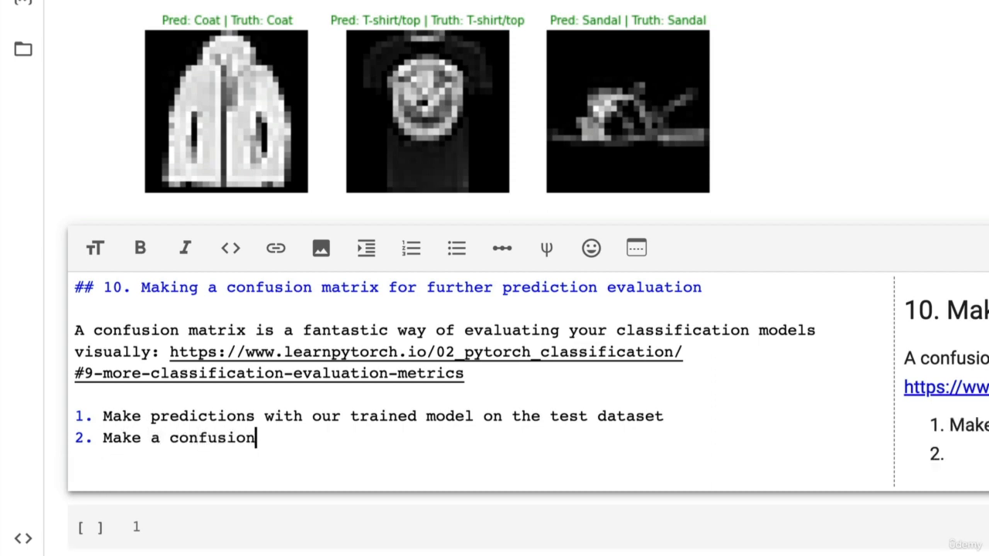
{"action": "type", "text": "matrix"}
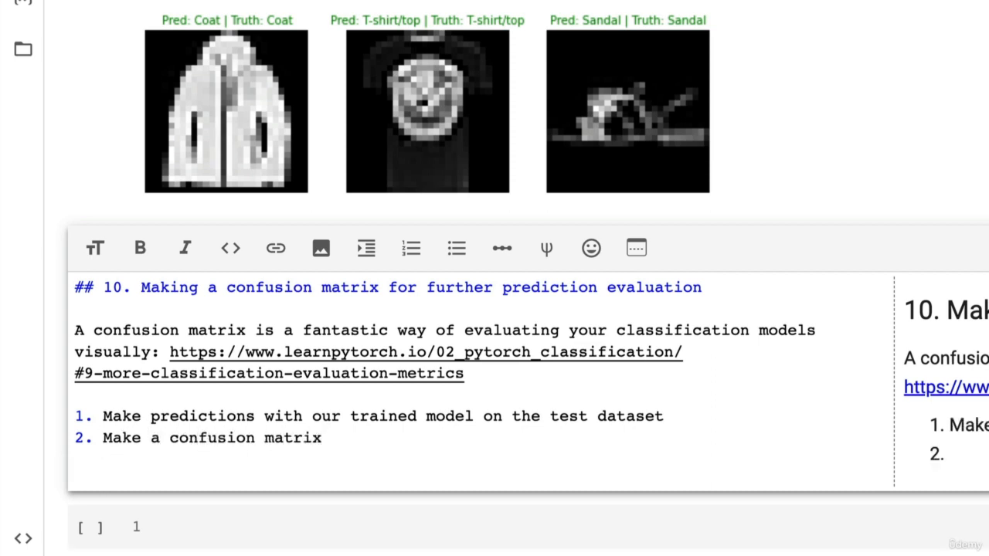
{"action": "type", "text": "`torch"}
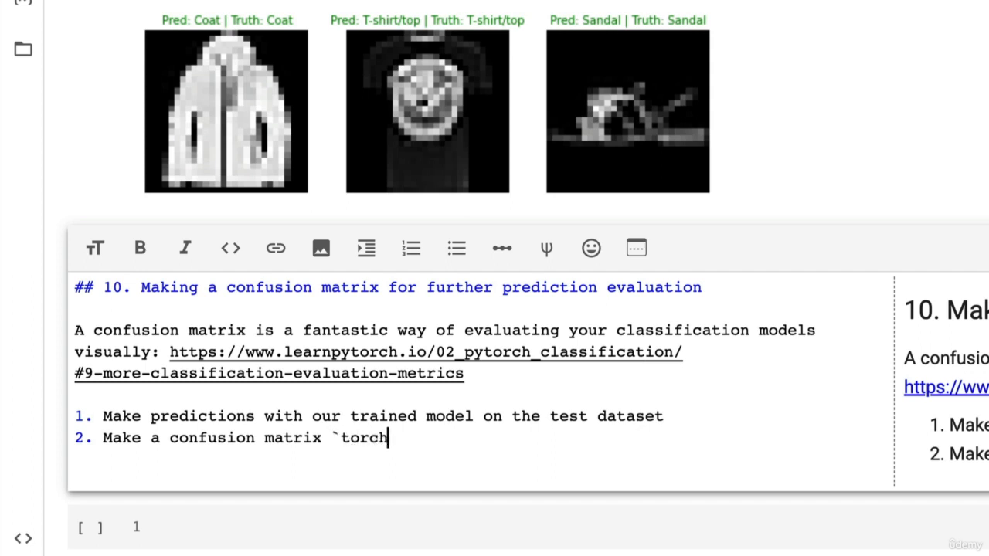
{"action": "type", "text": "metrics."}
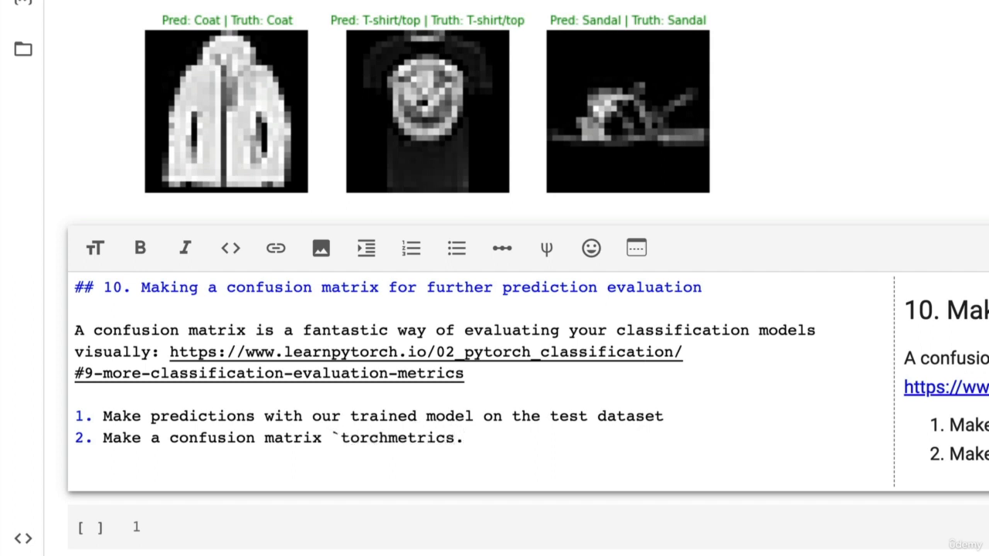
{"action": "type", "text": "Confisi"}
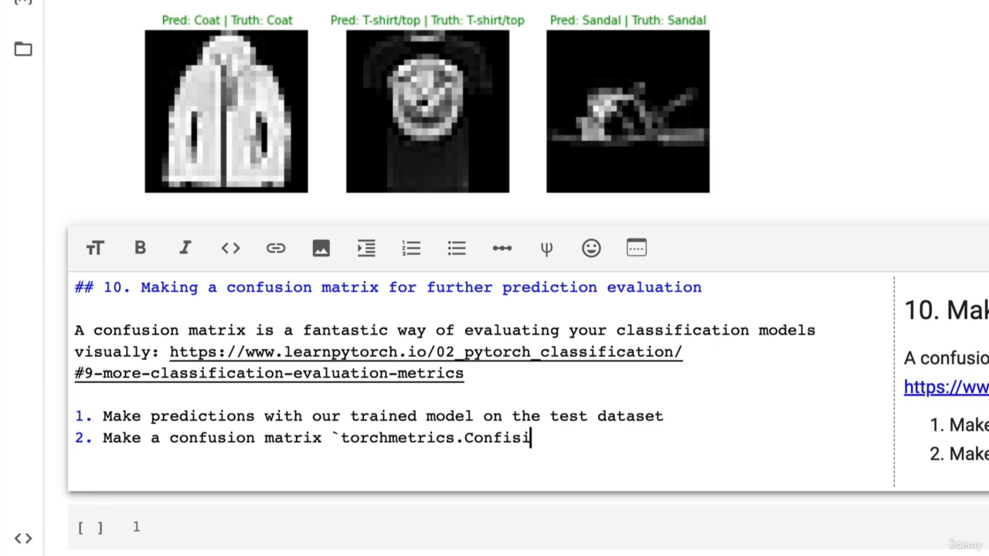
{"action": "type", "text": "onMatri"}
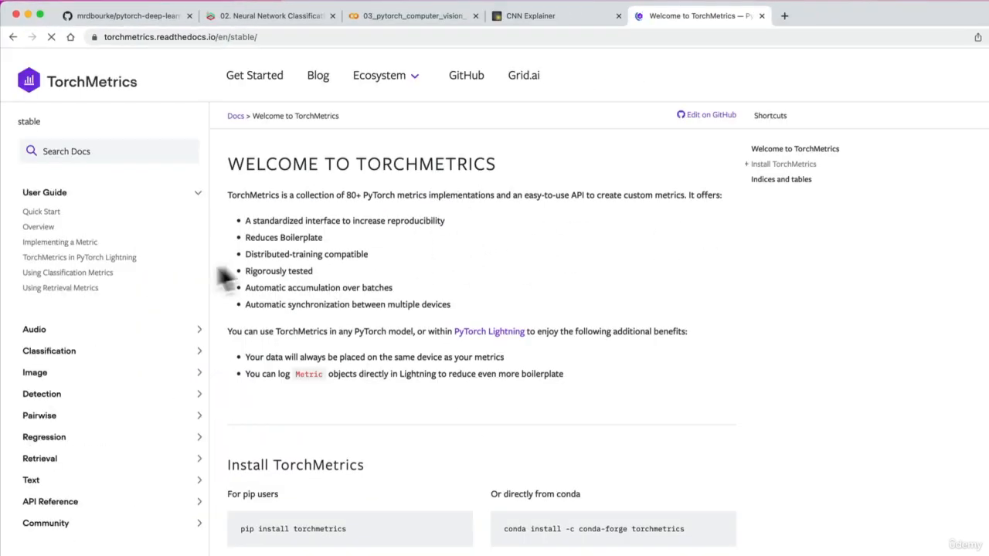
Step: Expand the TorchMetrics Classification metrics list and copy the docs page address
{"action": "left_click", "coordinate": [48, 351]}
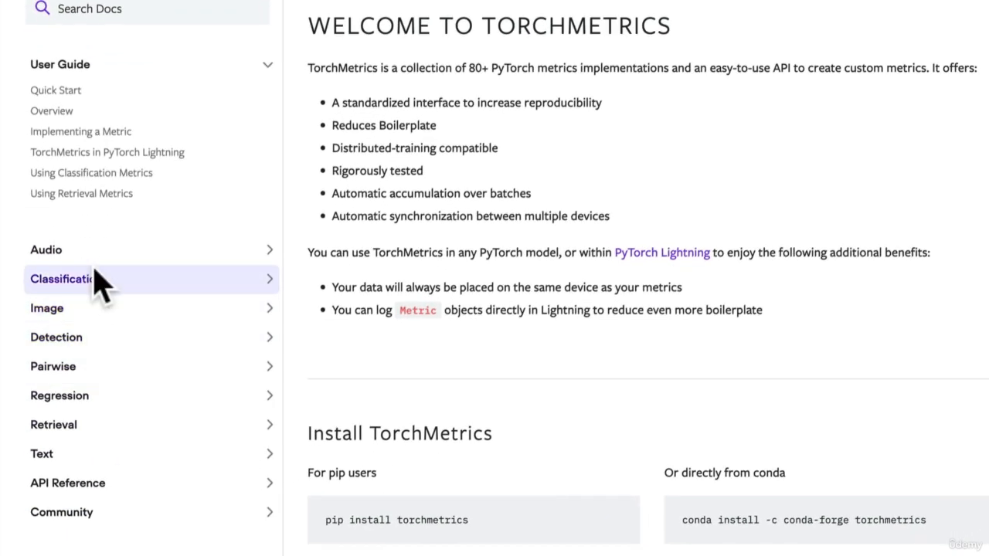
{"action": "left_click", "coordinate": [66, 279]}
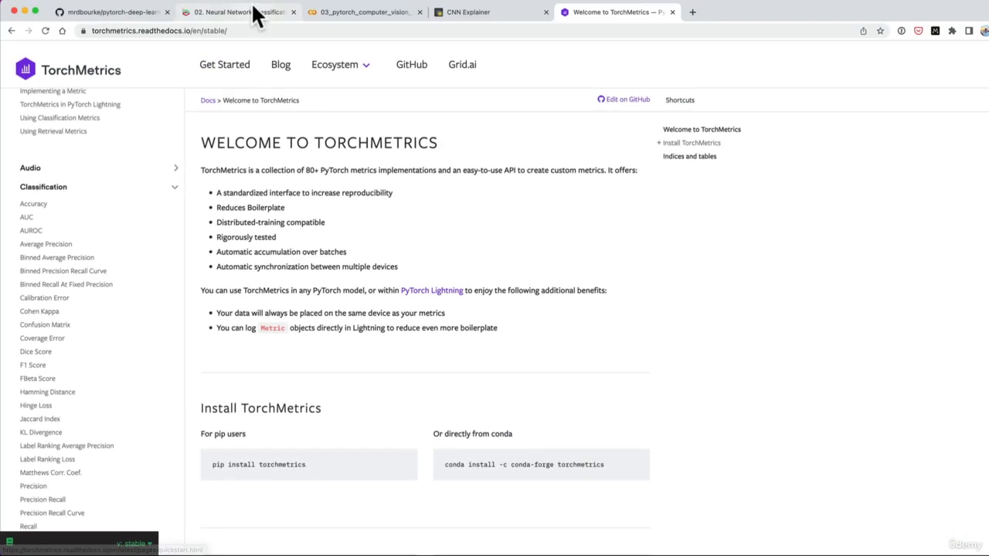
{"action": "left_click", "coordinate": [236, 12]}
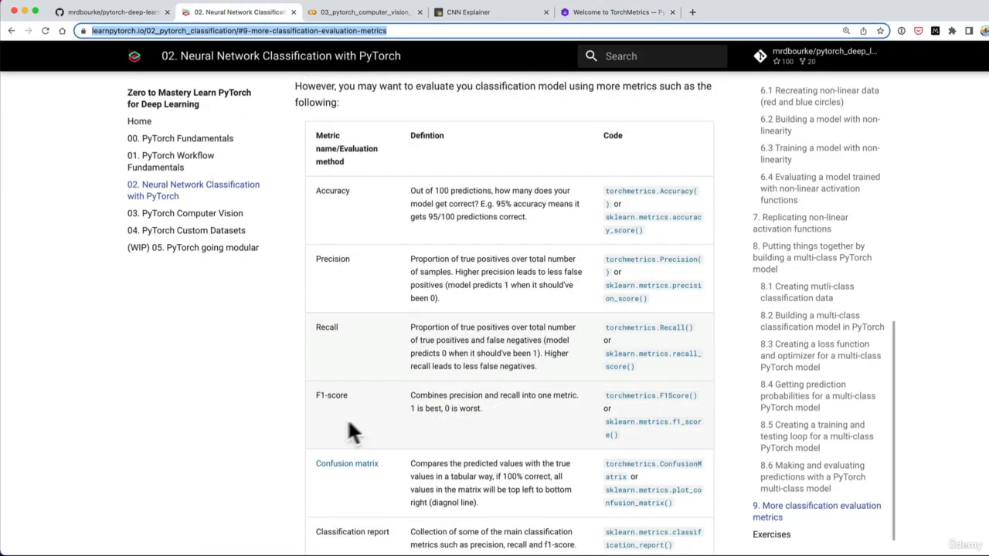
{"action": "mouse_move", "coordinate": [553, 81]}
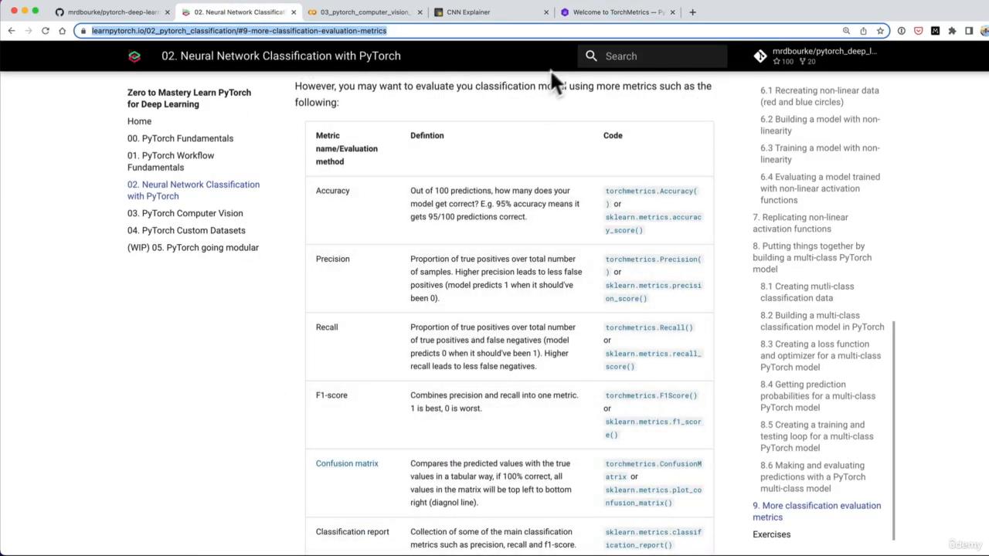
{"action": "left_click", "coordinate": [617, 11]}
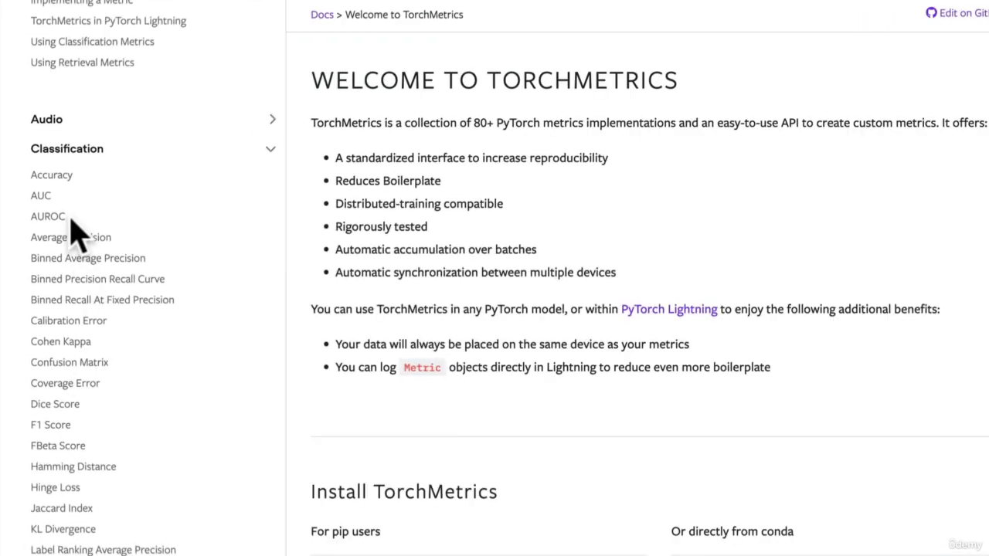
{"action": "scroll", "scroll_direction": "down", "scroll_amount": 3}
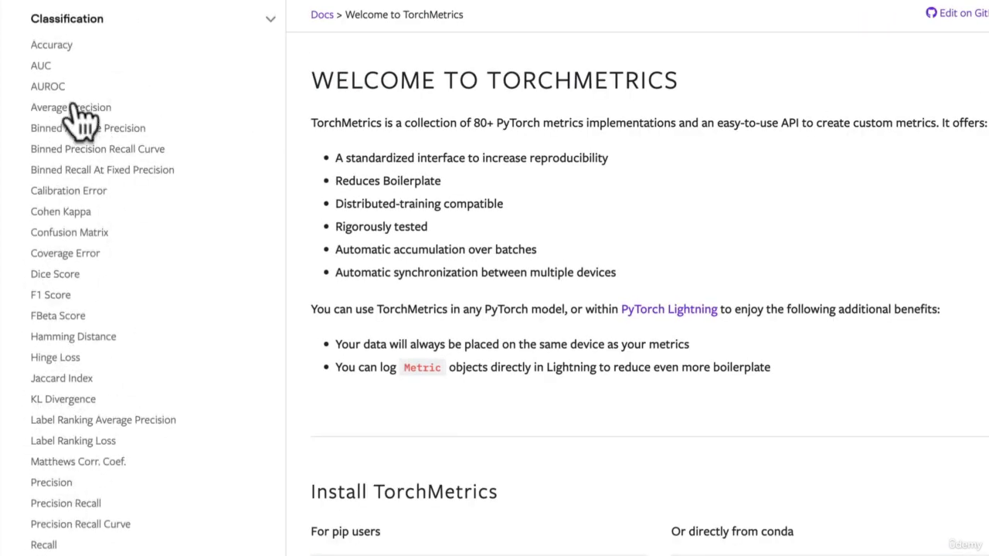
{"action": "mouse_move", "coordinate": [93, 232]}
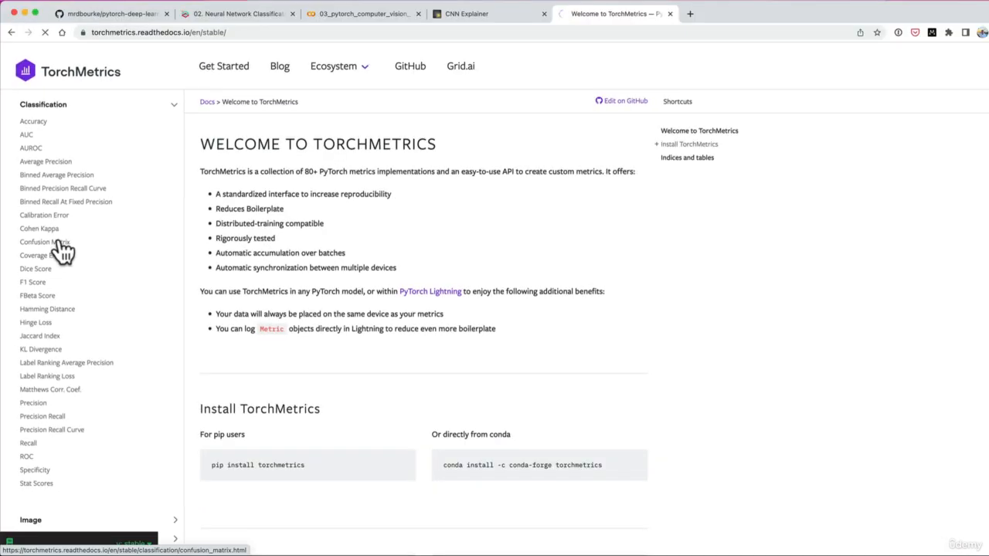
Step: Read the TorchMetrics Confusion Matrix page through its parameters and binary and multiclass examples
{"action": "left_click", "coordinate": [45, 241]}
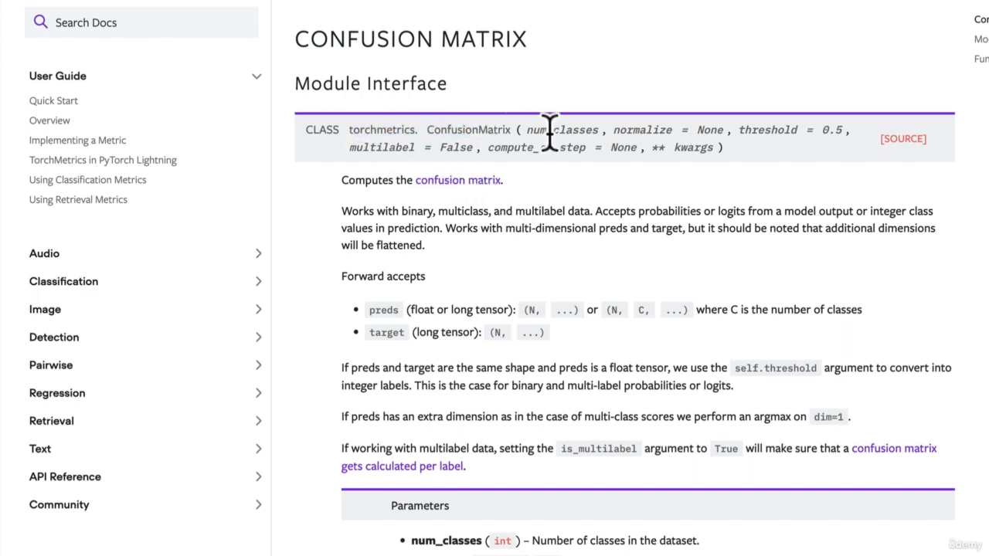
{"action": "mouse_move", "coordinate": [614, 154]}
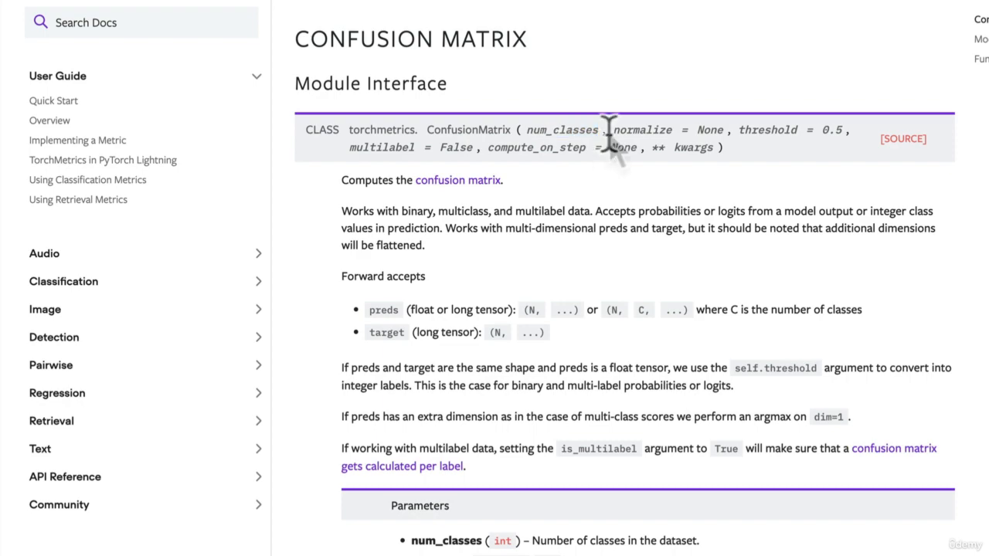
{"action": "scroll", "scroll_direction": "down", "scroll_amount": 3}
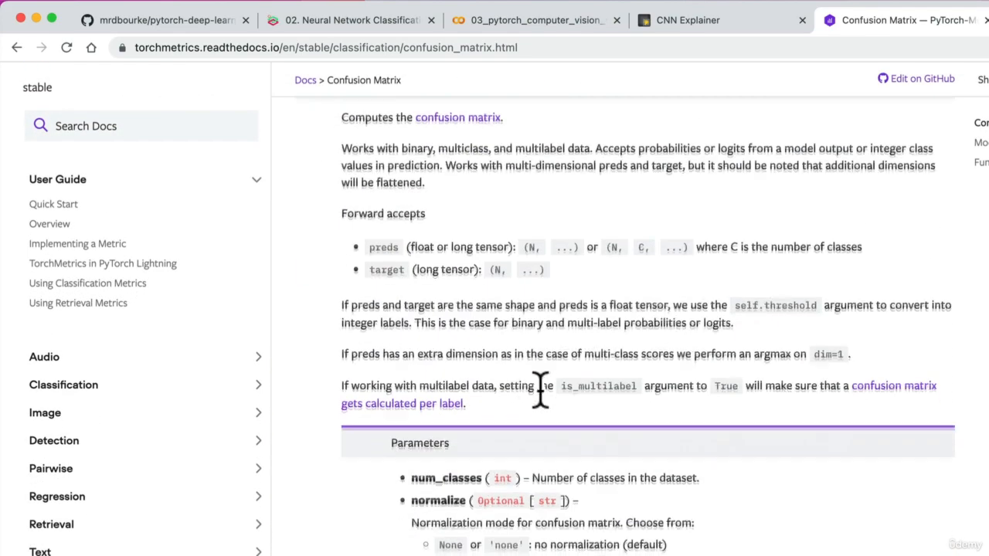
{"action": "scroll", "scroll_direction": "down", "scroll_amount": 3}
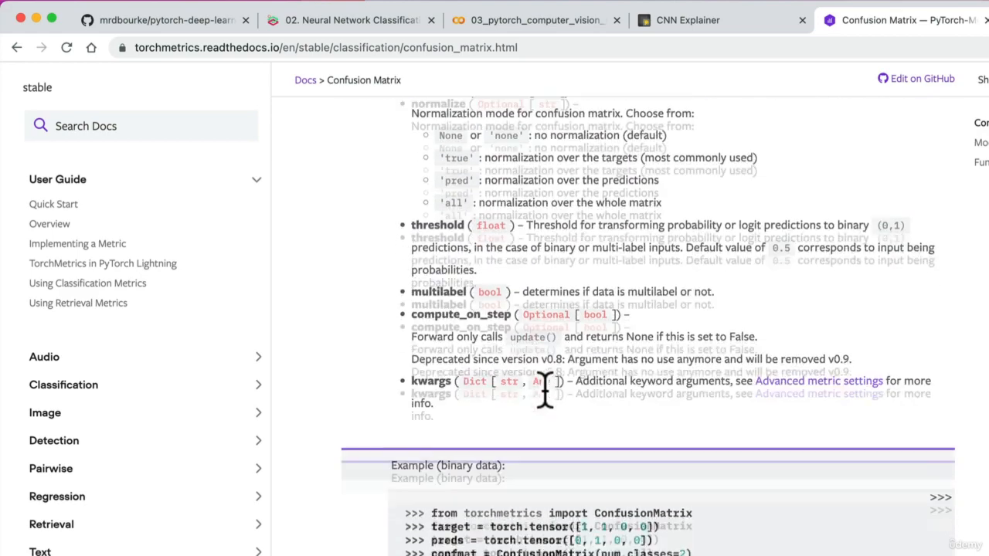
{"action": "scroll", "scroll_direction": "down", "scroll_amount": 3}
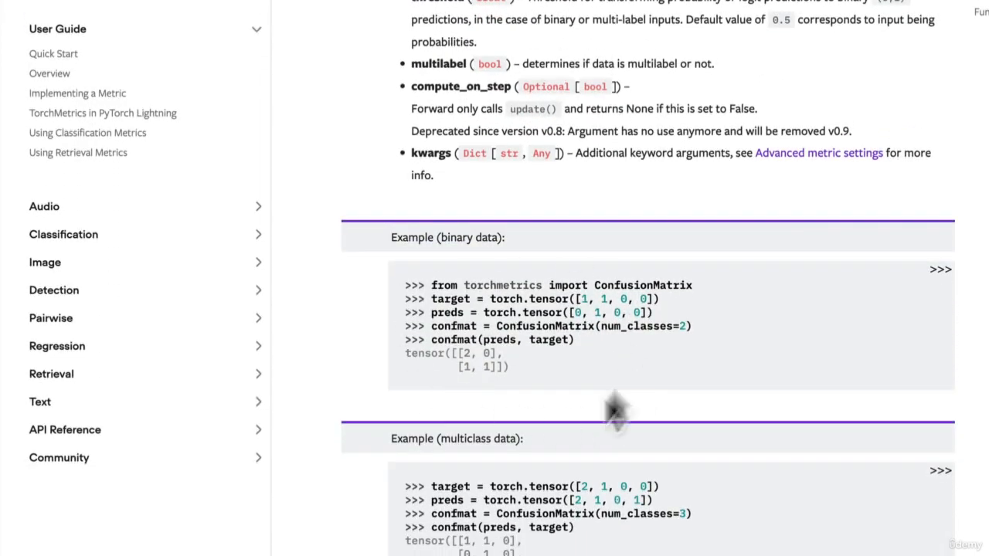
{"action": "mouse_move", "coordinate": [681, 371]}
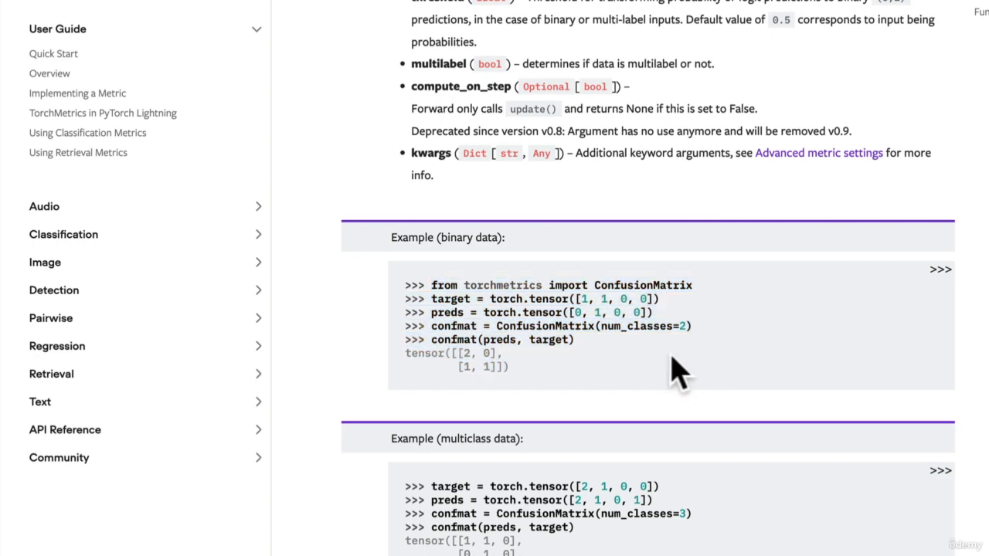
{"action": "scroll", "scroll_direction": "down", "scroll_amount": 3}
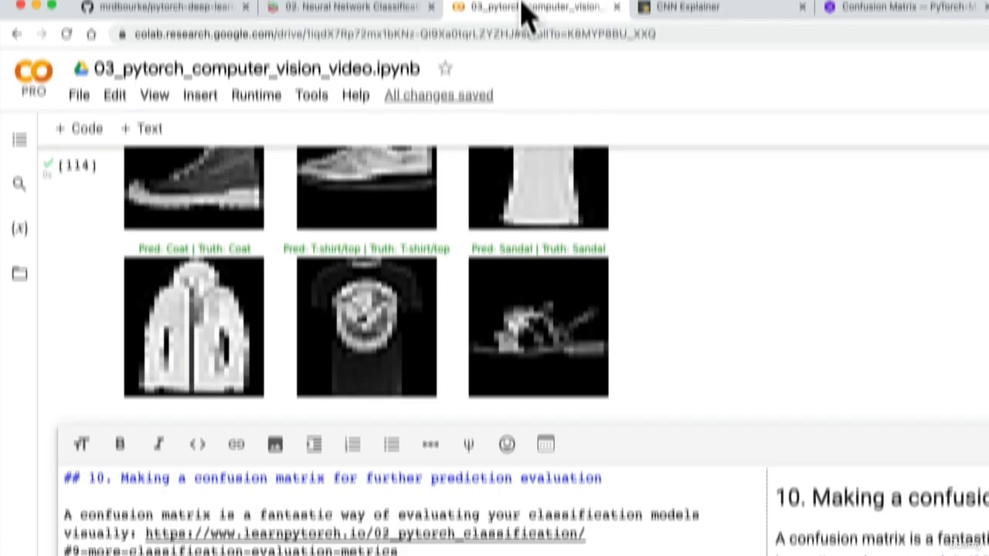
Step: Add step 3 'Plot the confusion matrix using `mlxtend.plotting.plot_confusion_matrix()`' and search mlxtend
{"action": "scroll", "scroll_direction": "down", "scroll_amount": 3}
{"action": "type", "text": "3. Plt th"}
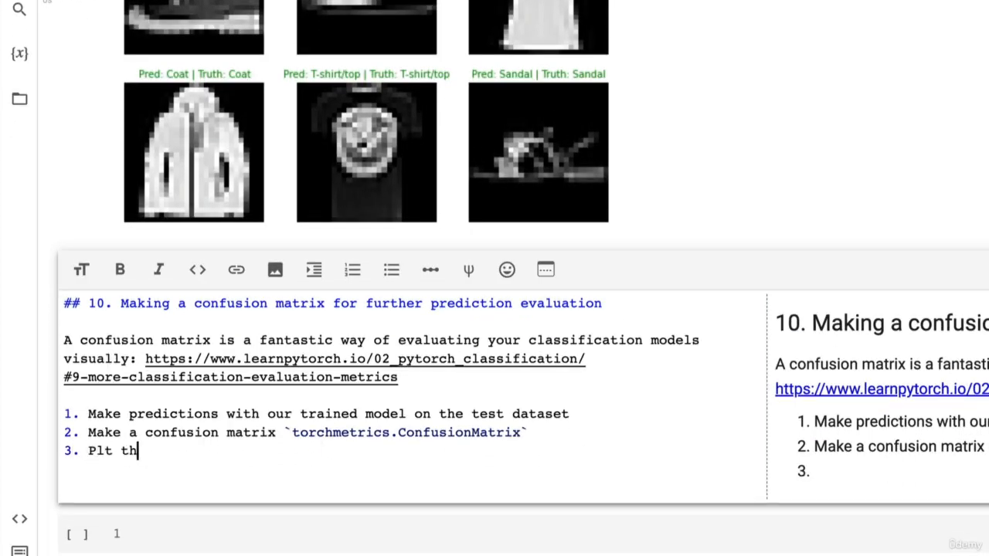
{"action": "type", "text": "Plot"}
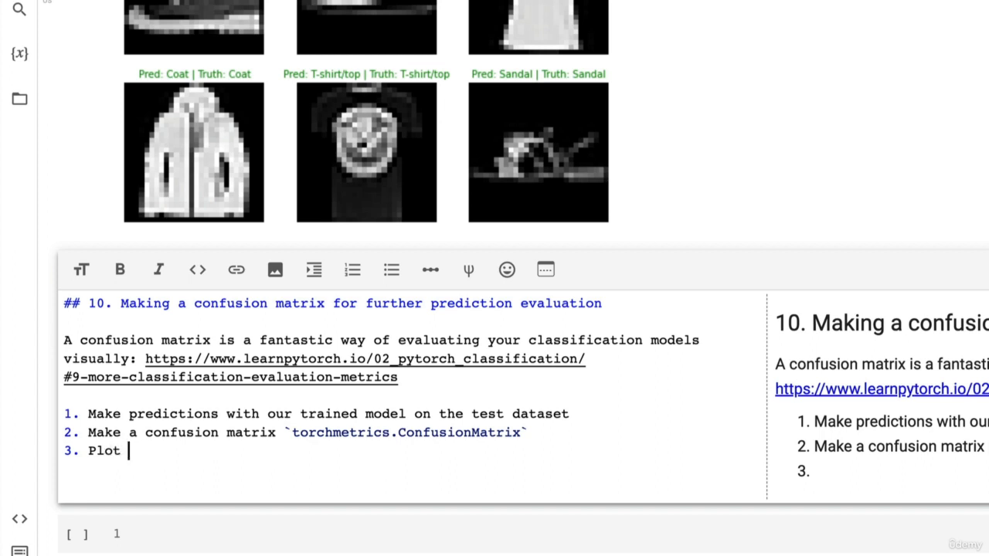
{"action": "type", "text": "the conf"}
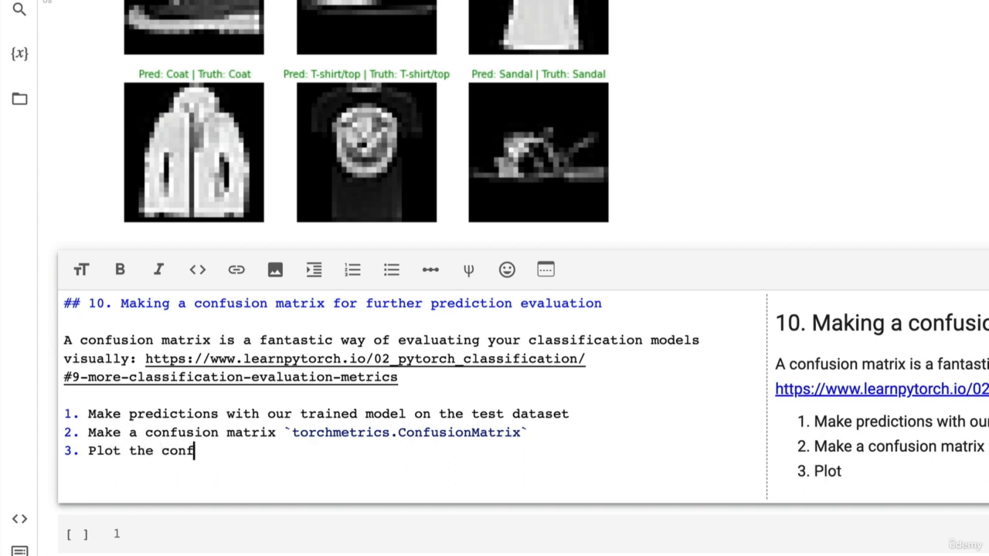
{"action": "type", "text": "usion matrix using `"}
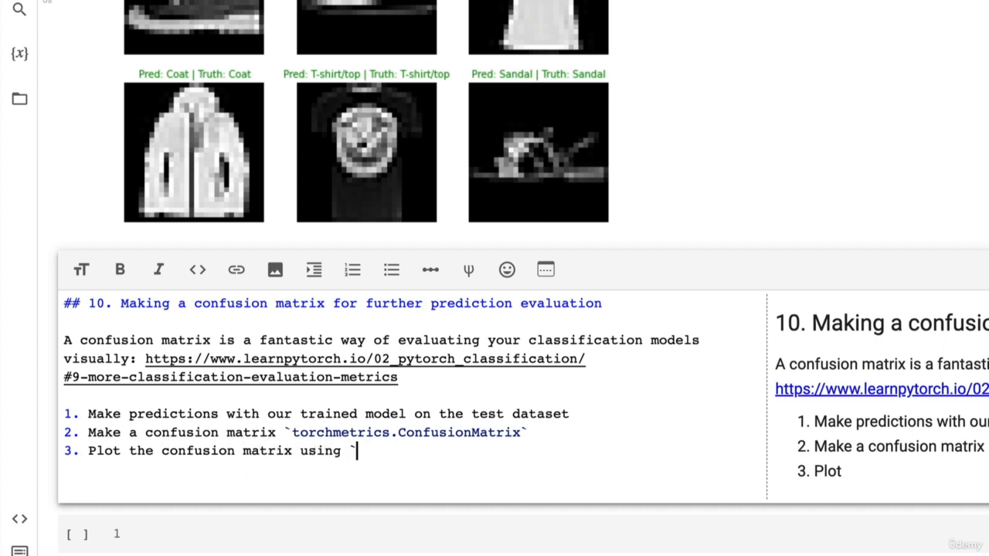
{"action": "type", "text": "mlxtend"}
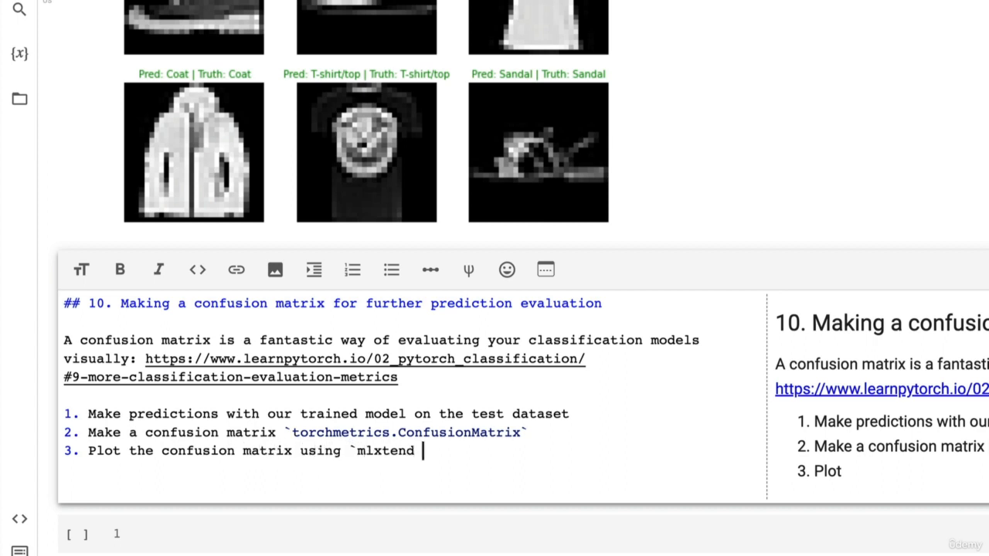
{"action": "type", "text": ".plott"}
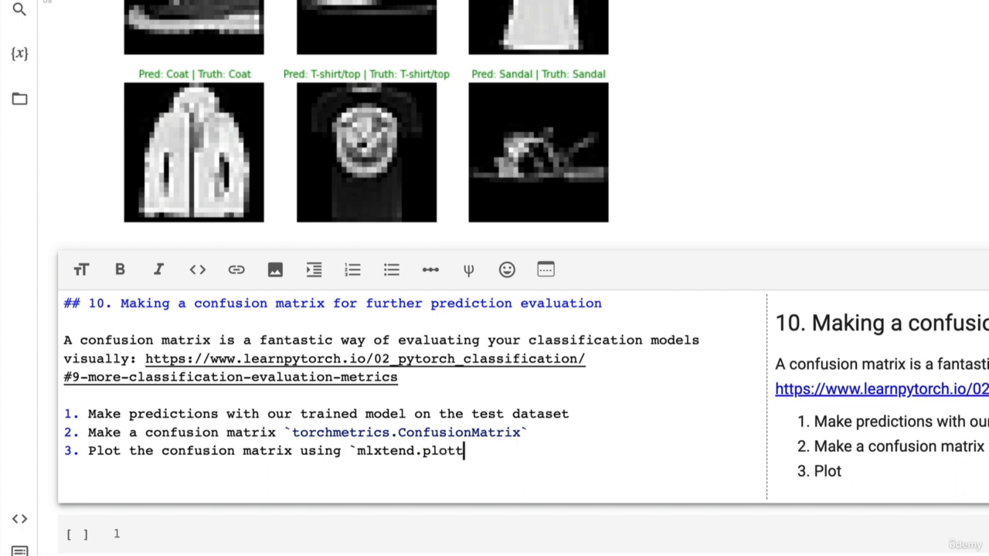
{"action": "type", "text": "ing.plot"}
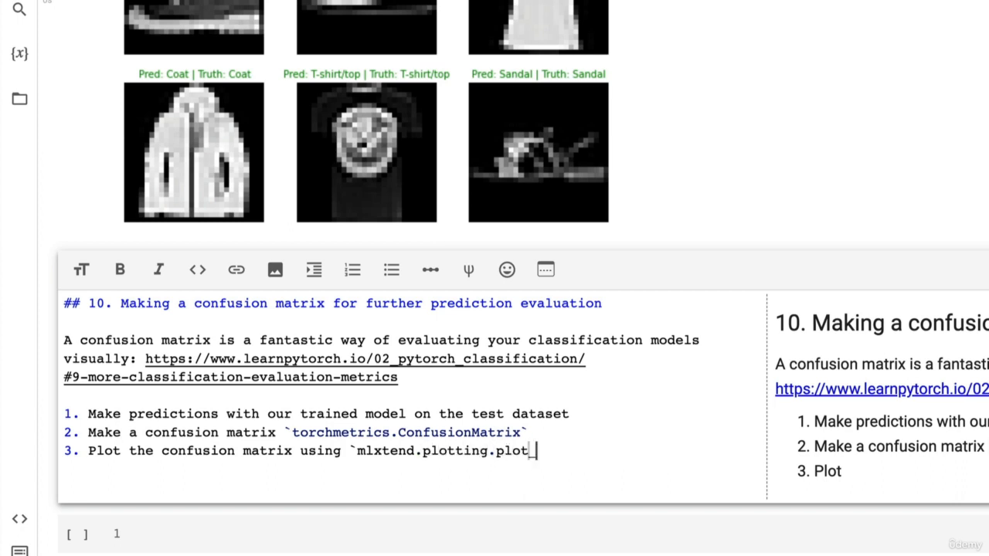
{"action": "type", "text": "_confu"}
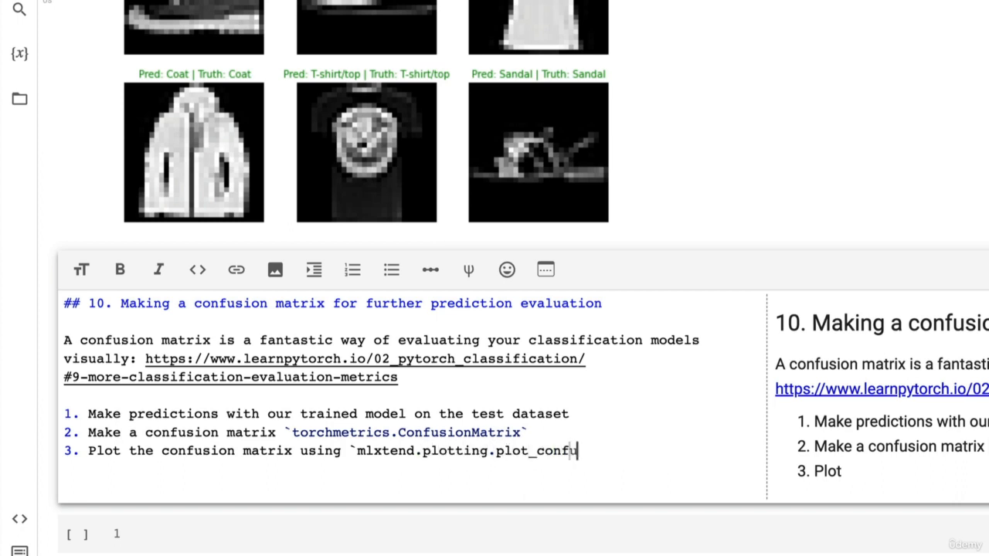
{"action": "type", "text": "sion_matrix"}
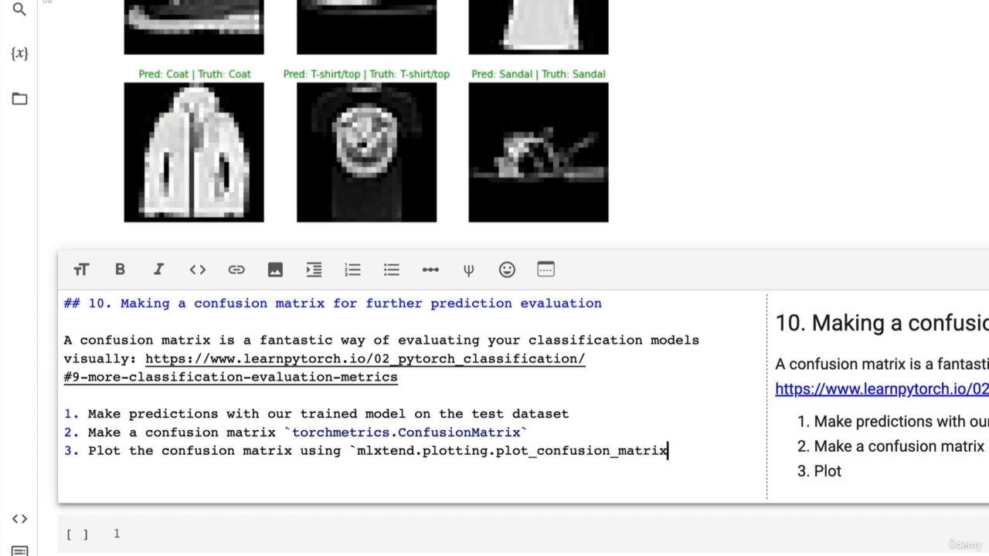
{"action": "type", "text": "()`"}
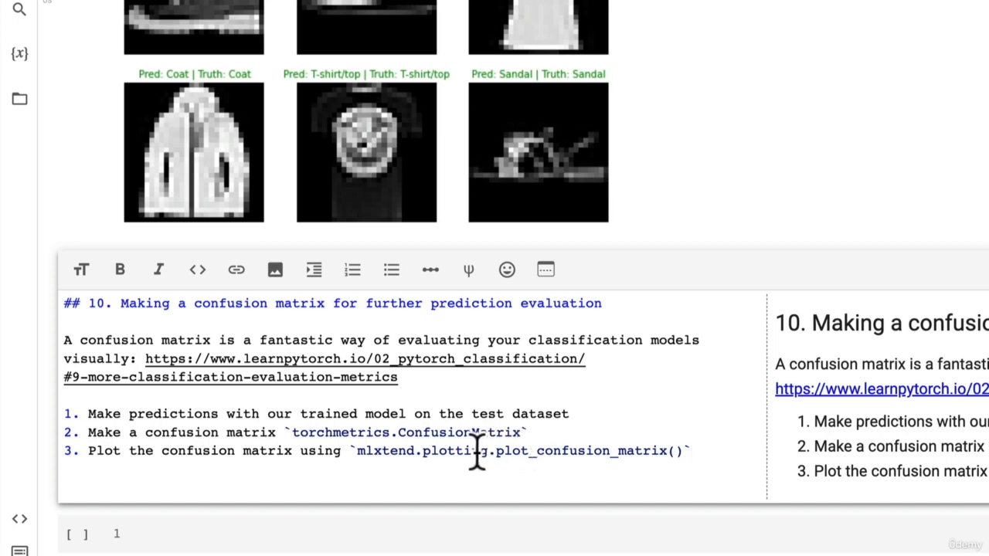
{"action": "type", "text": "mlxtend plot confusion matrix"}
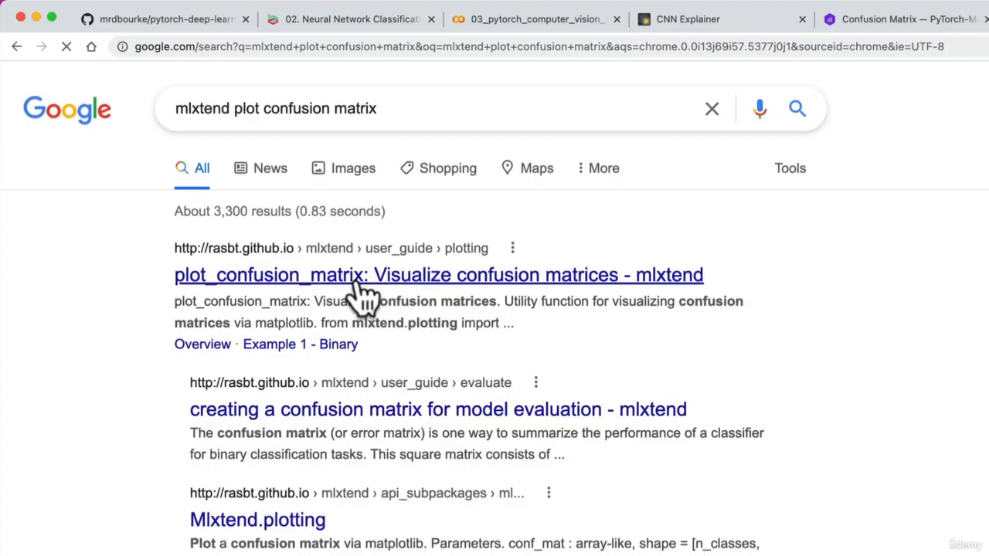
Step: Open the mlxtend plot_confusion_matrix guide, browse the author's books, and return to its multiclass example
{"action": "left_click", "coordinate": [439, 275]}
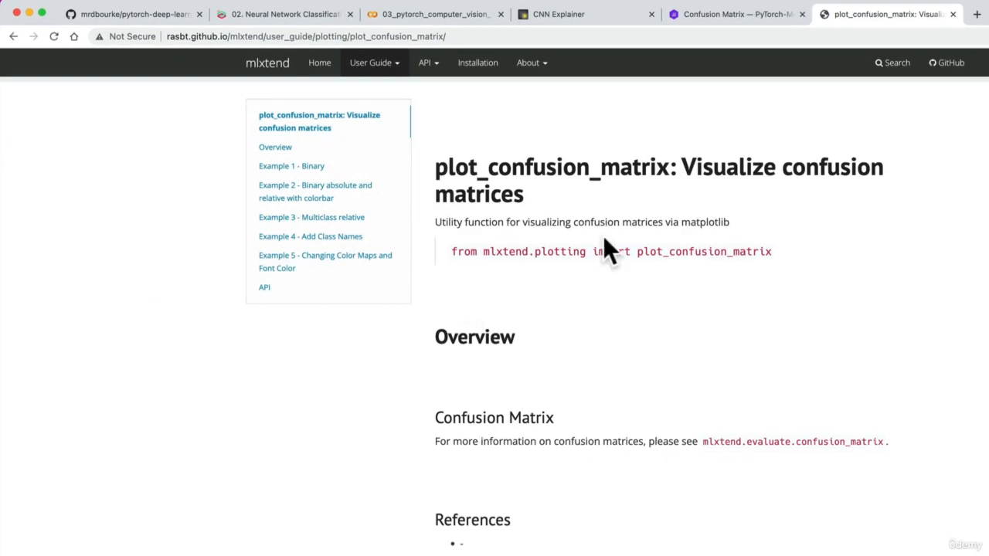
{"action": "scroll", "scroll_direction": "down", "scroll_amount": 3}
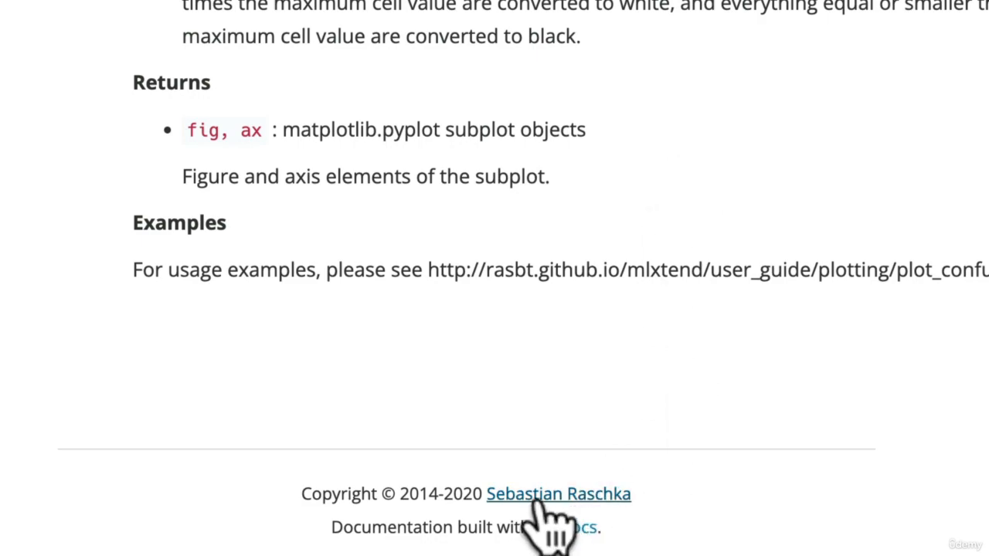
{"action": "left_click", "coordinate": [558, 494]}
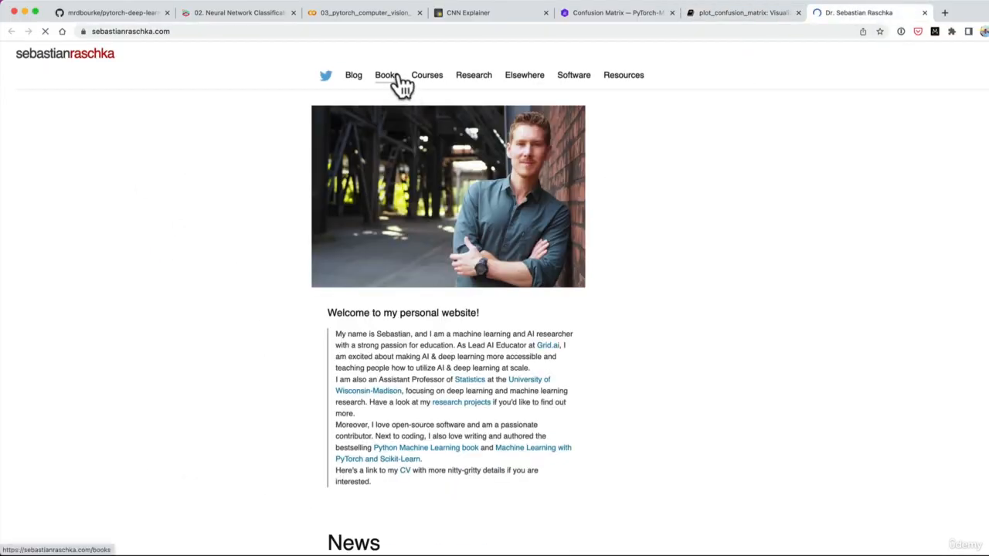
{"action": "left_click", "coordinate": [385, 75]}
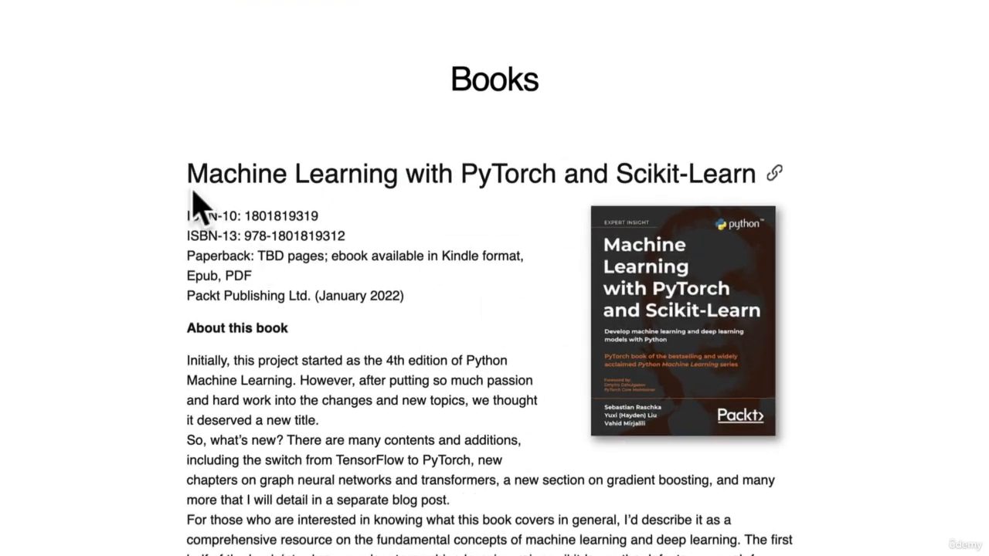
{"action": "mouse_move", "coordinate": [736, 146]}
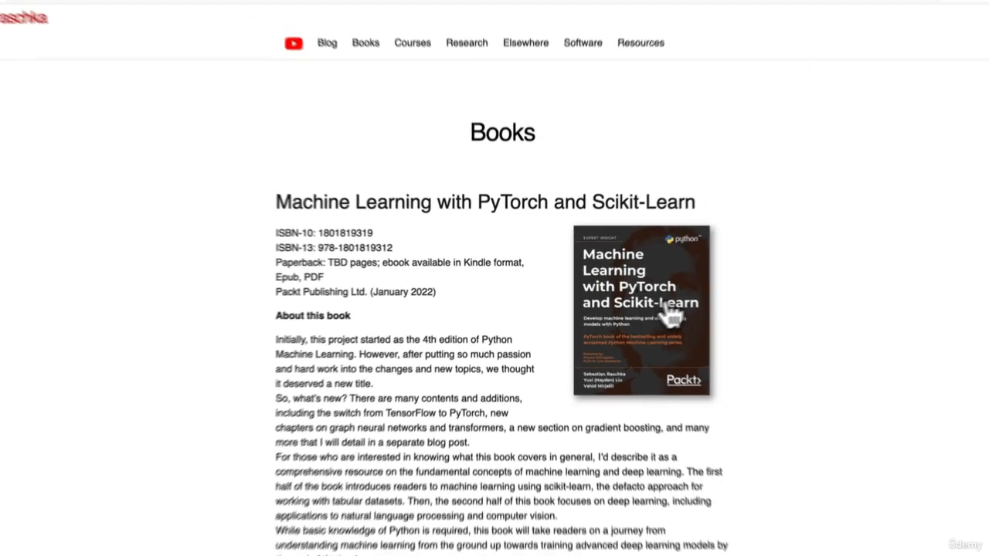
{"action": "left_click", "coordinate": [738, 13]}
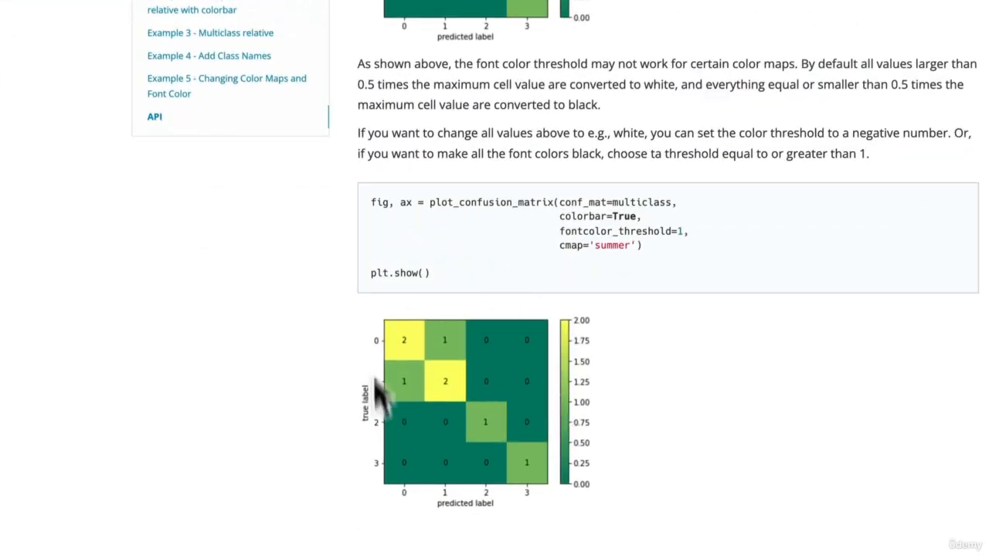
{"action": "mouse_move", "coordinate": [524, 475]}
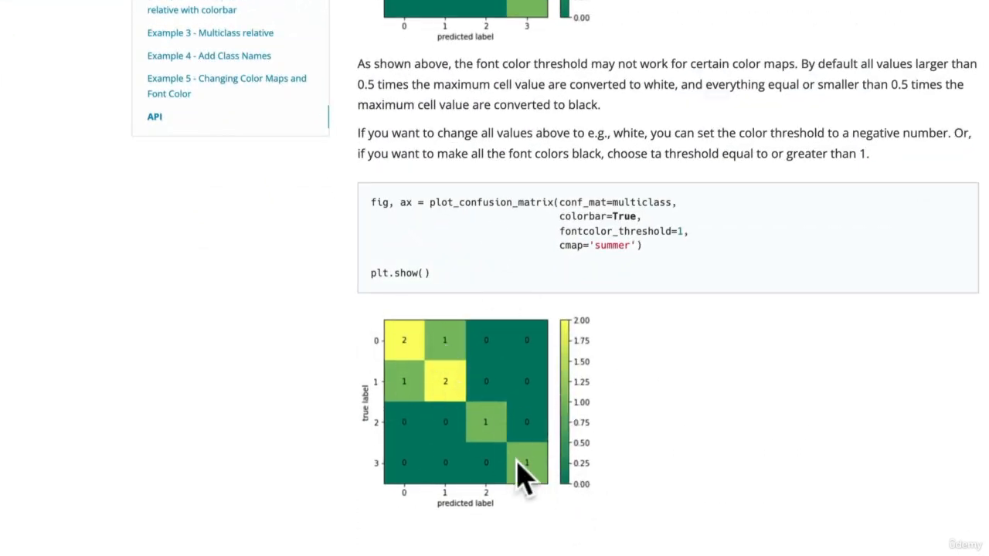
{"action": "scroll", "scroll_direction": "down", "scroll_amount": 3}
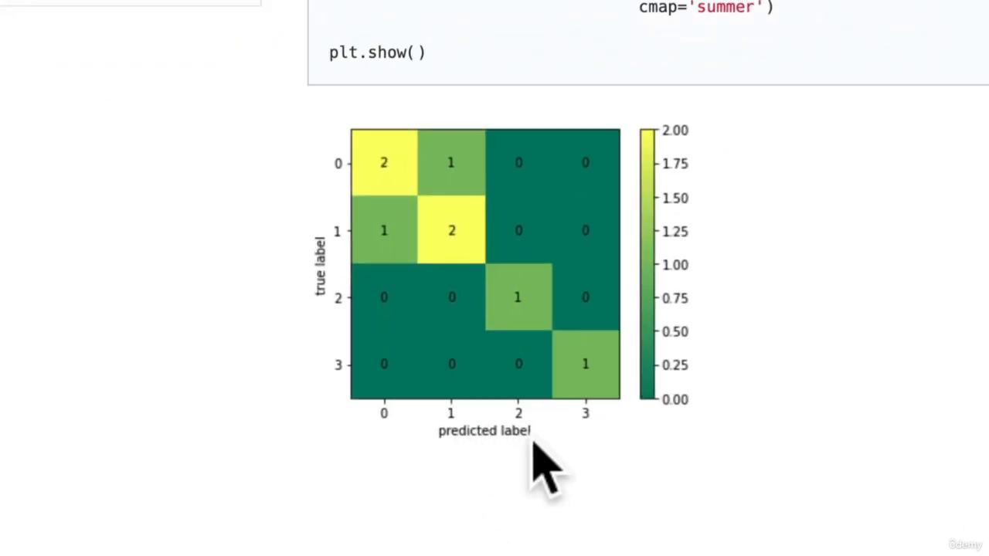
{"action": "mouse_move", "coordinate": [351, 375]}
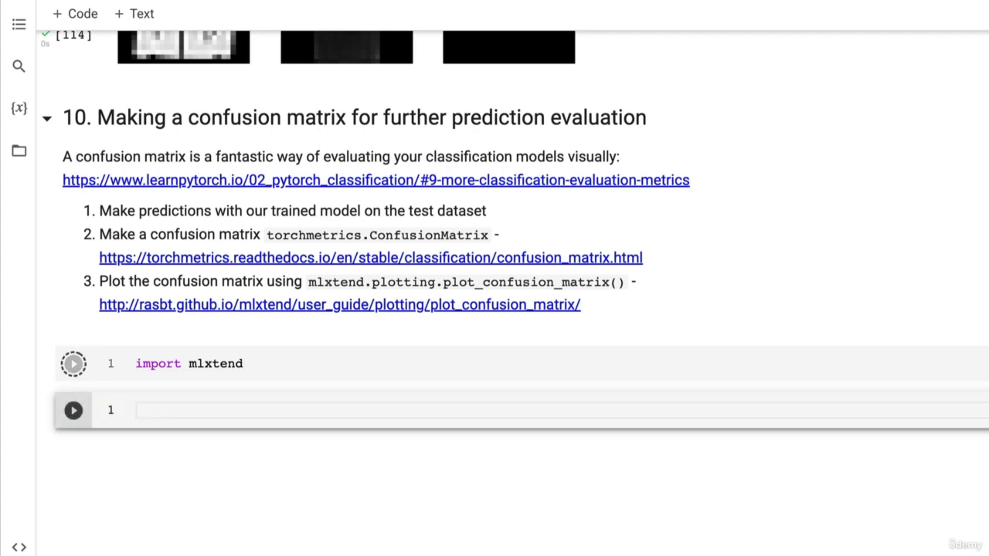
Step: Run mlxtend.__version__ (showing 0.14.0) and insert a new code cell above the mlxtend import
{"action": "type", "text": "mlxtend.__Ve"}
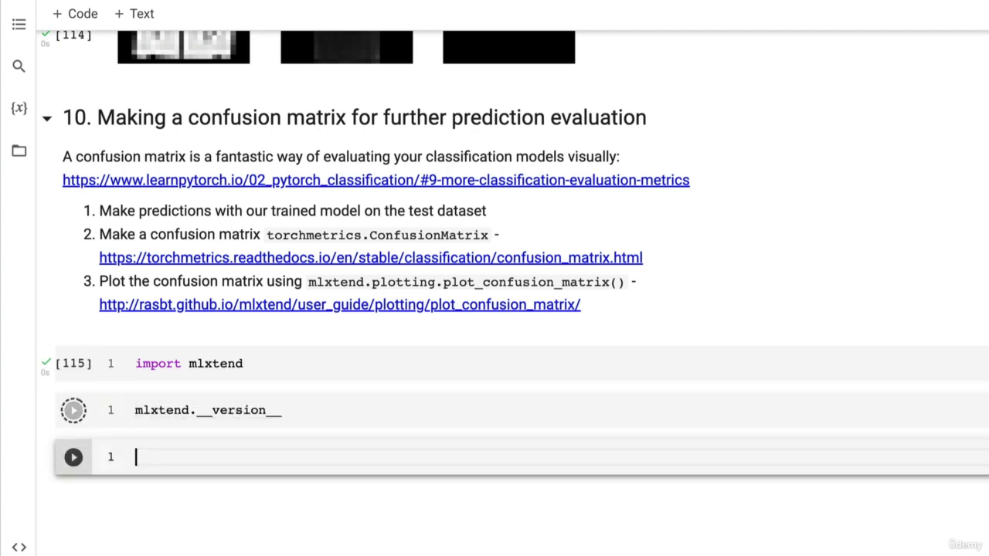
{"action": "left_click", "coordinate": [74, 408]}
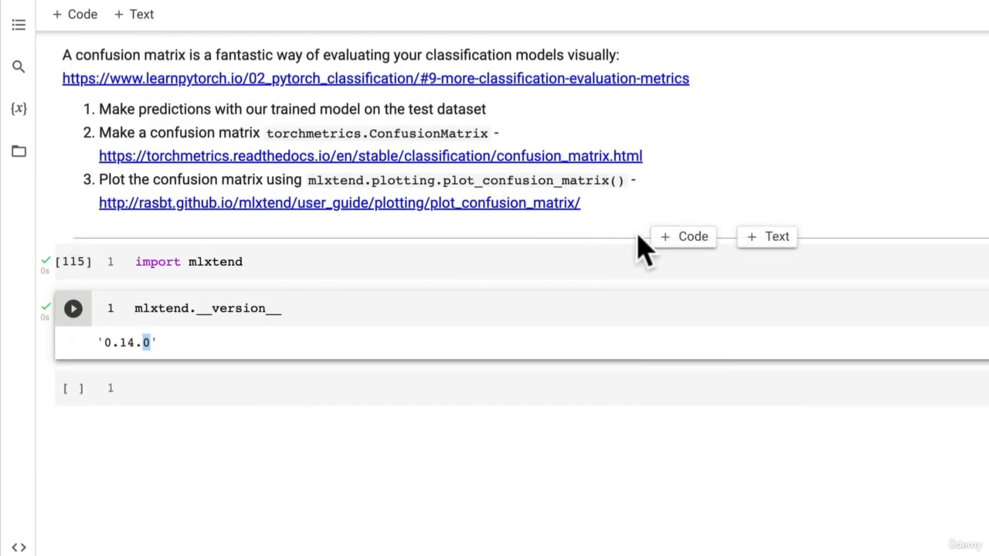
{"action": "left_click", "coordinate": [683, 237]}
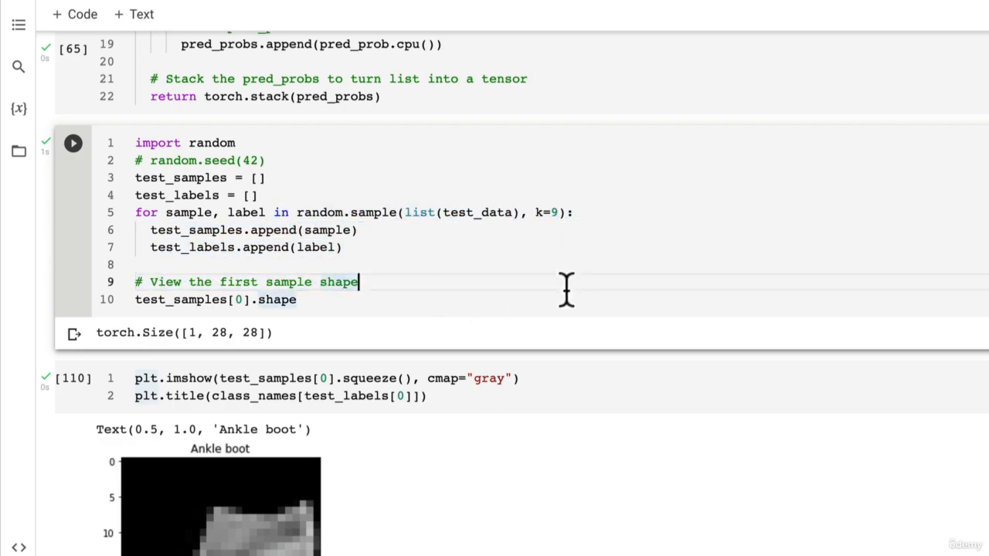
{"action": "scroll", "scroll_direction": "down", "scroll_amount": 3}
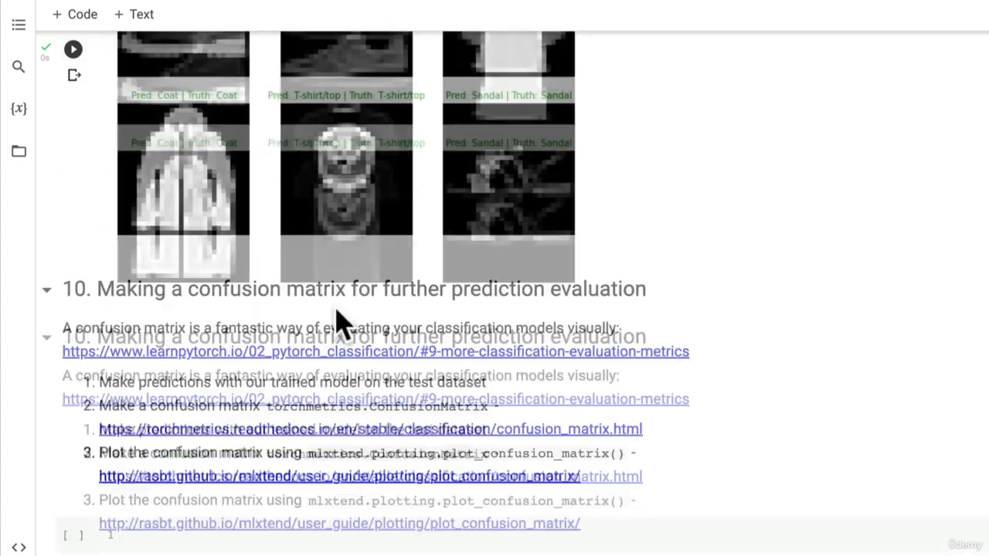
{"action": "scroll", "scroll_direction": "down", "scroll_amount": 3}
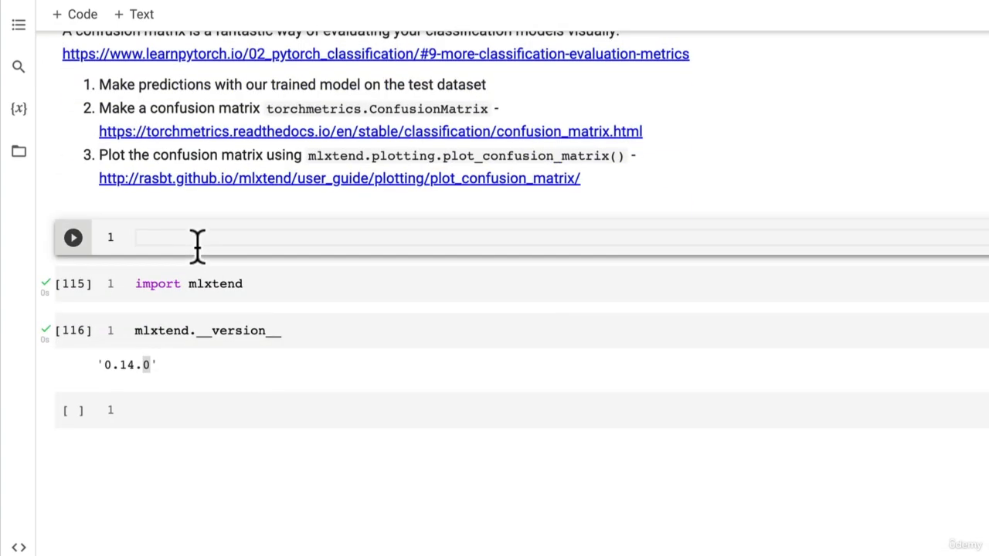
Step: Write '# Import tqdm.auto' and 'from tqdm.auto import tqdm', then start '# 1. Make'
{"action": "type", "text": "# Import"}
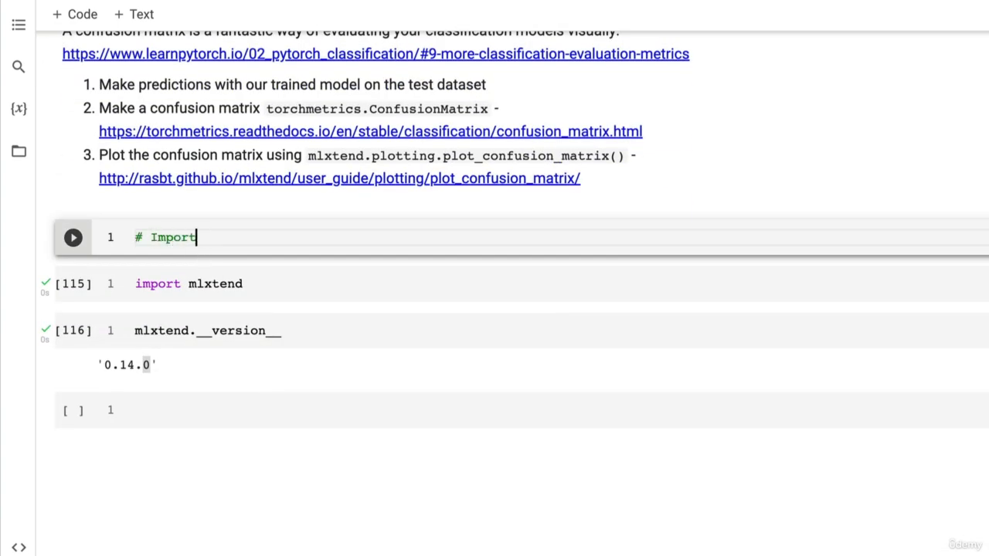
{"action": "type", "text": "tqdm.auto"}
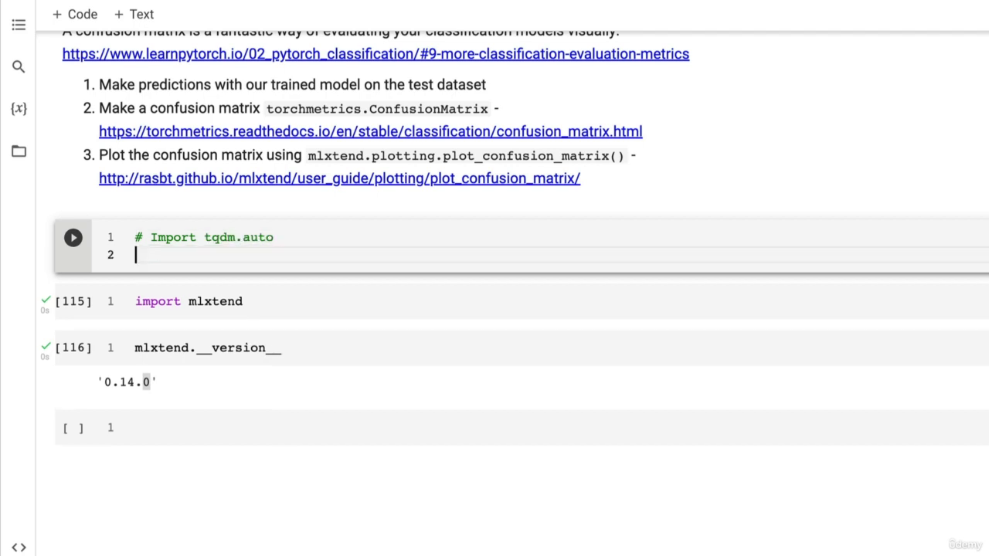
{"action": "type", "text": "from tqdm"}
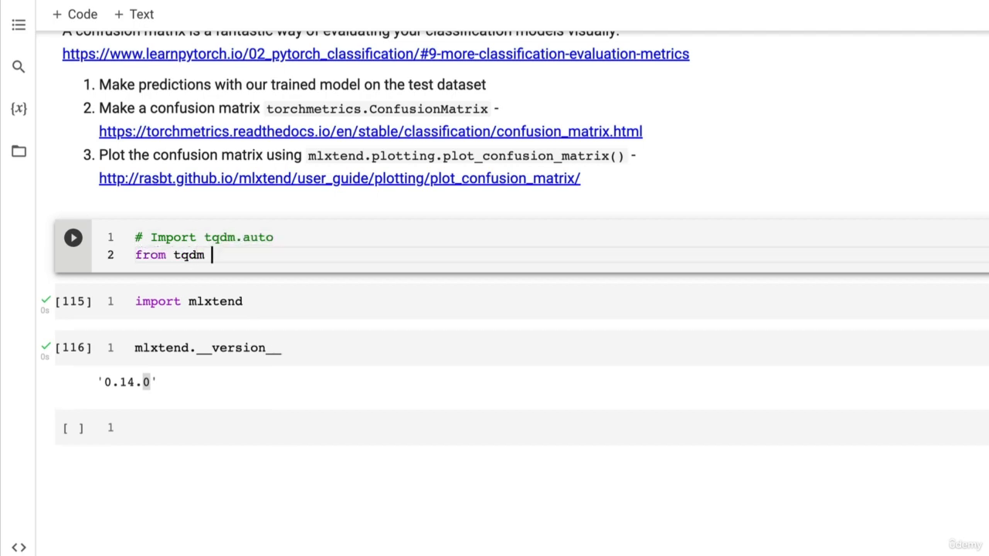
{"action": "type", "text": ".autio"}
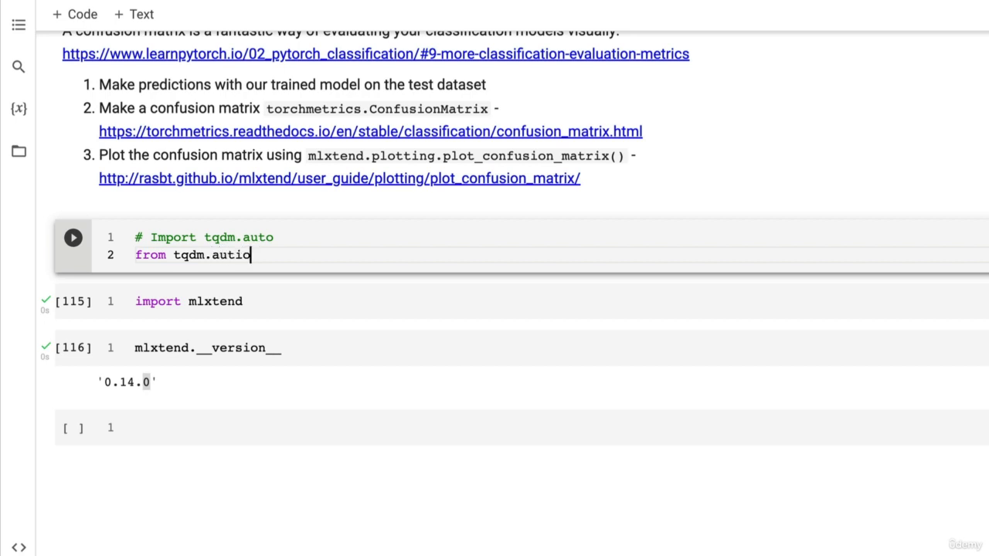
{"action": "type", "text": "import t"}
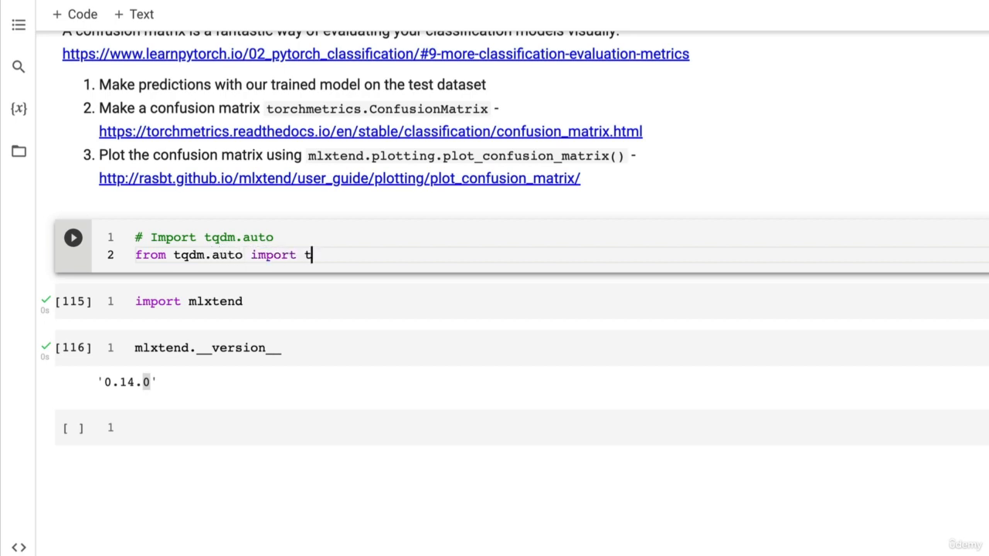
{"action": "type", "text": "qdm"}
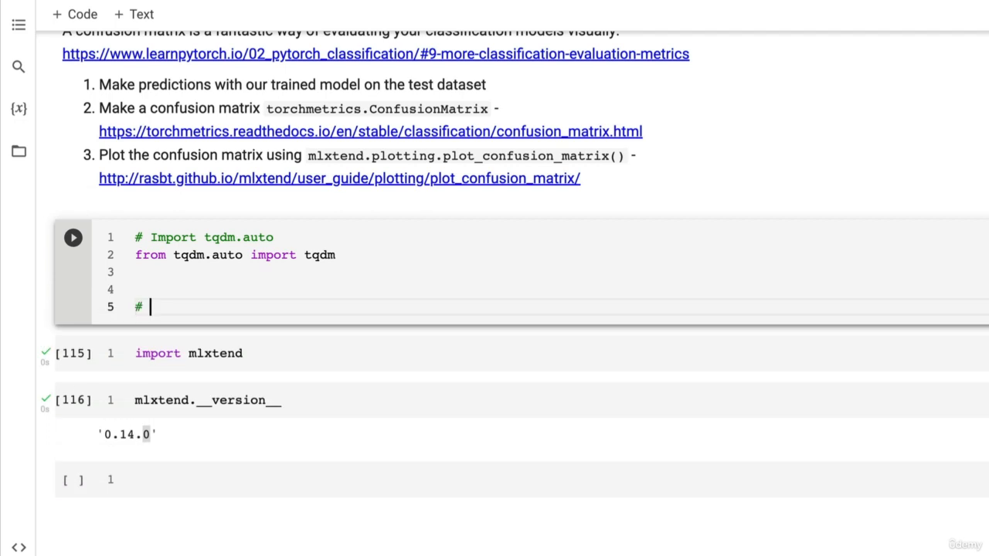
{"action": "type", "text": "MAke"}
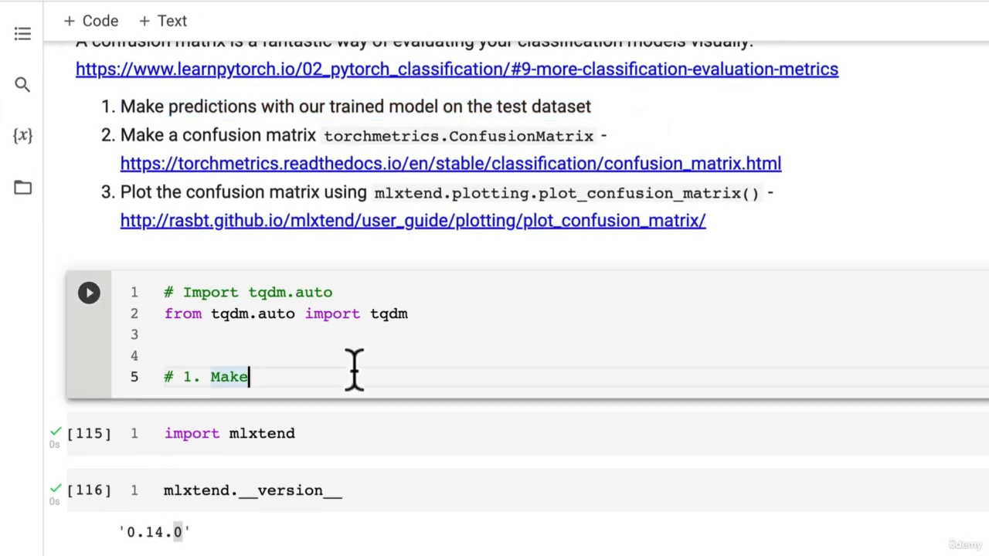
Step: Finish the 'predictions with trained model' comment, create y_preds = [] and call model_2.eval()
{"action": "type", "text": "predictions with"}
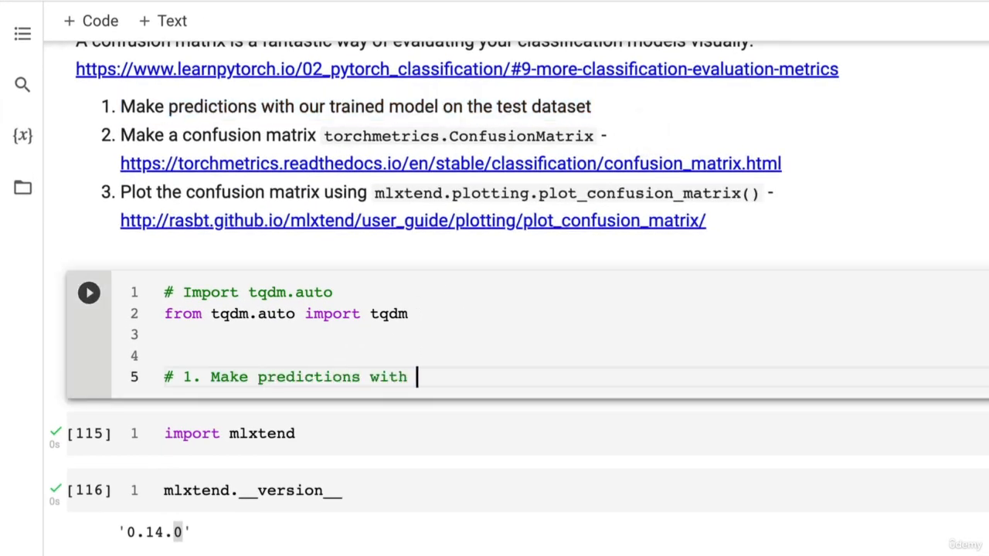
{"action": "type", "text": "trained model"}
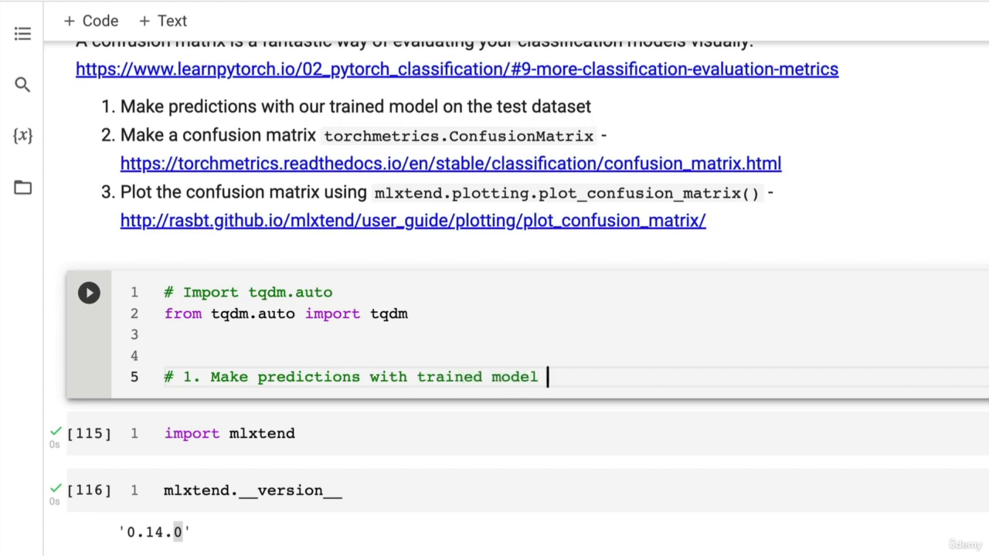
{"action": "type", "text": "y_"}
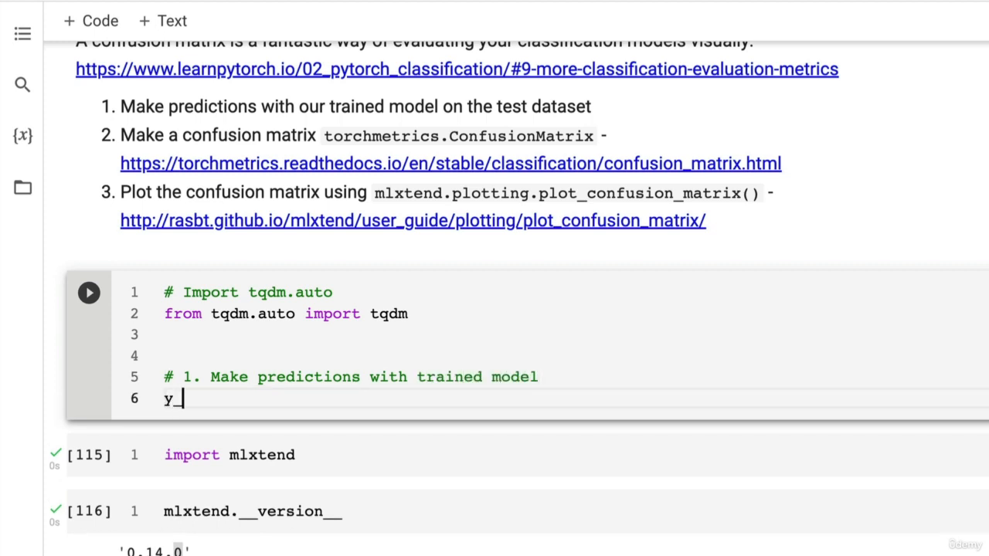
{"action": "type", "text": "preds ="}
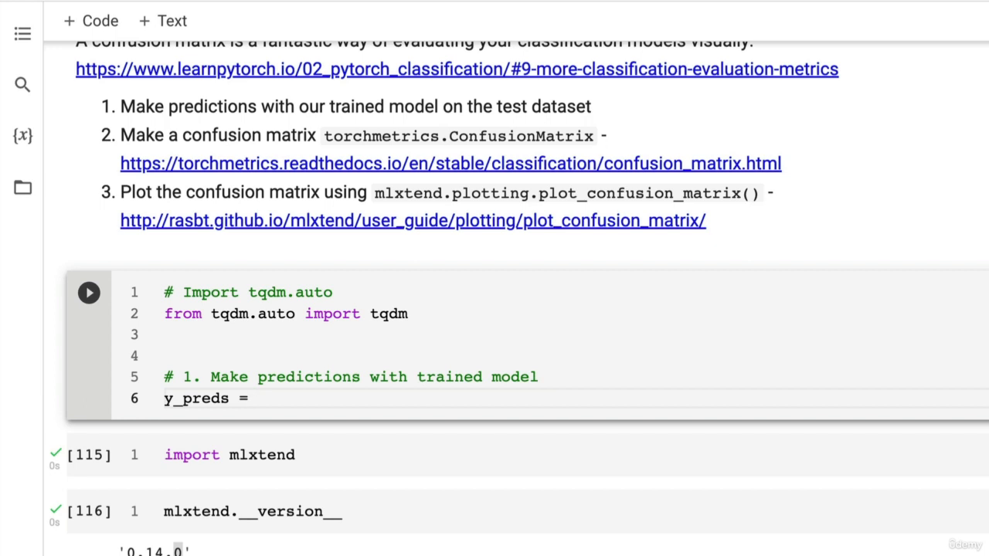
{"action": "type", "text": "[]"}
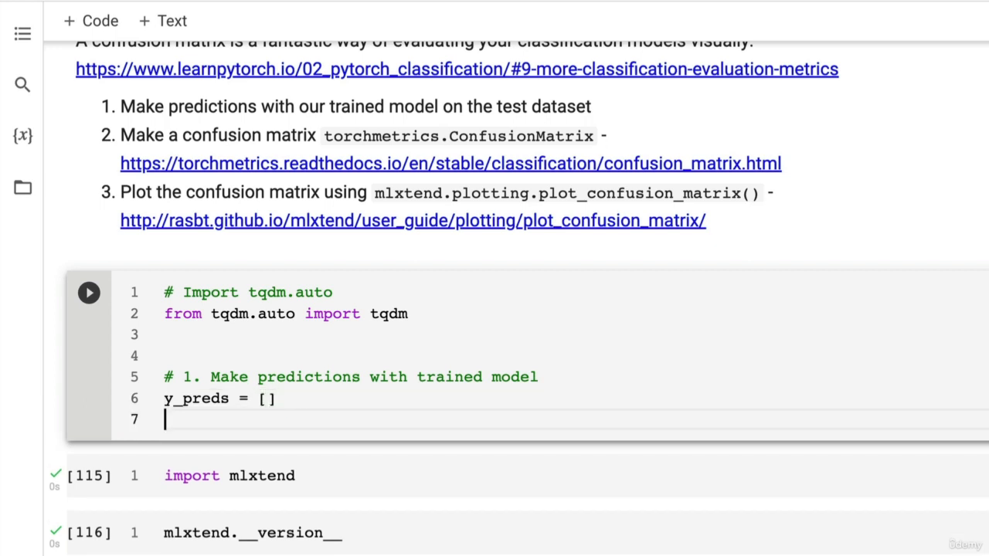
{"action": "type", "text": "model_2.eva"}
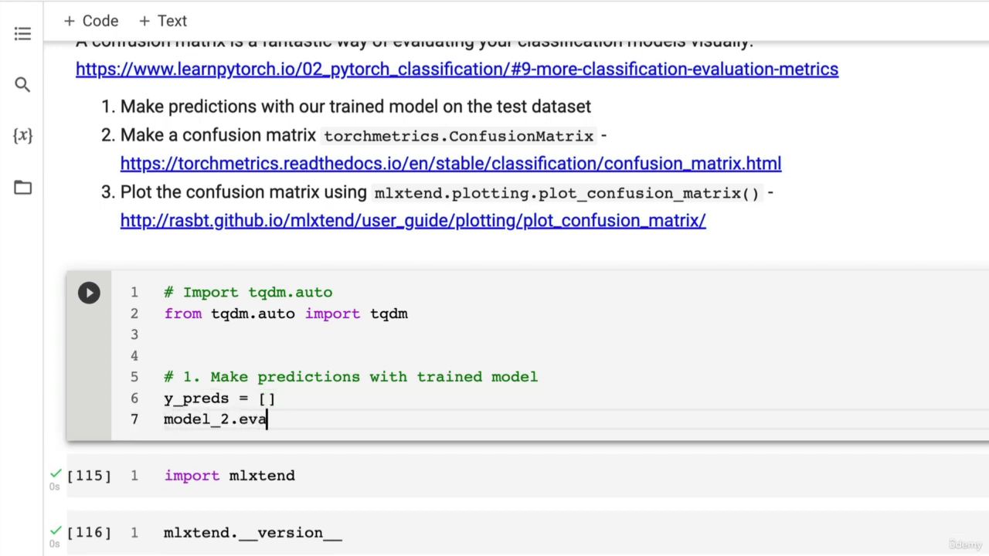
{"action": "type", "text": "l()"}
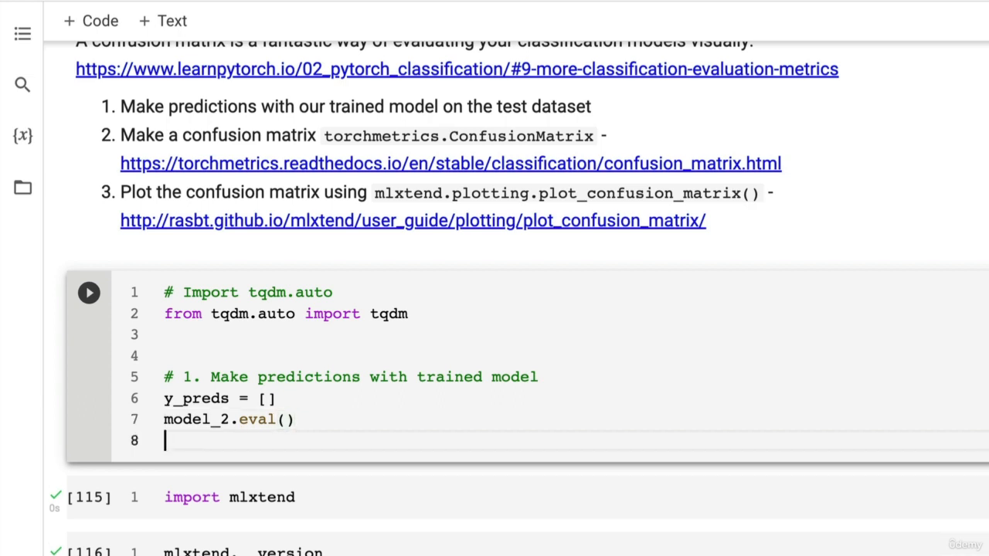
Step: Add a torch.inference_mode() block looping over X, y in tqdm(test_dataloader, desc=...)
{"action": "type", "text": "with torch.infe"}
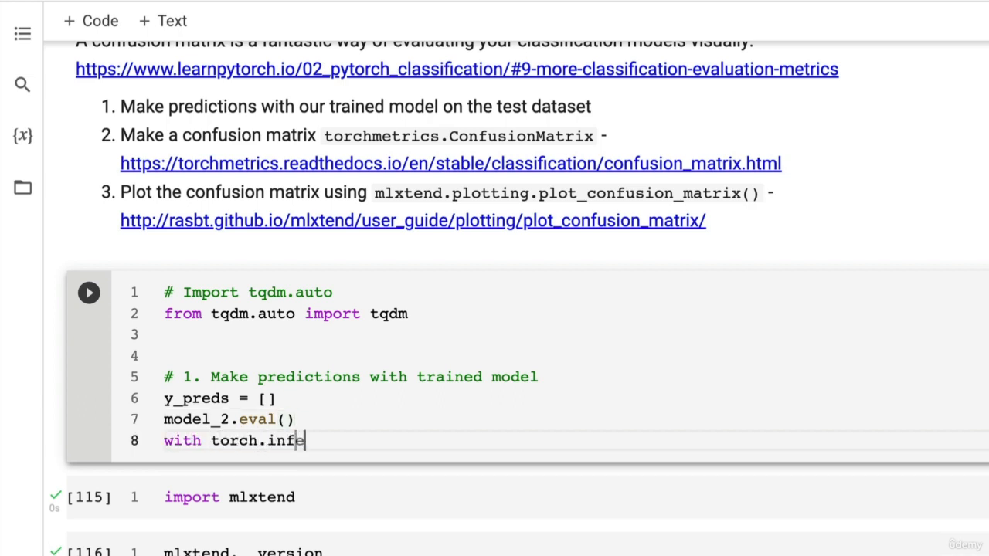
{"action": "type", "text": "erence_mode"}
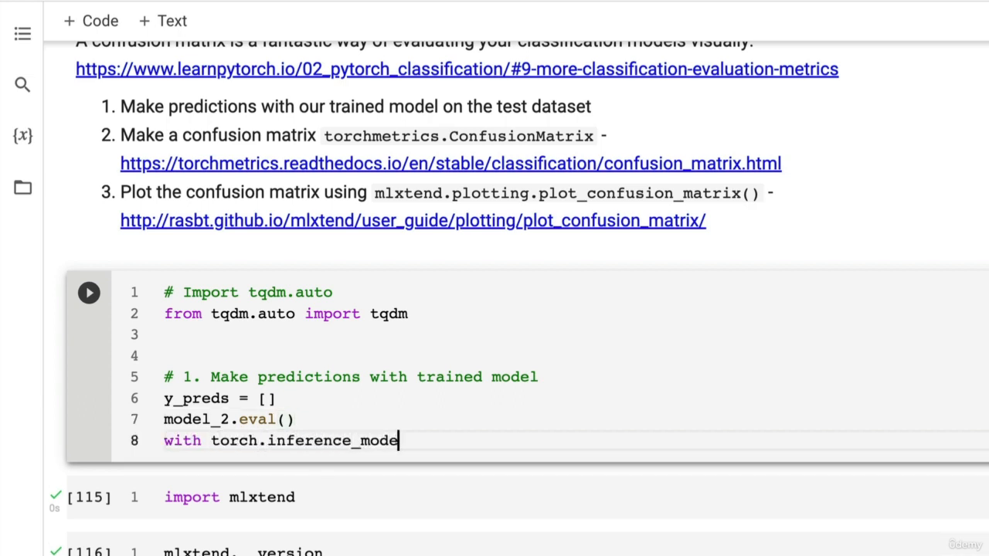
{"action": "type", "text": "():"}
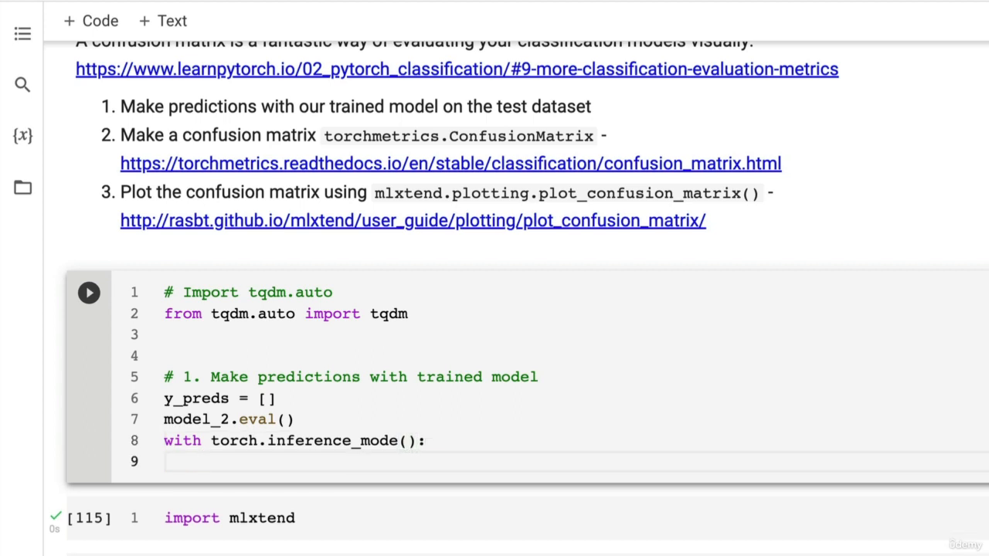
{"action": "type", "text": "for X"}
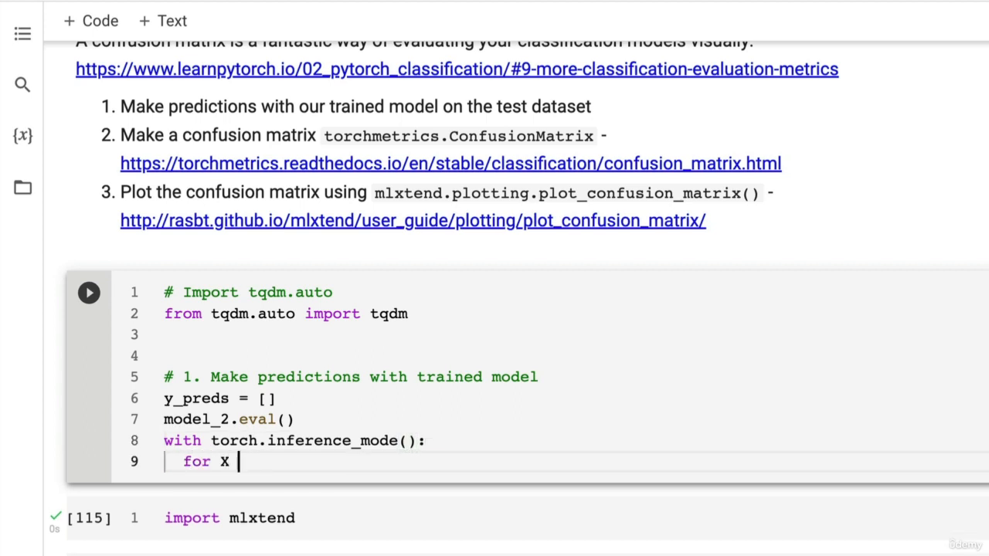
{"action": "type", "text": ", y"}
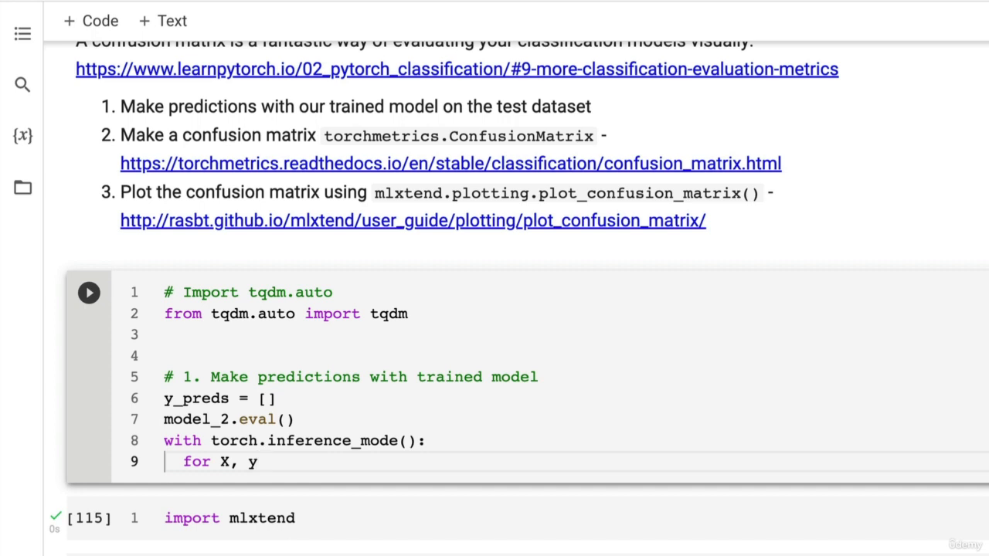
{"action": "type", "text": "in tqdm()"}
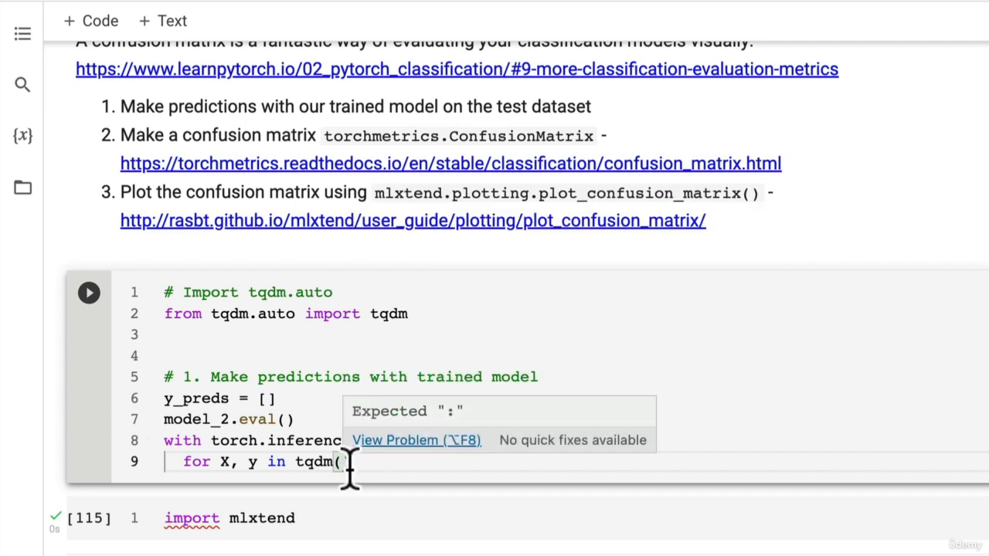
{"action": "type", "text": "t"}
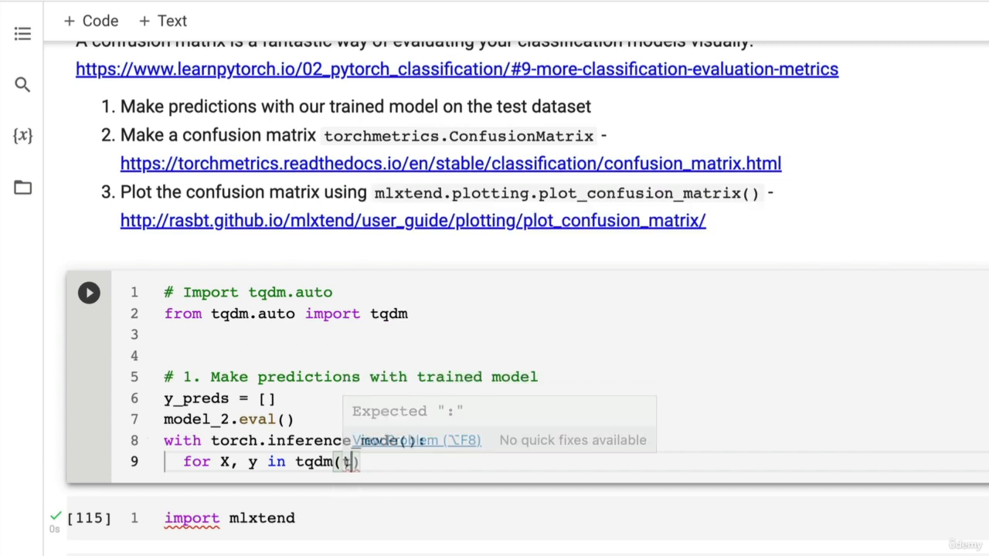
{"action": "type", "text": "est_datal"}
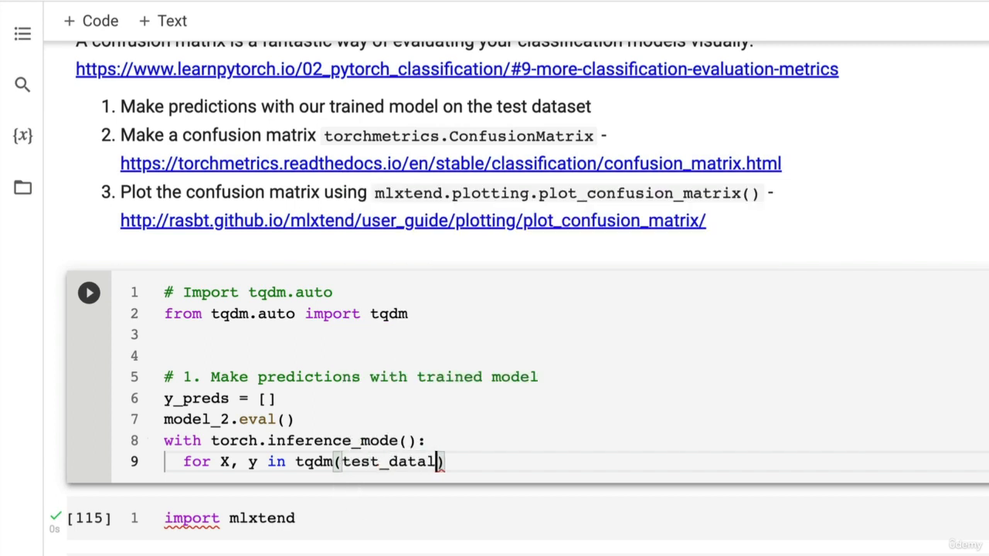
{"action": "type", "text": "oader, desc=\"Making predictions"}
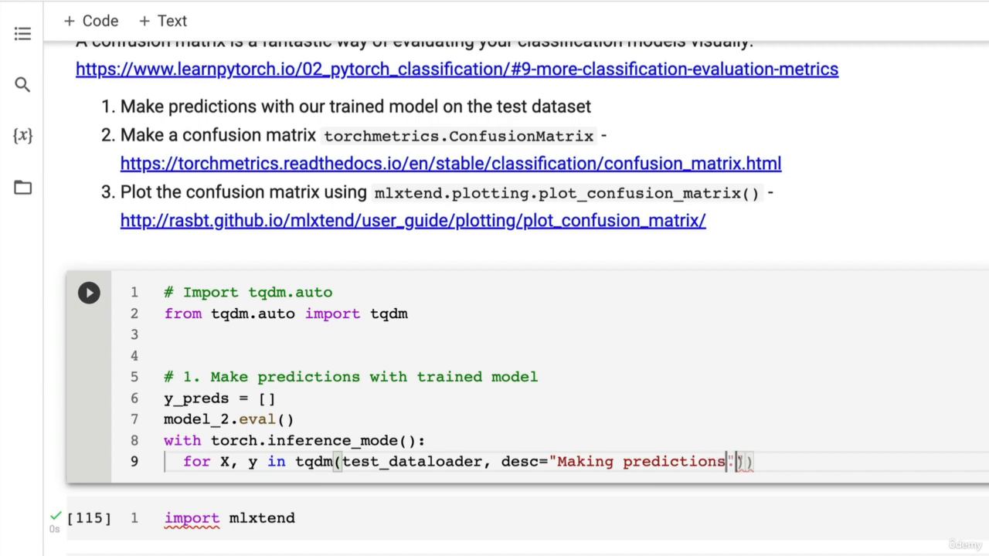
{"action": "type", "text": "..."}
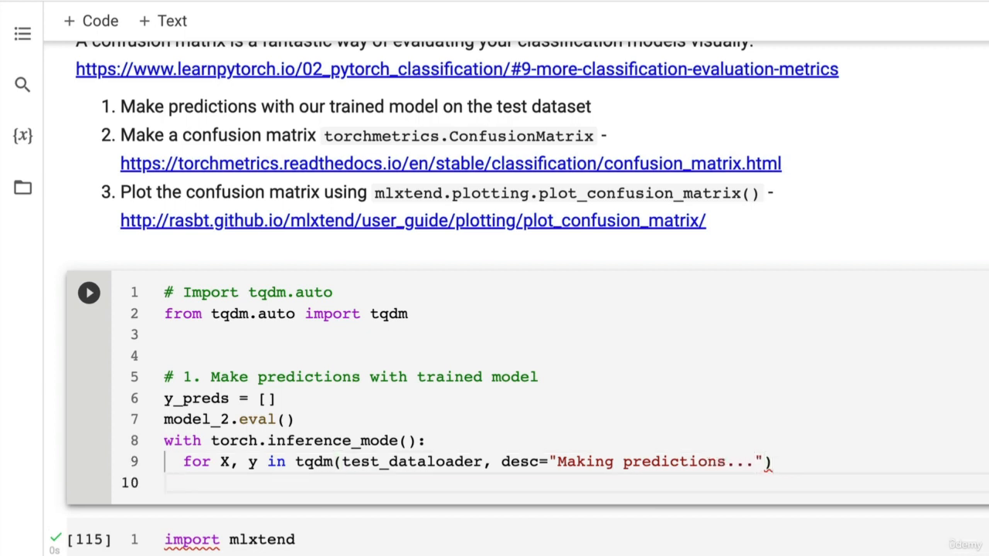
{"action": "type", "text": ":"}
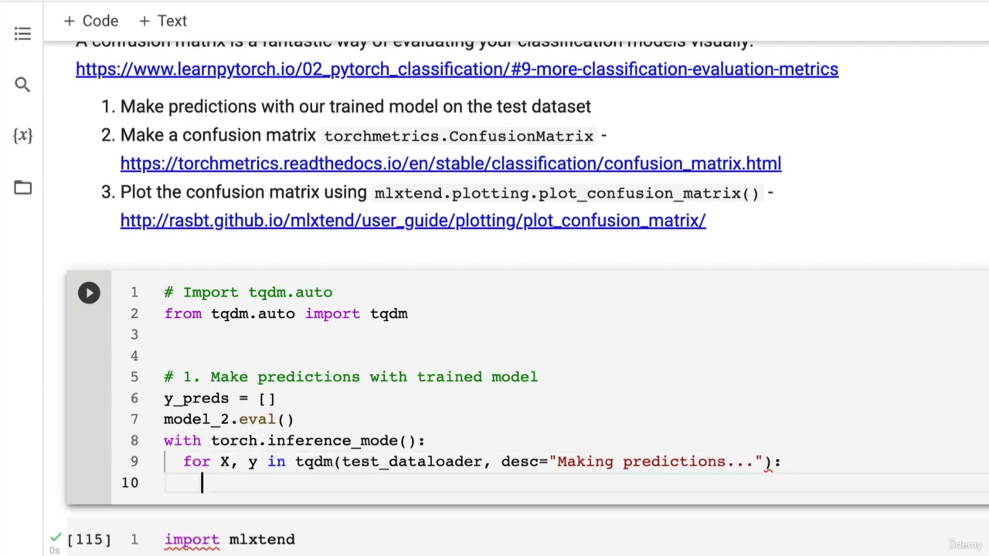
Step: Add a comment and the line X, y = X.to(device), y.to(device)
{"action": "type", "text": "# Send"}
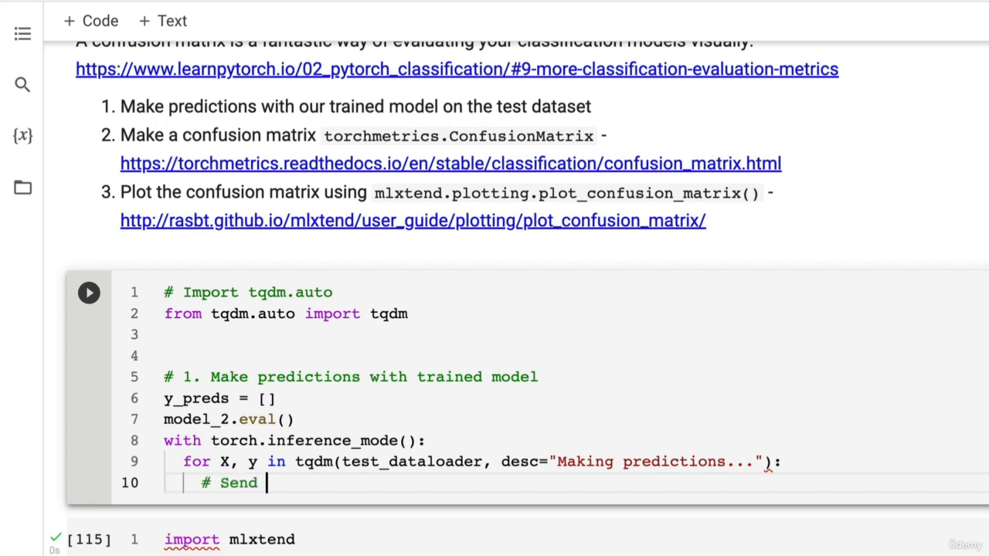
{"action": "type", "text": "the data and targets to target d"}
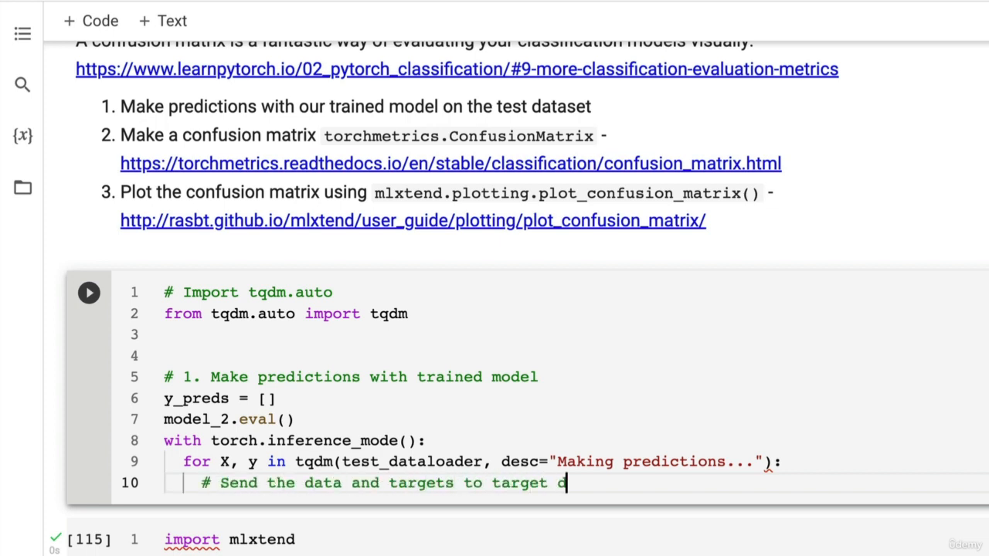
{"action": "type", "text": "evice"}
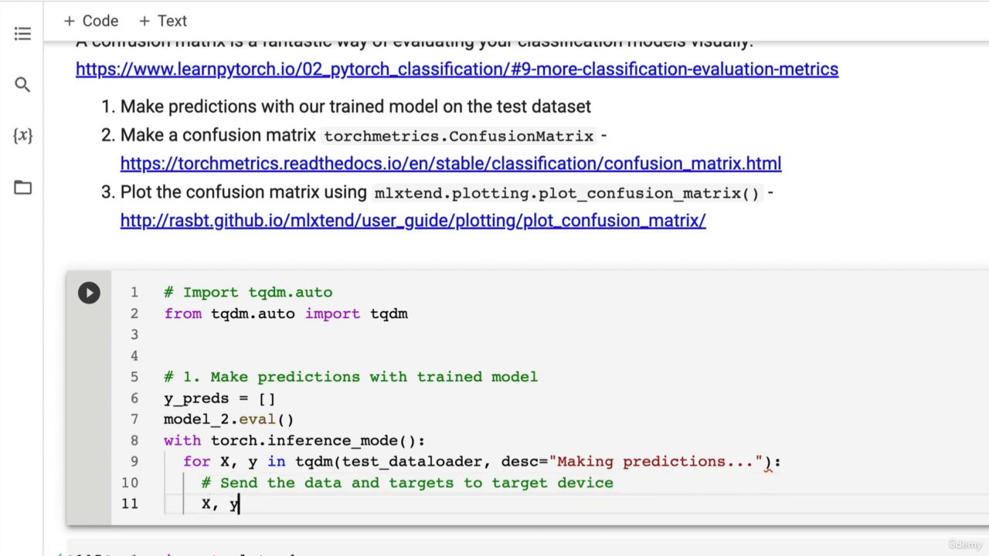
{"action": "type", "text": "="}
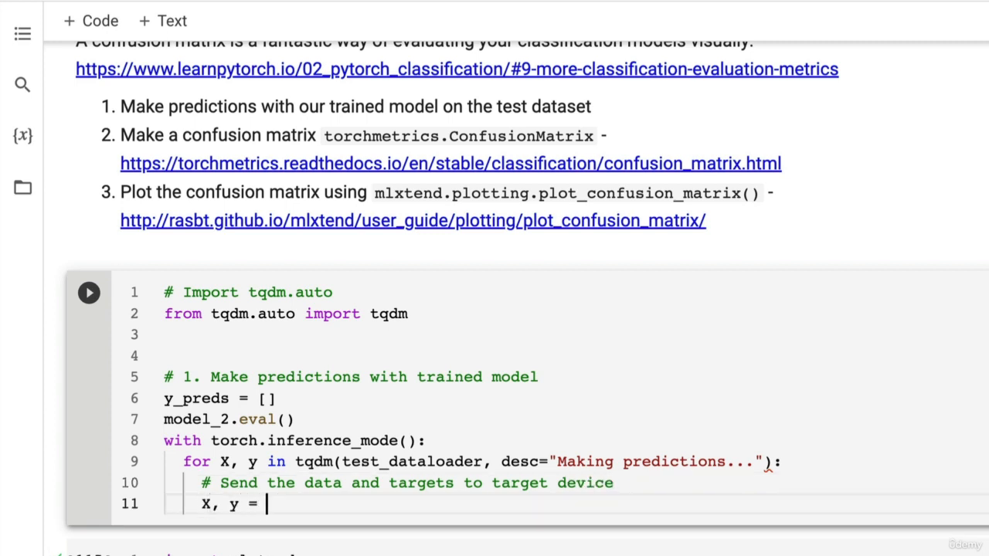
{"action": "type", "text": "X.to(device)"}
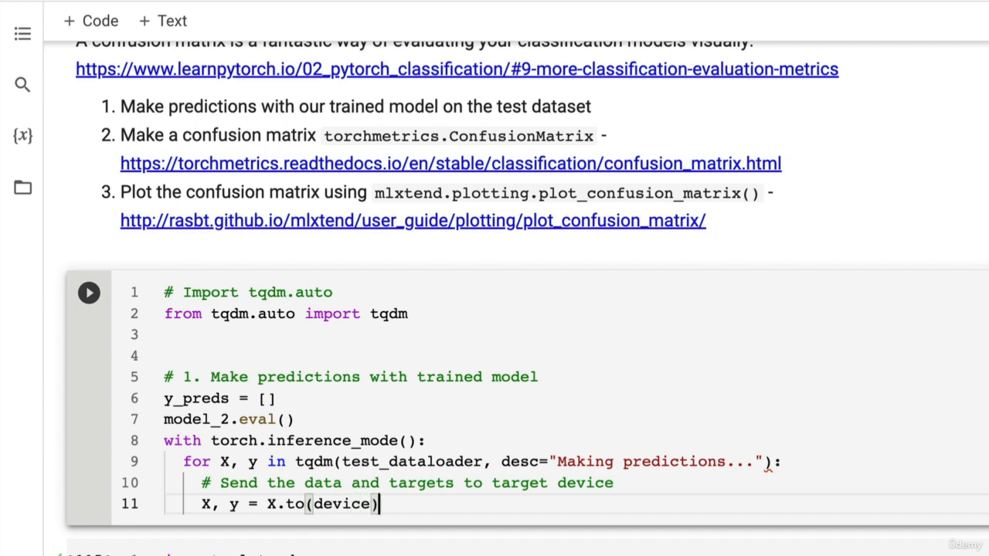
{"action": "type", "text": ", y.to"}
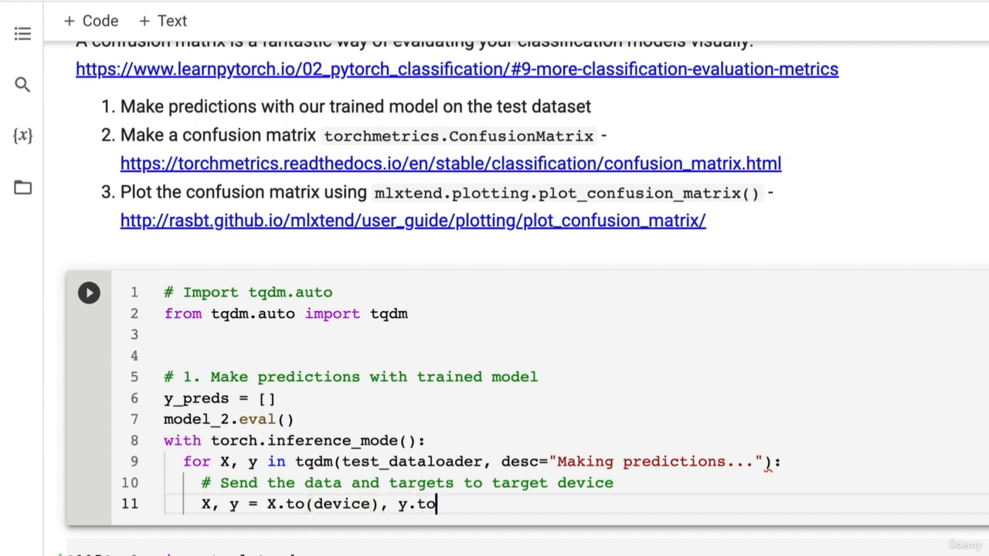
{"action": "type", "text": "(device)"}
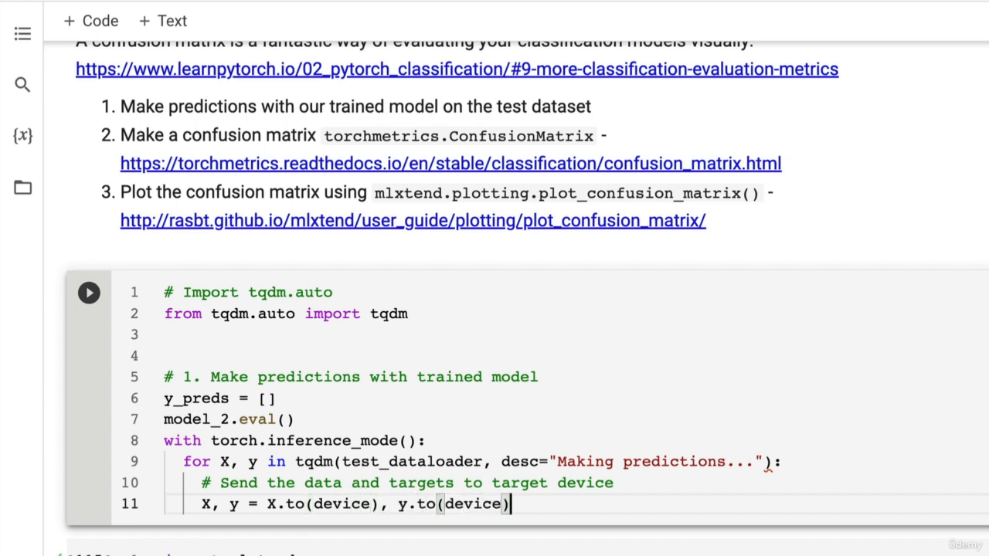
Step: Add the '# Do the forward pass' comment and y_logit = model_2(X)
{"action": "type", "text": "# Do"}
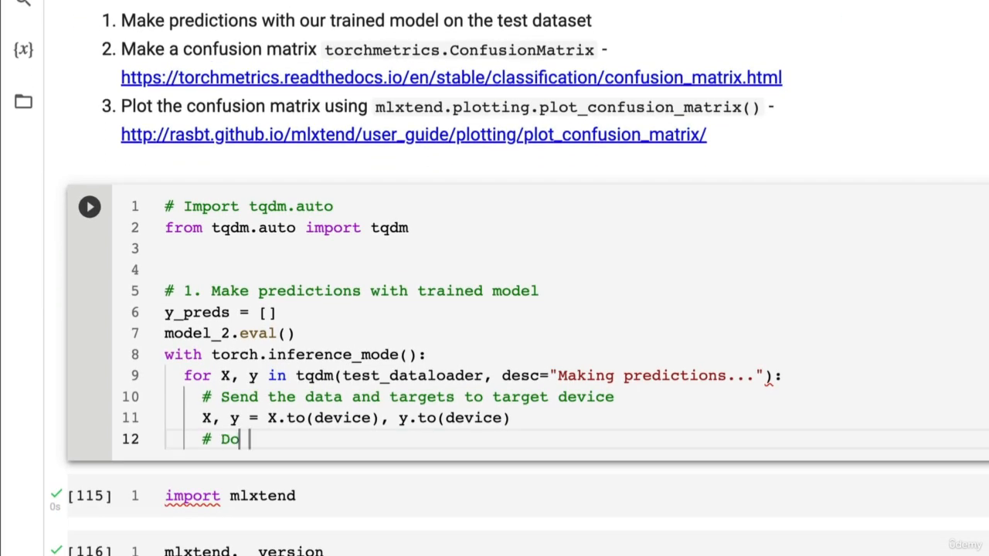
{"action": "type", "text": "the forward pass"}
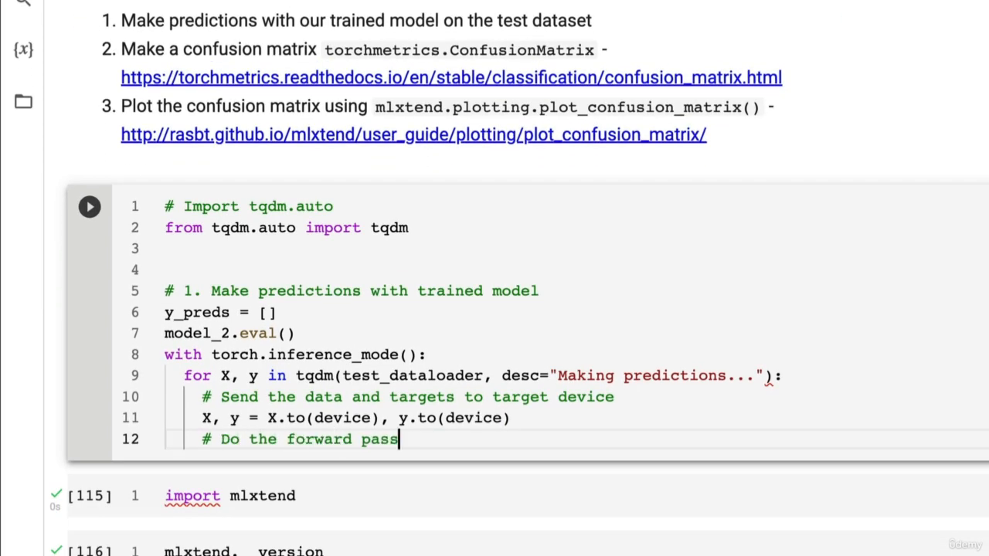
{"action": "type", "text": "y_logi"}
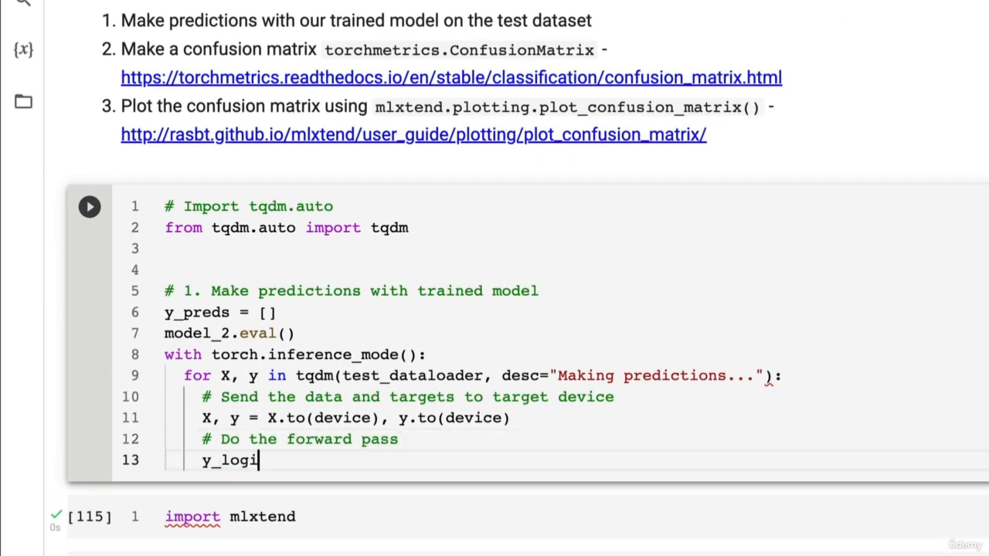
{"action": "type", "text": "t = model_"}
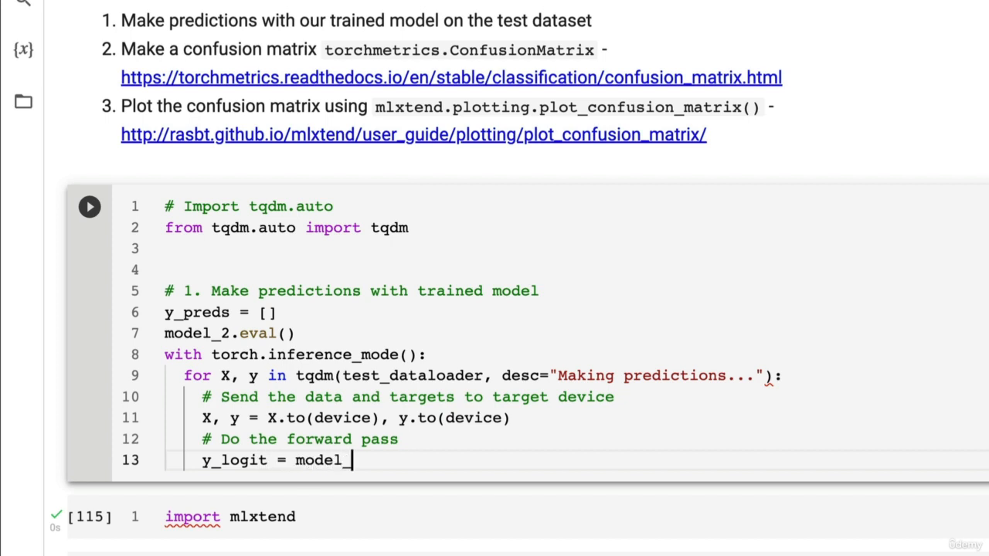
{"action": "type", "text": "_2(x"}
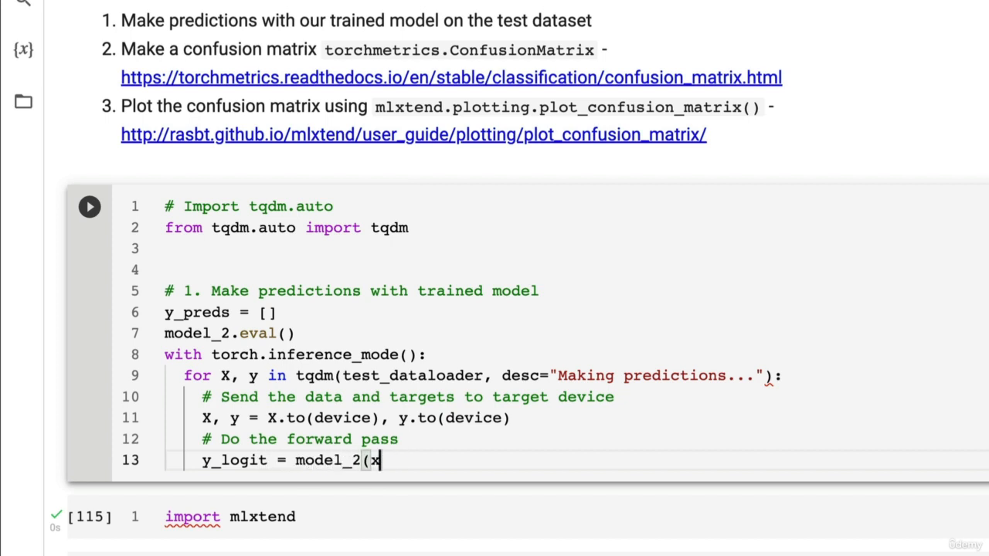
{"action": "type", "text": ")"}
{"action": "type", "text": "# Turn"}
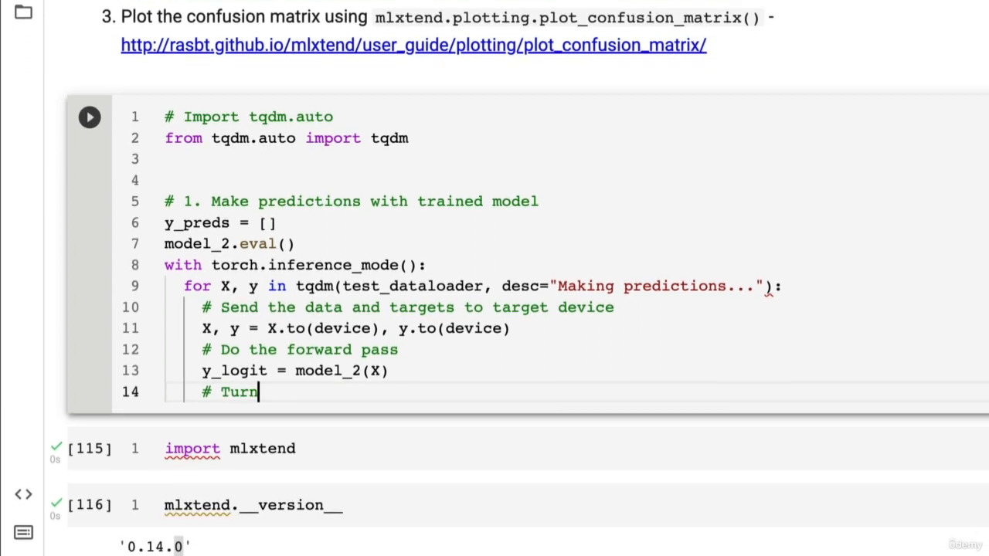
Step: Add the comment 'predictions from logits -> prediction probabilities -> prediction labels'
{"action": "type", "text": "predictio"}
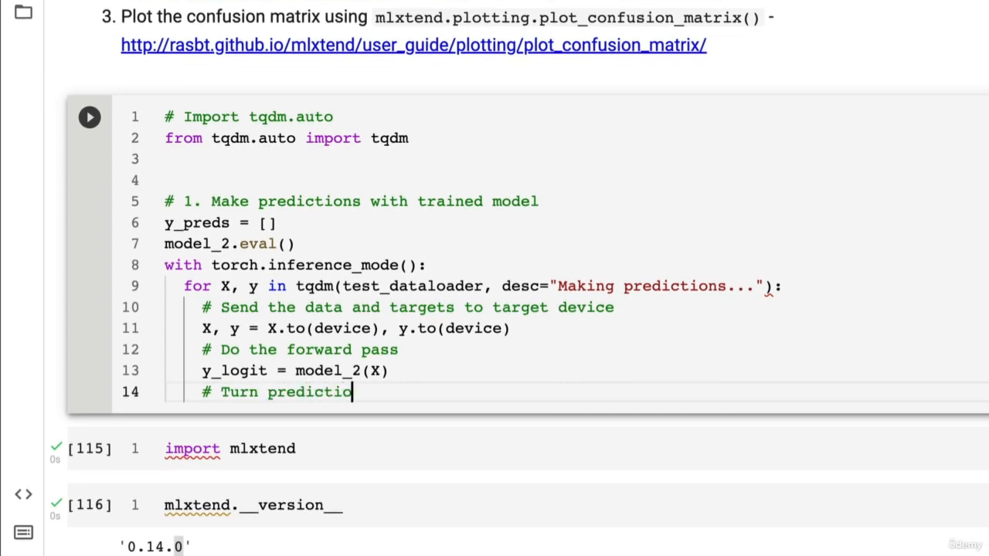
{"action": "type", "text": "ns from logit"}
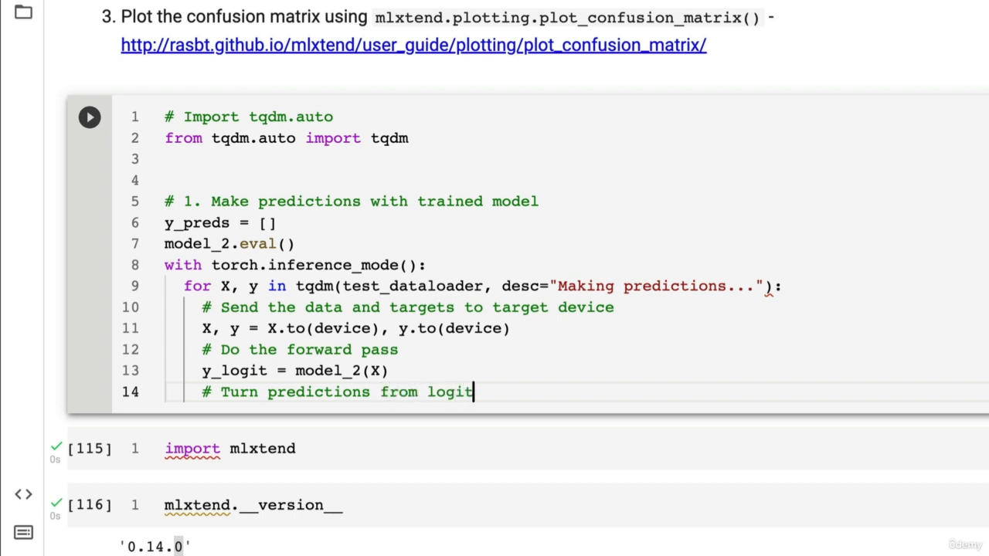
{"action": "type", "text": "s -> prediction probabi"}
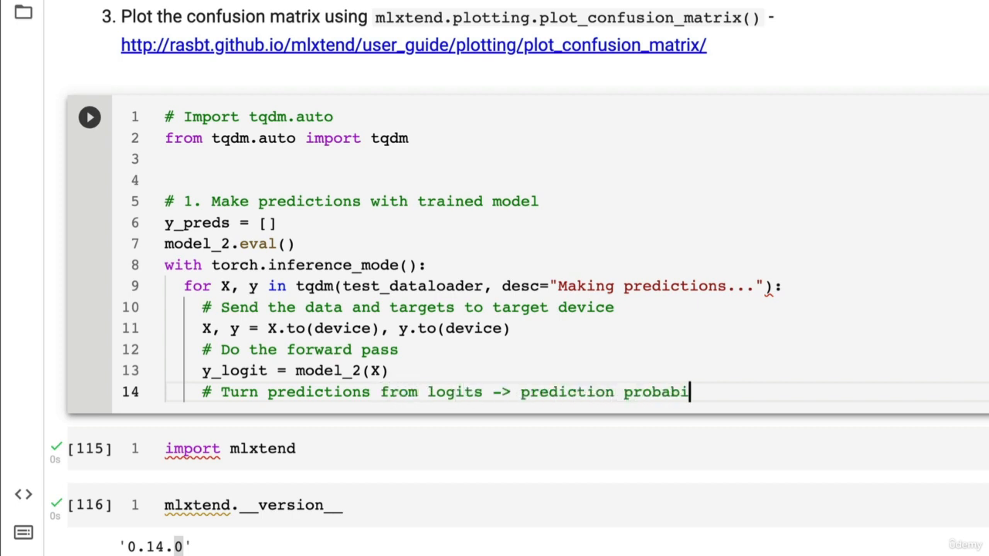
{"action": "type", "text": "lities -> pre"}
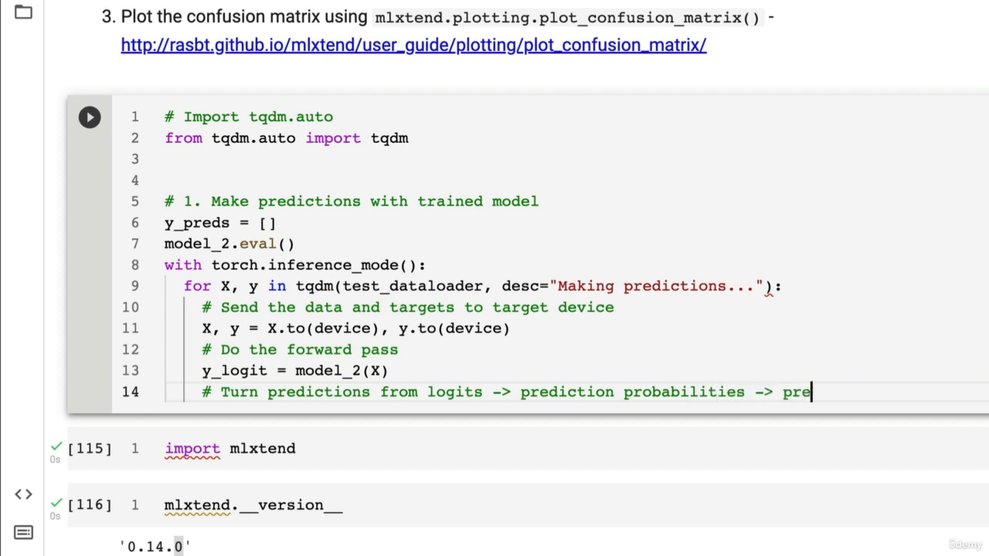
{"action": "type", "text": "diction labels"}
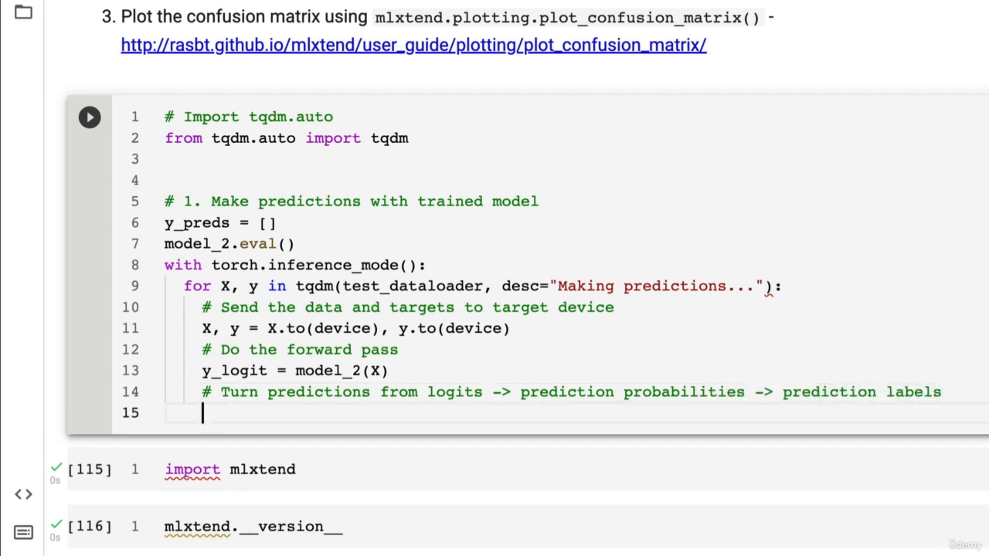
Step: Set y_pred = torch.softmax(y_logit.squeeze(), dim=0).argmax(dim=1)
{"action": "type", "text": "y_pred = to"}
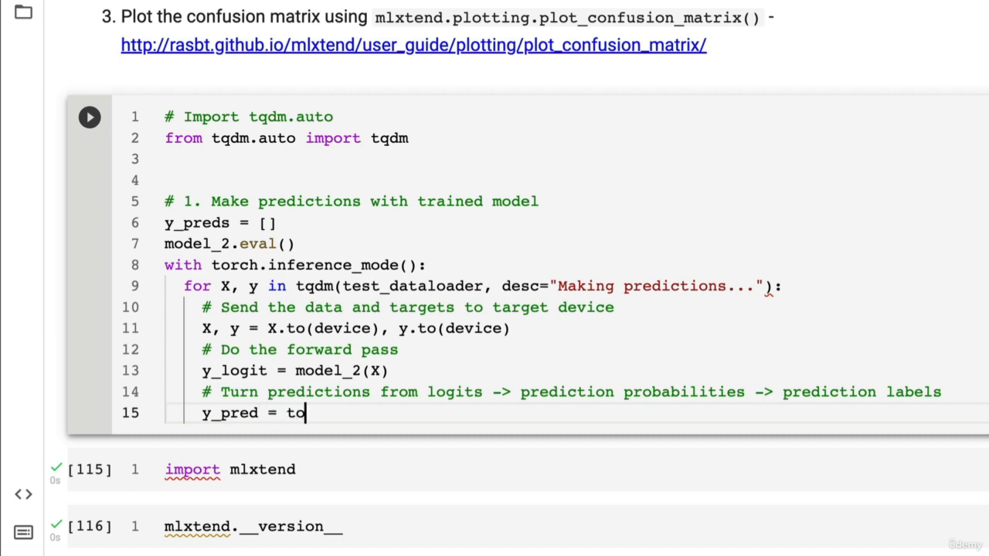
{"action": "type", "text": "rch.softmax()"}
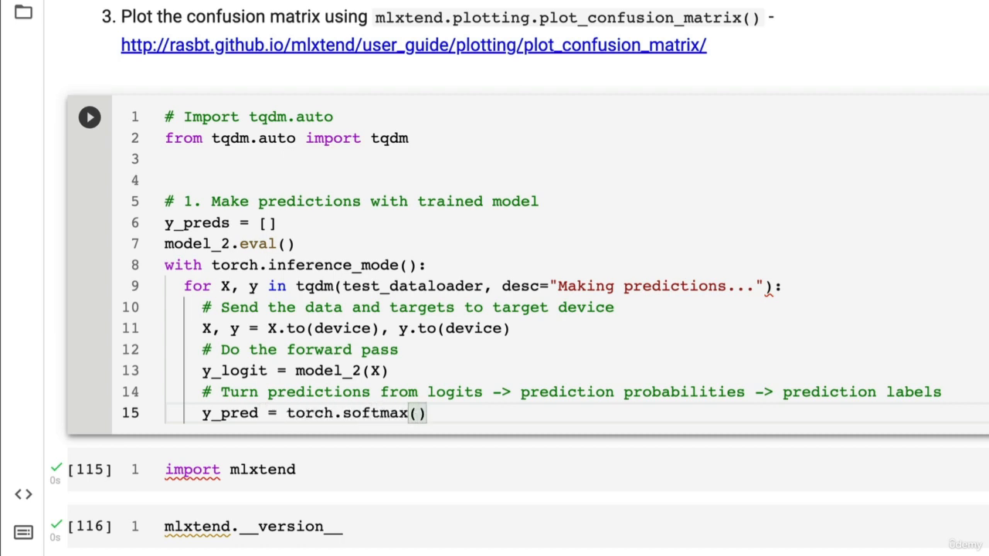
{"action": "key", "text": "Backspace"}
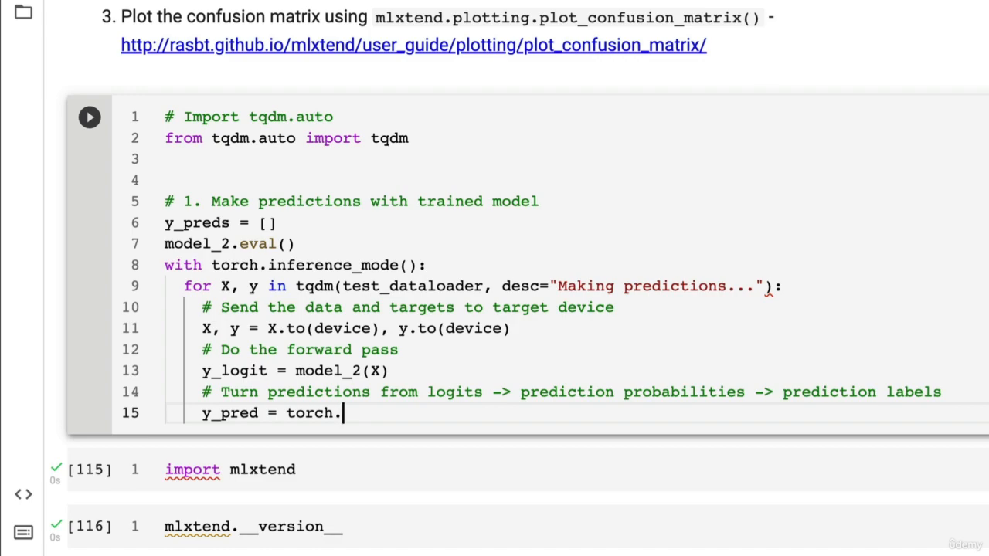
{"action": "type", "text": "softmax("}
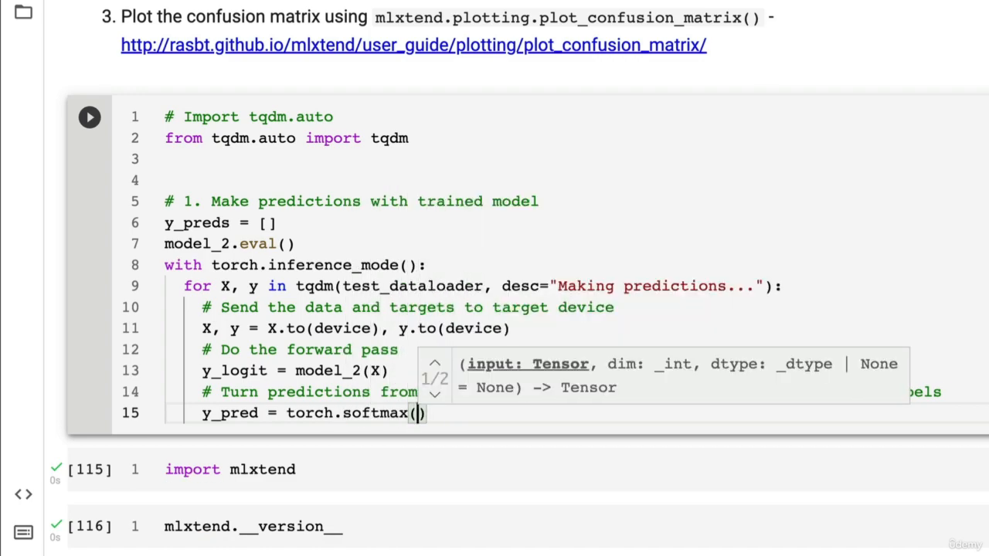
{"action": "type", "text": "y_logit.sud"}
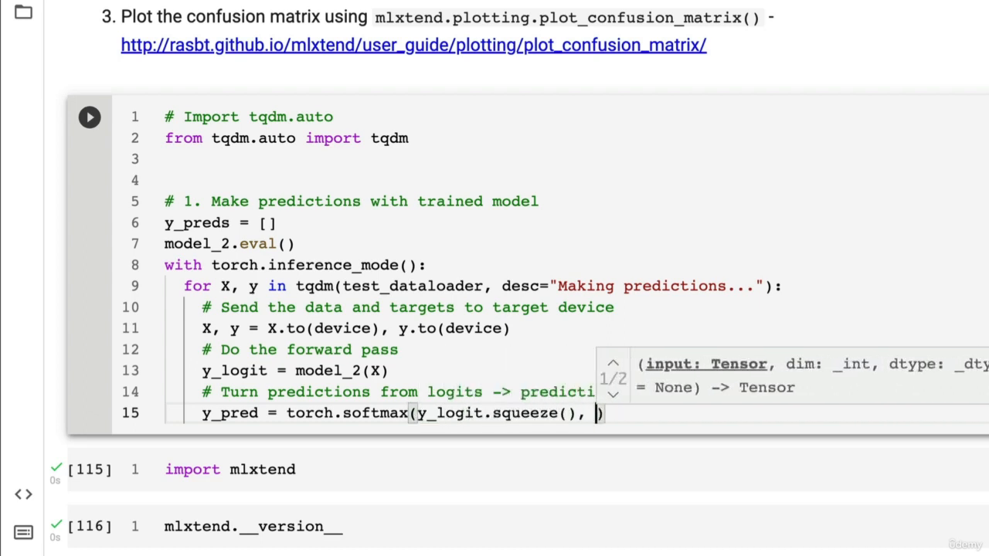
{"action": "type", "text": "dim=0"}
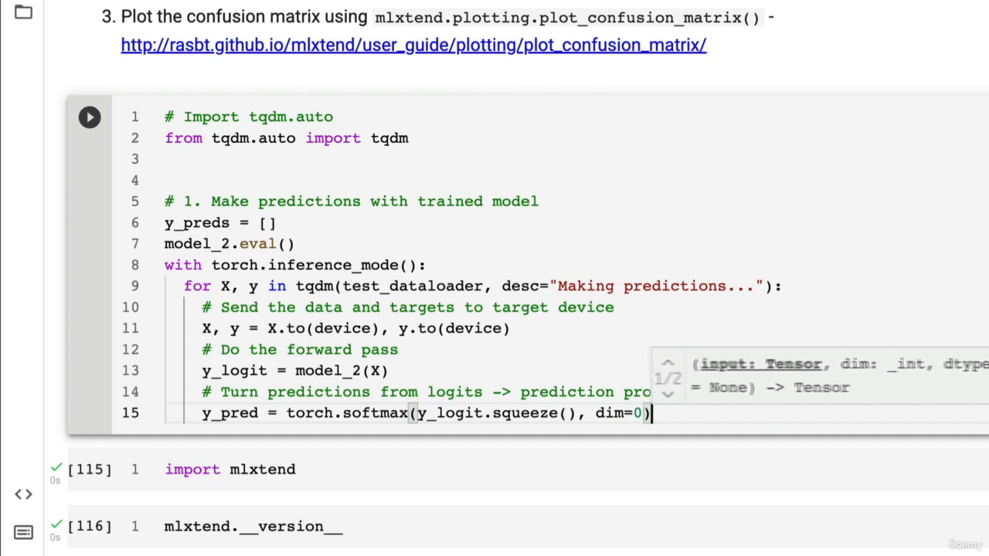
{"action": "type", "text": "."}
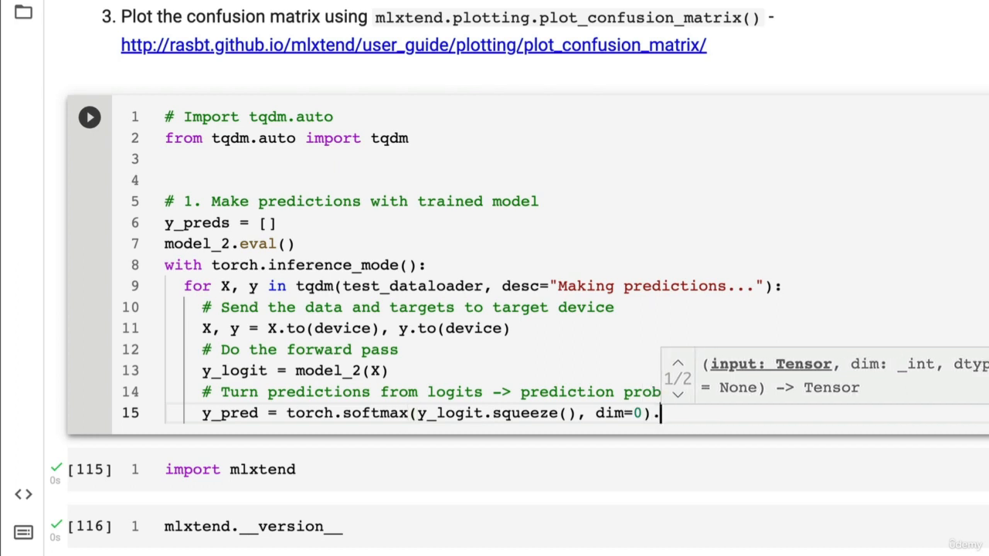
{"action": "type", "text": ".argmax"}
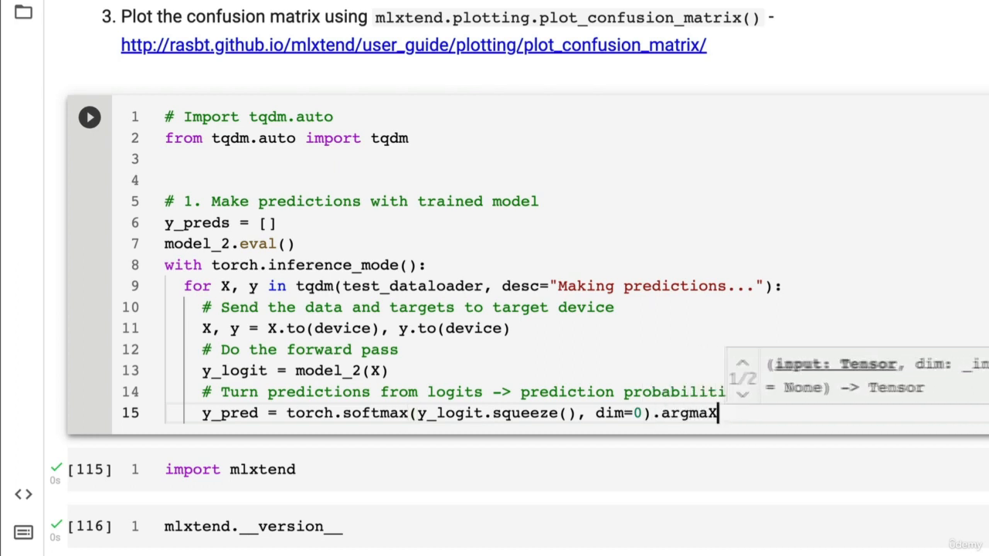
{"action": "type", "text": "(dim=1)"}
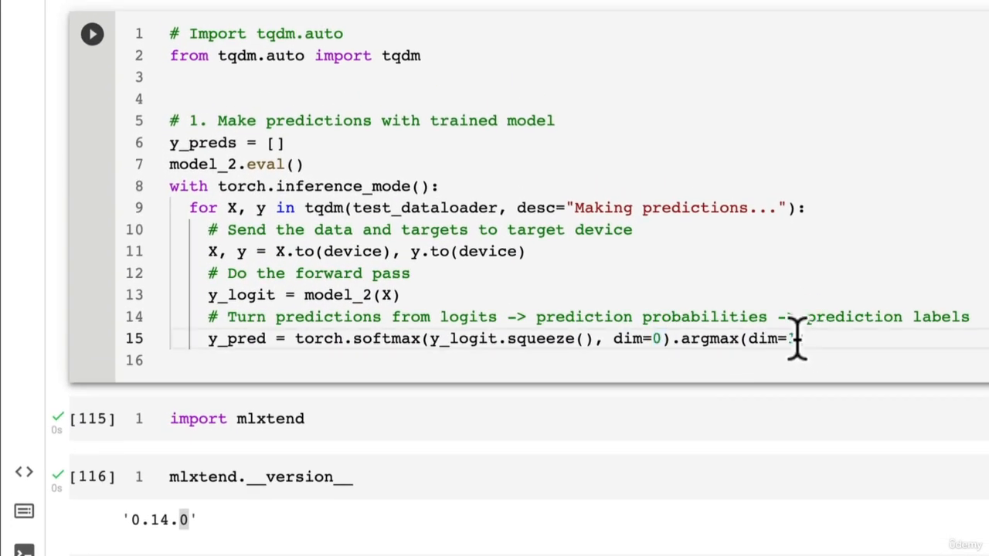
{"action": "type", "text": "1)"}
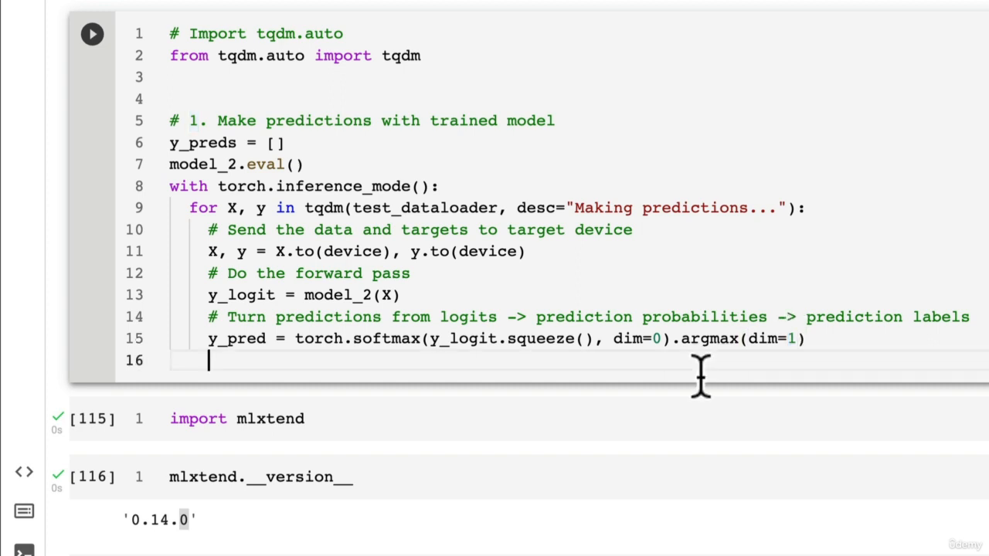
Step: Comment 'Put prediction on CPU for evaluation' and append y_pred.cpu() to y_preds
{"action": "type", "text": "# P"}
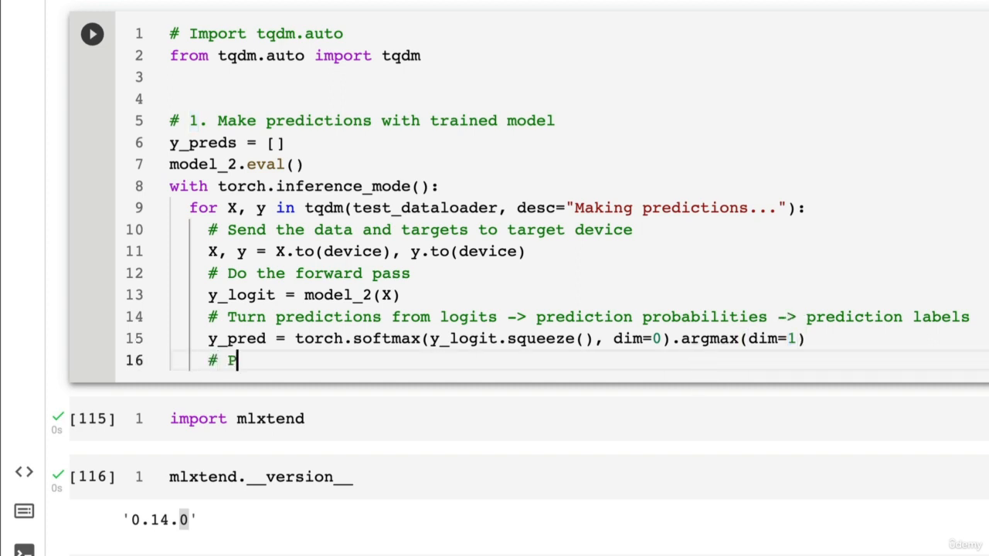
{"action": "type", "text": "ut prediction on"}
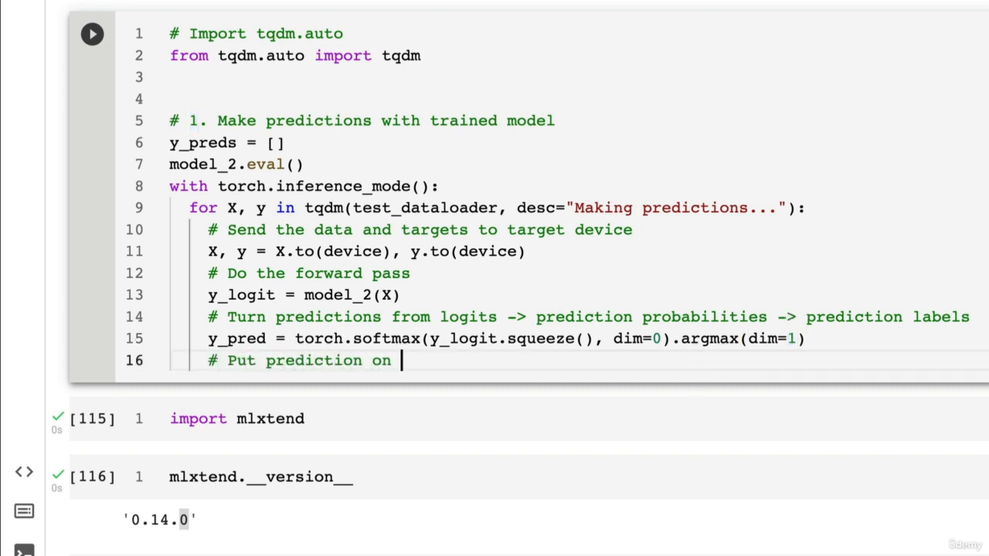
{"action": "type", "text": "CPU for evaluation"}
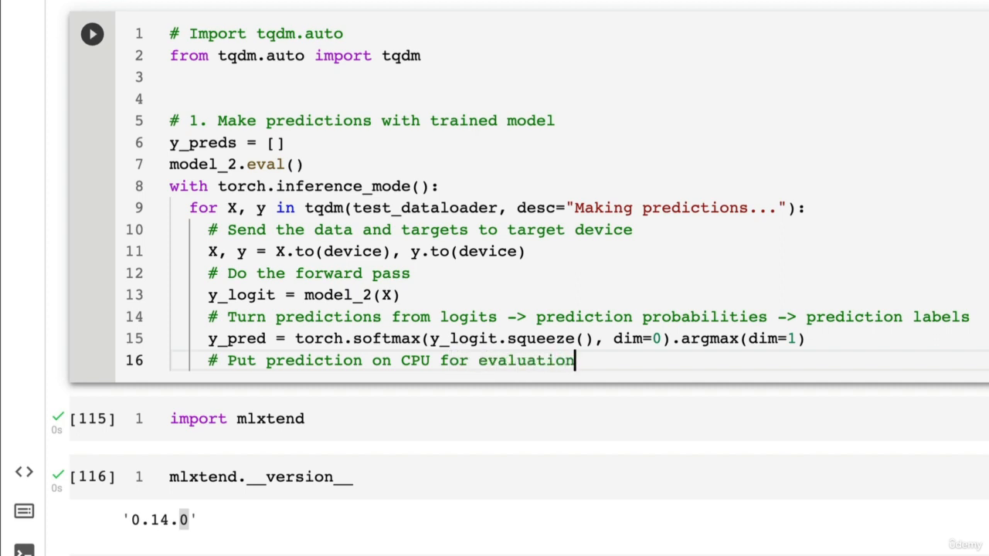
{"action": "key", "text": "Enter"}
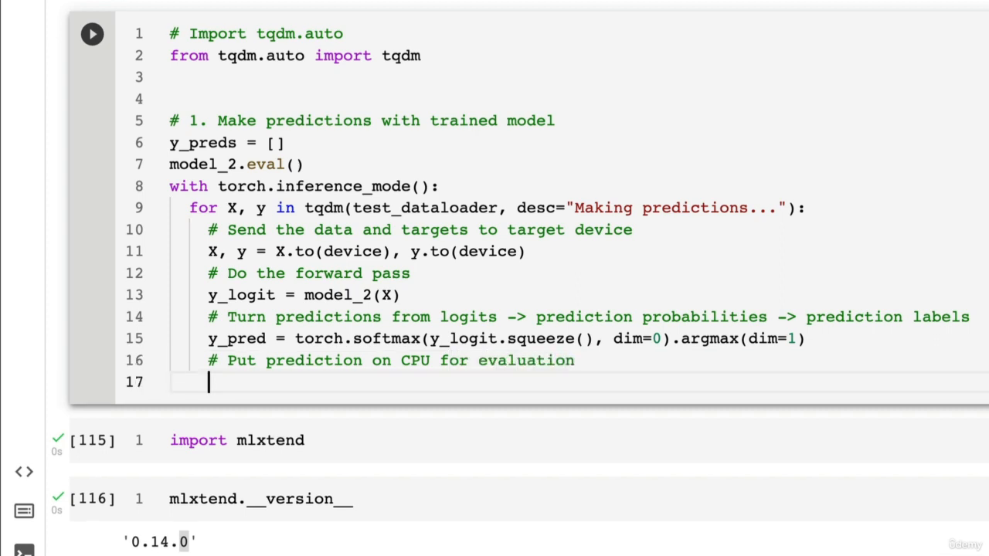
{"action": "type", "text": "y_preds.append("}
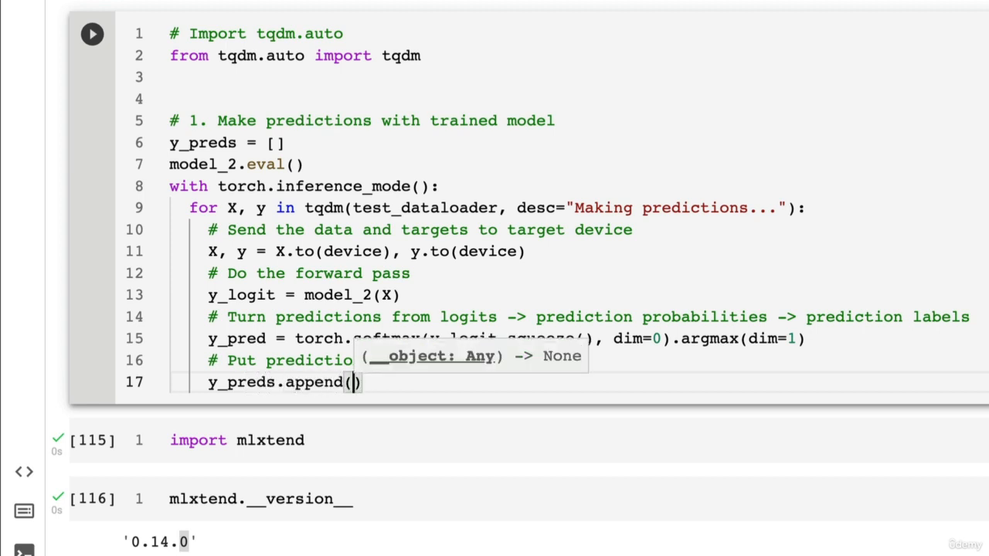
{"action": "type", "text": "y_pred.cpu("}
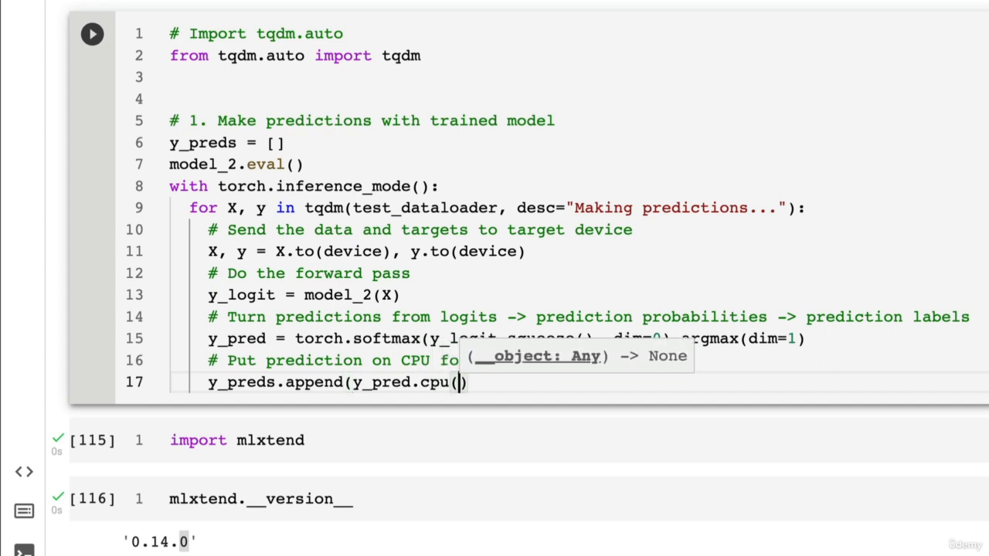
{"action": "key", "text": "enter"}
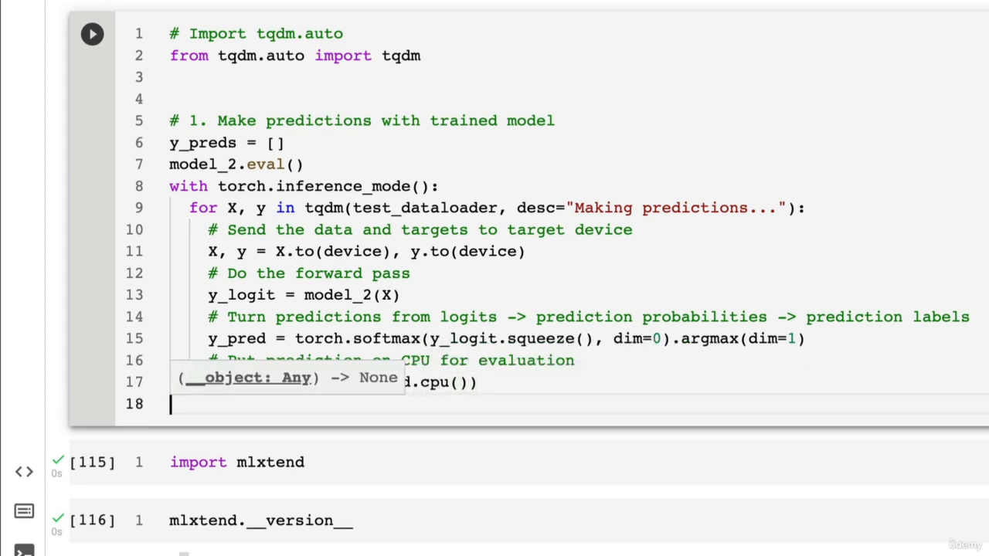
Step: After the loop, print(y_preds) and set y_pred_tensor = torch.cat(y_preds)
{"action": "type", "text": "# Concatenate l"}
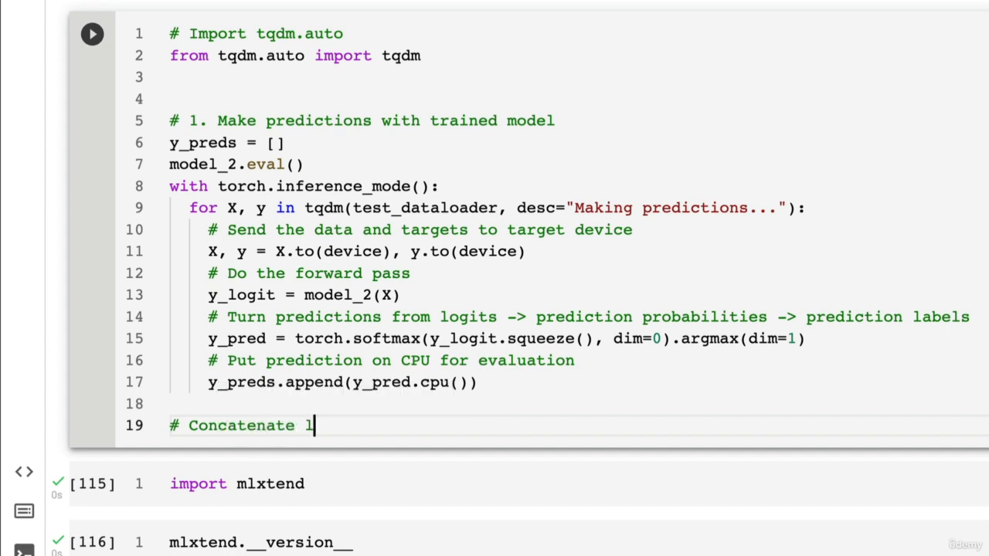
{"action": "type", "text": "ist of predictions into a tensor"}
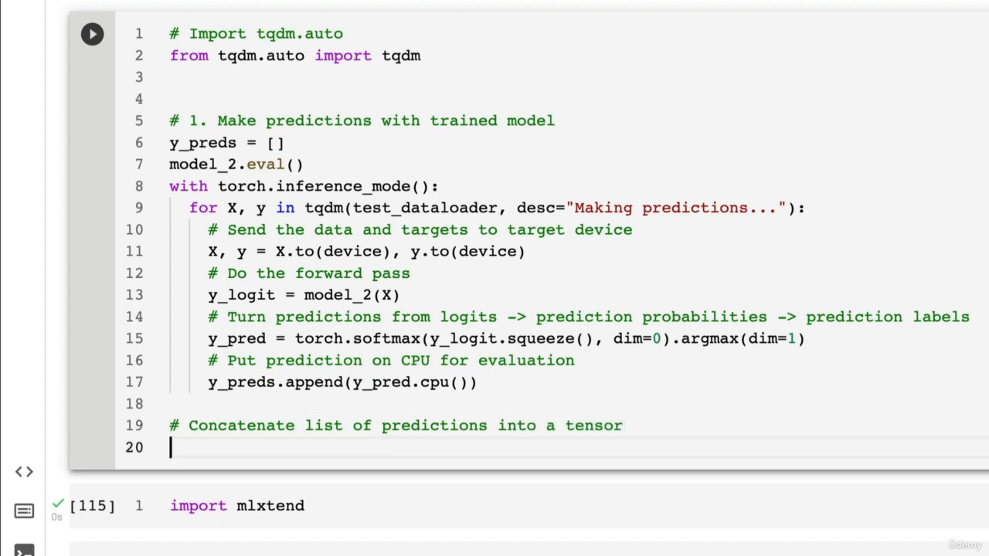
{"action": "type", "text": "print(y_preds)"}
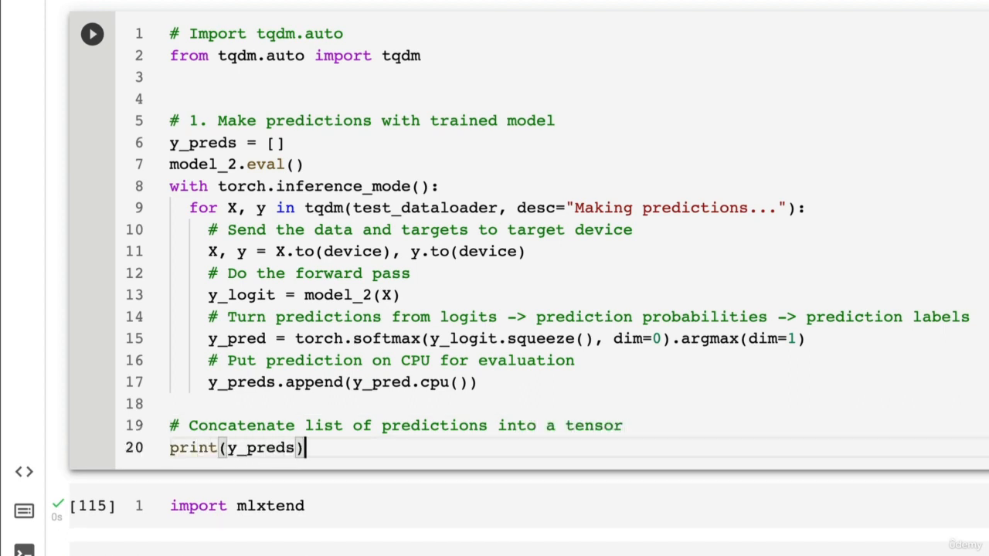
{"action": "type", "text": "y_pred"}
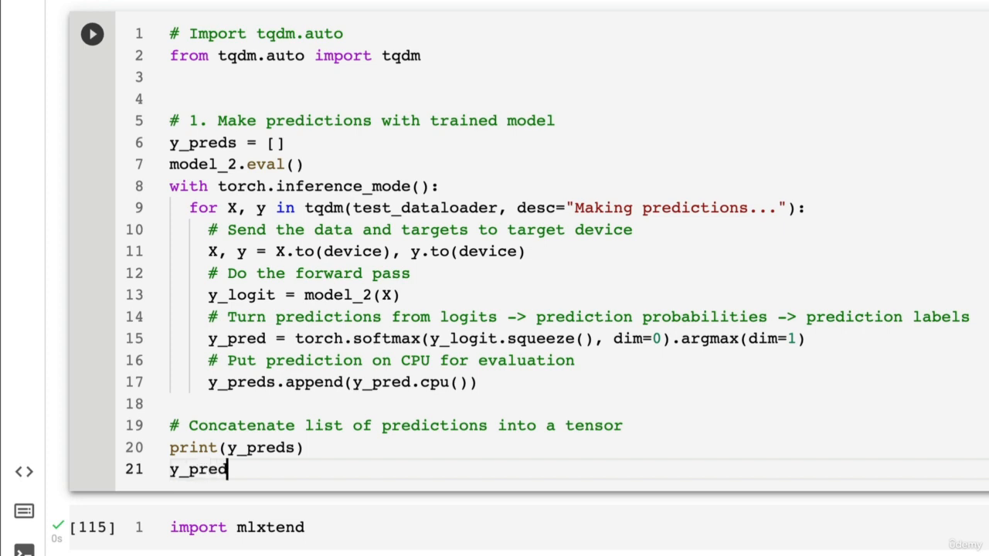
{"action": "type", "text": "_tensor"}
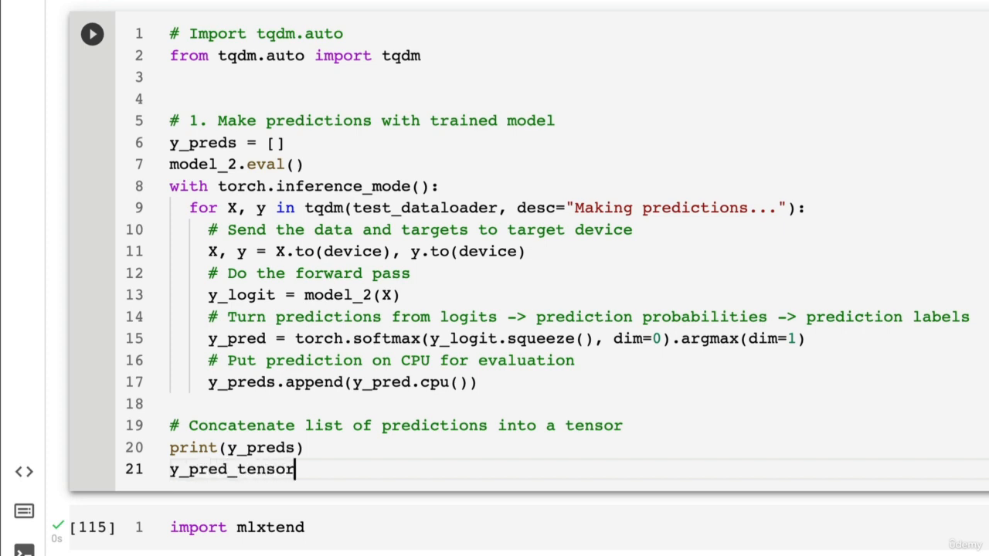
{"action": "type", "text": "= torch.cat("}
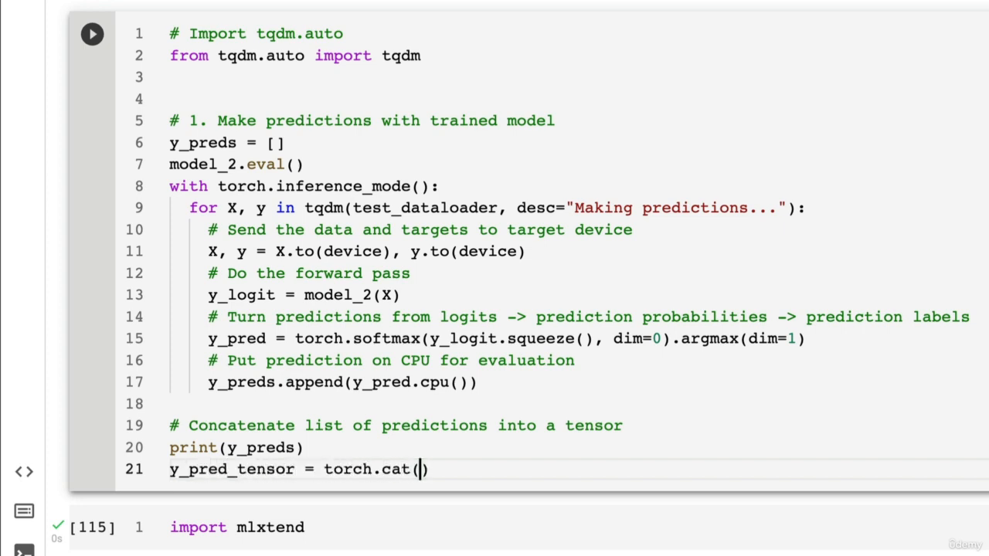
{"action": "type", "text": "y_preds"}
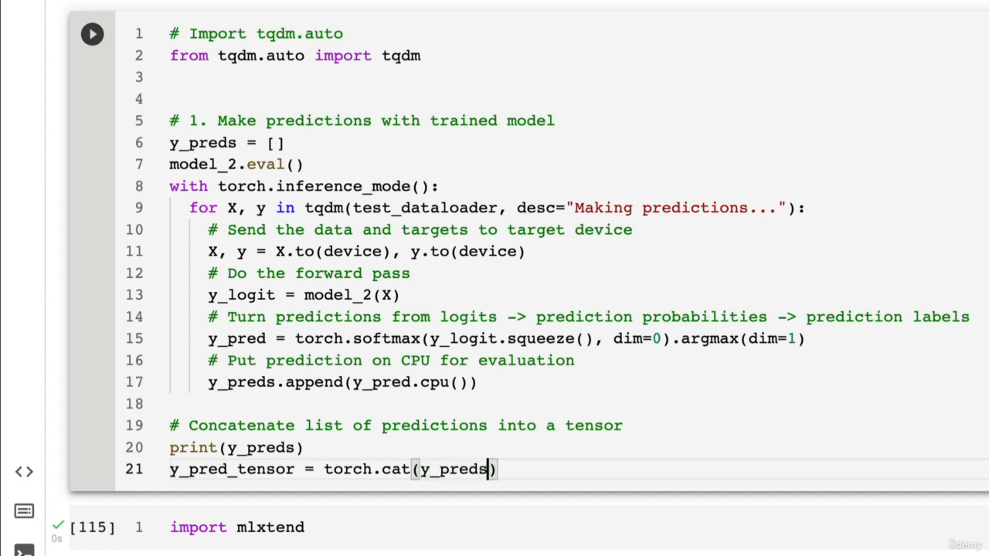
{"action": "type", "text": "y_"}
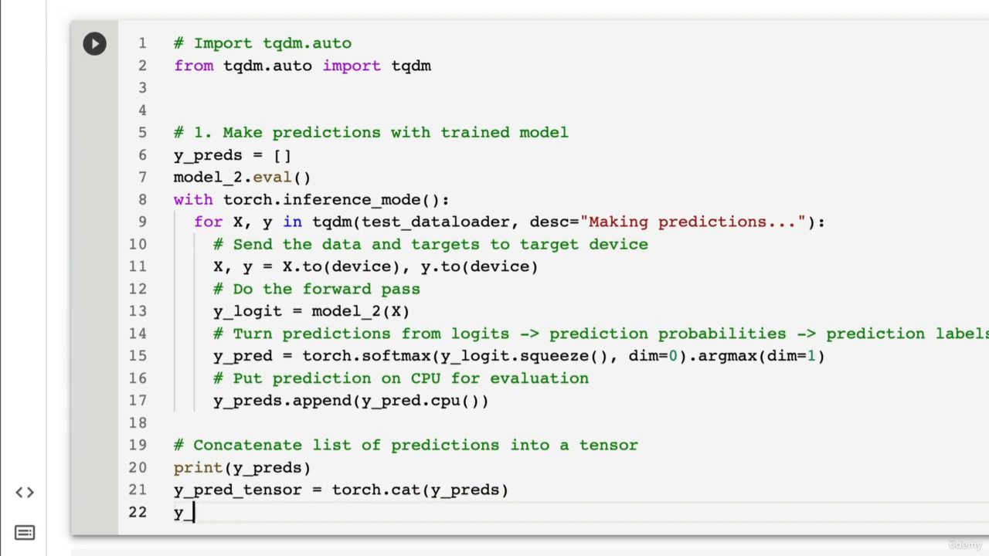
{"action": "type", "text": "pred_tesn"}
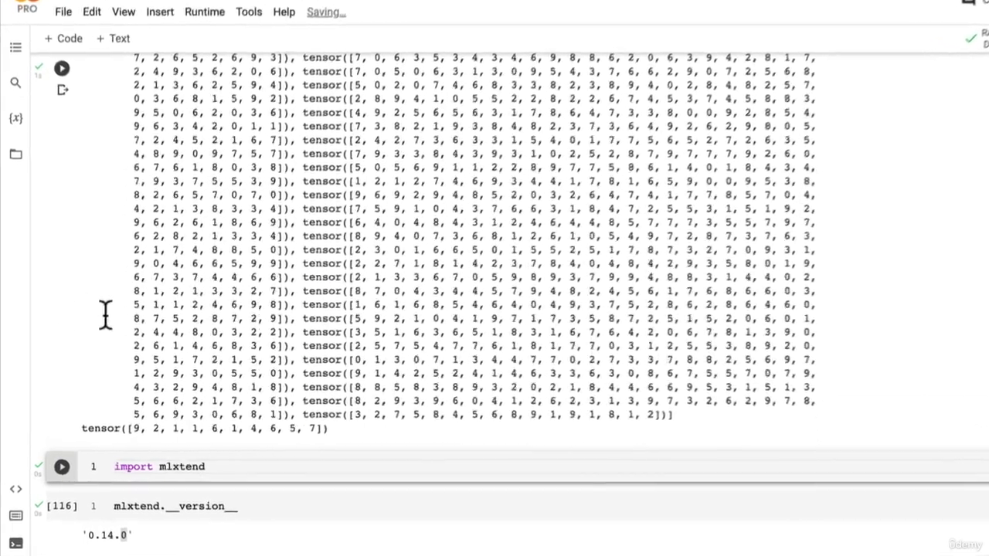
Step: Comment out print(y_preds) and display y_pred_tensor[:10] instead
{"action": "scroll", "scroll_direction": "down", "scroll_amount": 3}
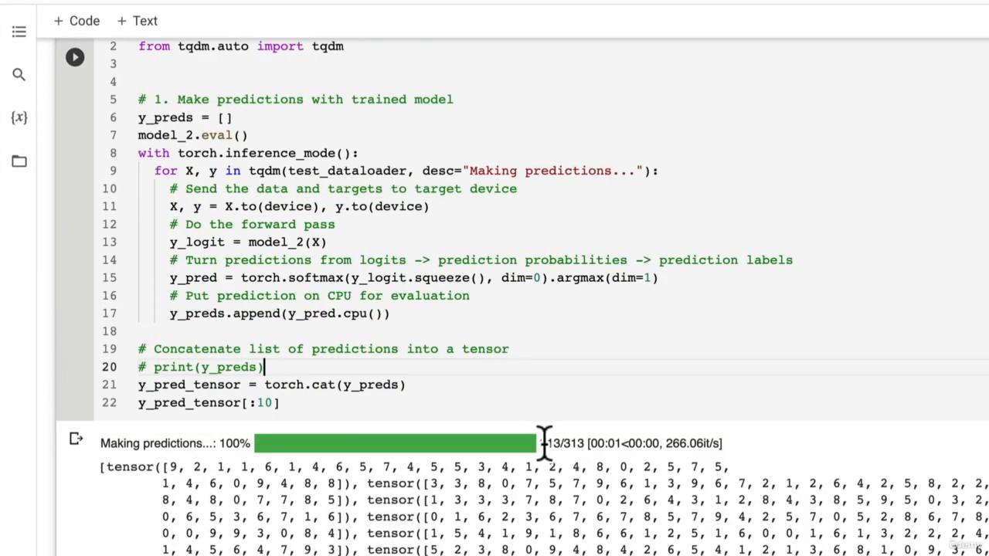
{"action": "double_click", "coordinate": [347, 171]}
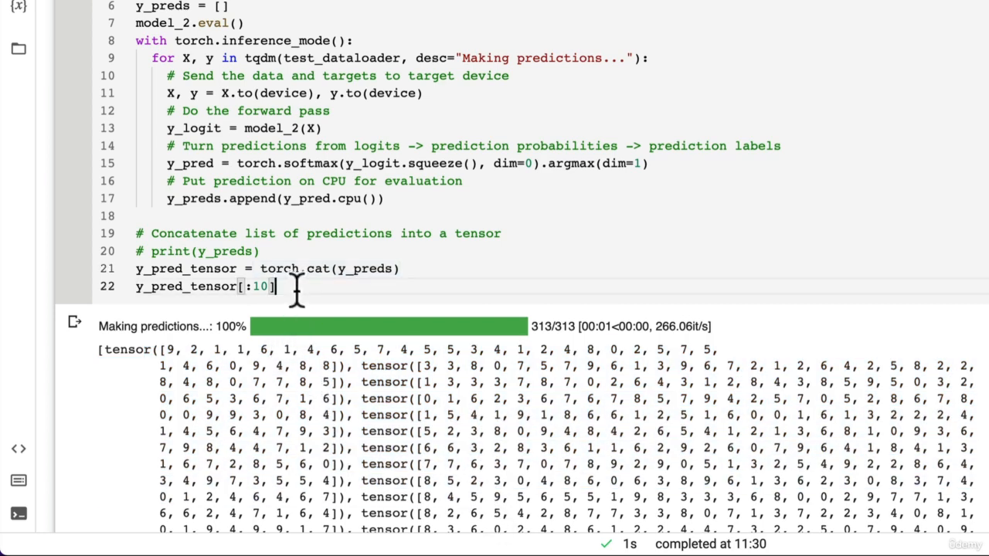
{"action": "mouse_move", "coordinate": [181, 359]}
{"action": "type", "text": "len(y_pred_tens)"}
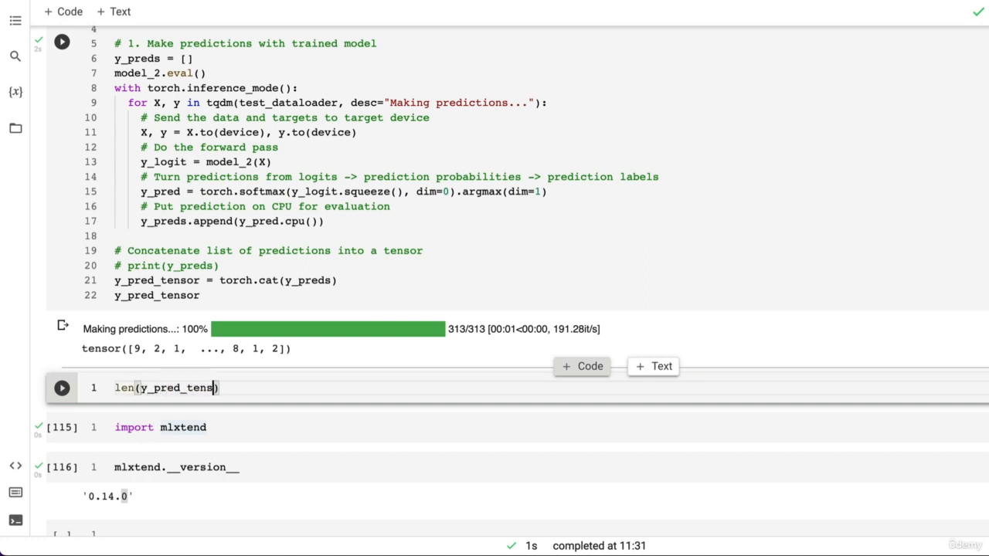
Step: Confirm 10000 predictions, then run import torchmetrics and get ModuleNotFoundError
{"action": "left_click", "coordinate": [61, 388]}
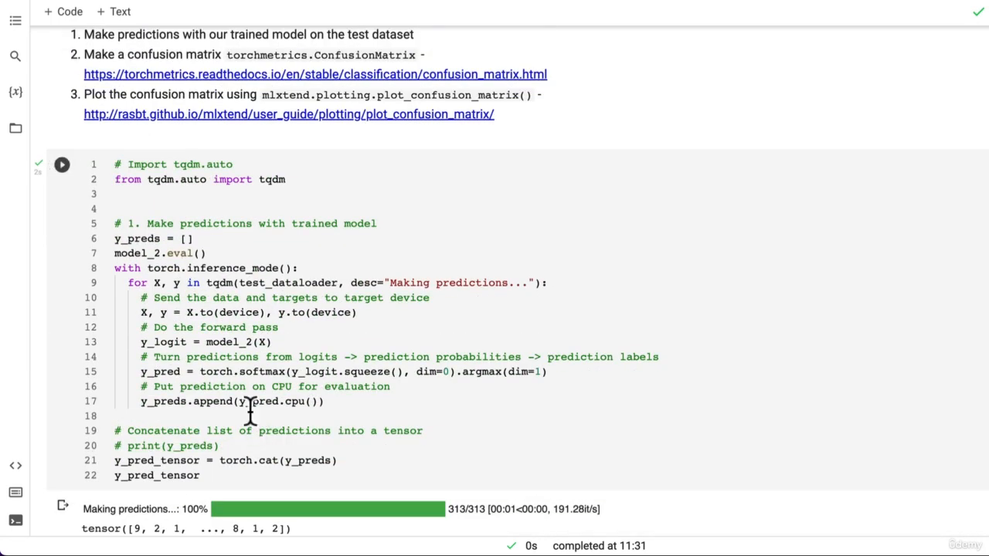
{"action": "scroll", "scroll_direction": "down", "scroll_amount": 3}
{"action": "type", "text": "import ml"}
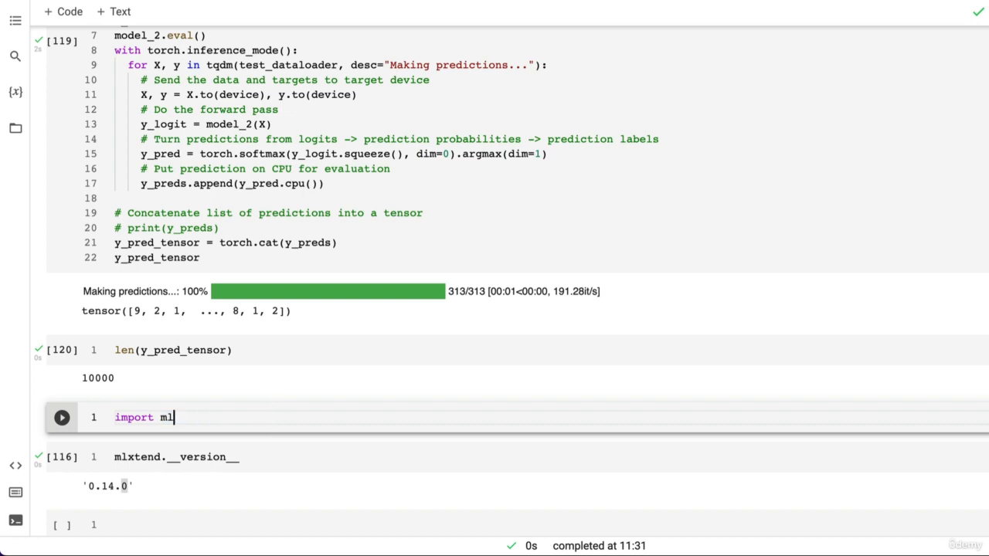
{"action": "type", "text": "orchmetrics"}
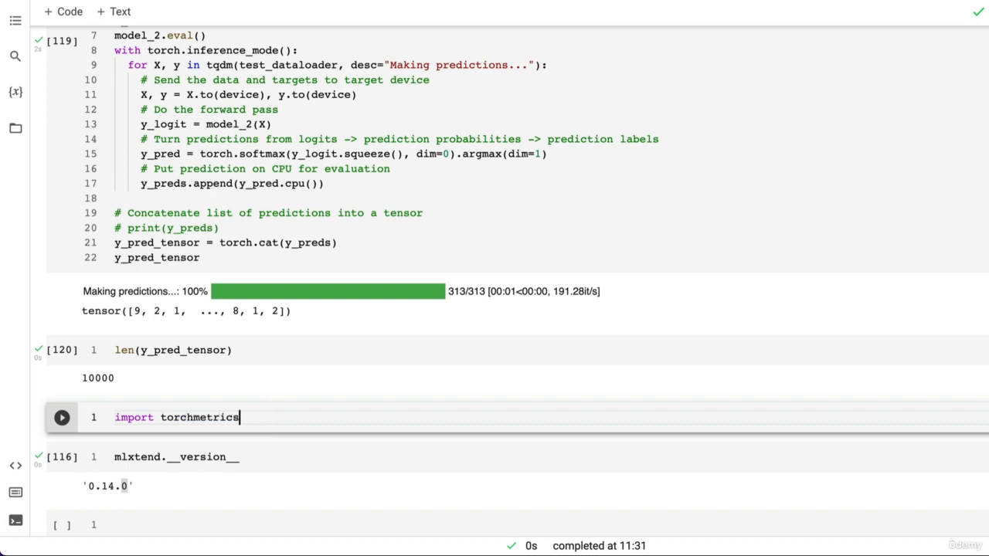
{"action": "left_click", "coordinate": [61, 417]}
{"action": "type", "text": "# See if required"}
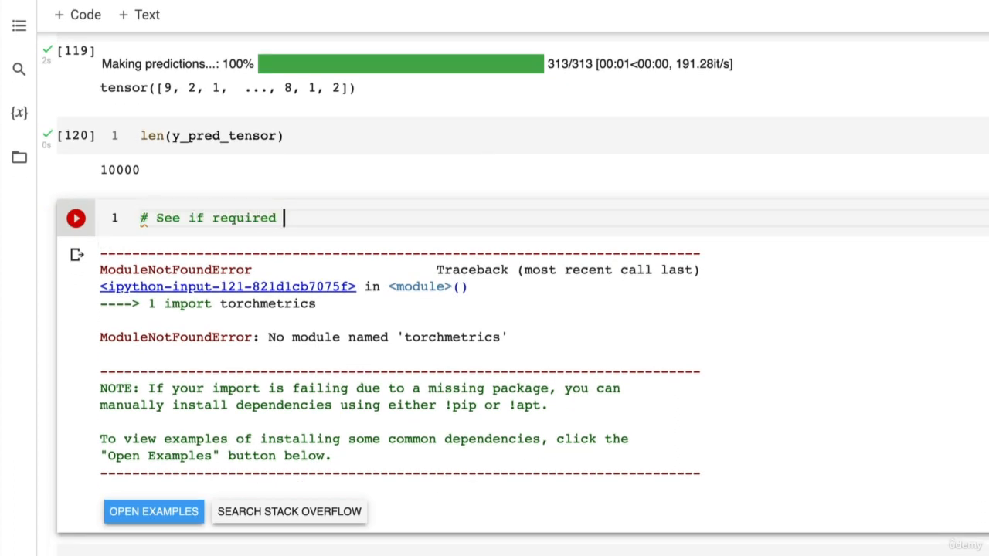
Step: Comment about installing required packages and start a try block importing torchmetrics and mlxtend
{"action": "type", "text": "packages are installed and if not"}
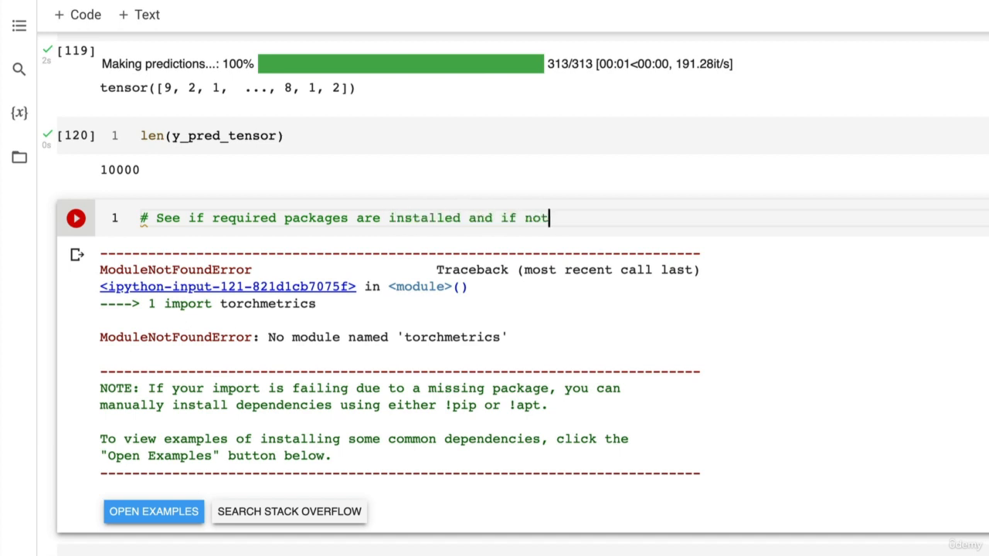
{"action": "type", "text": ", install themm"}
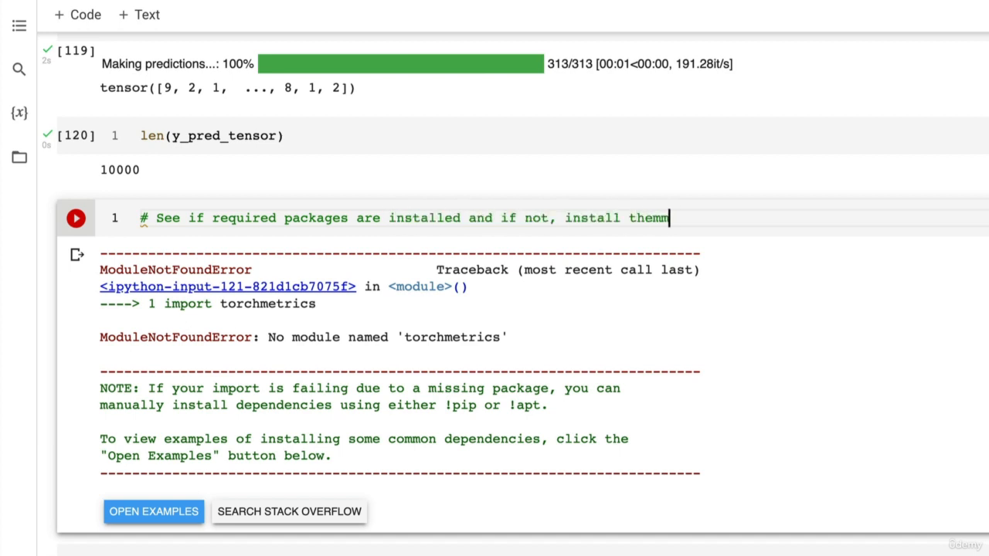
{"action": "type", "text": "..."}
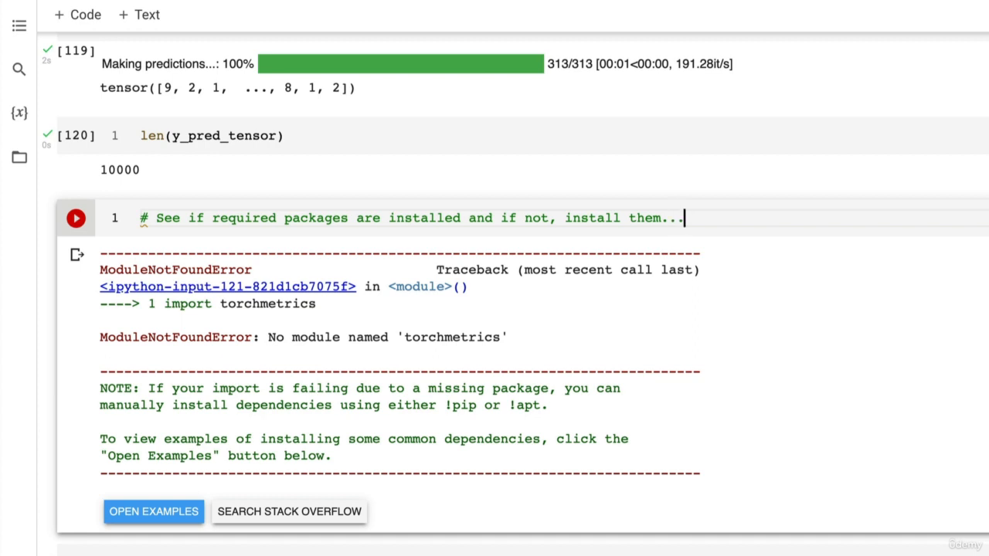
{"action": "type", "text": "try:"}
{"action": "type", "text": "impor"}
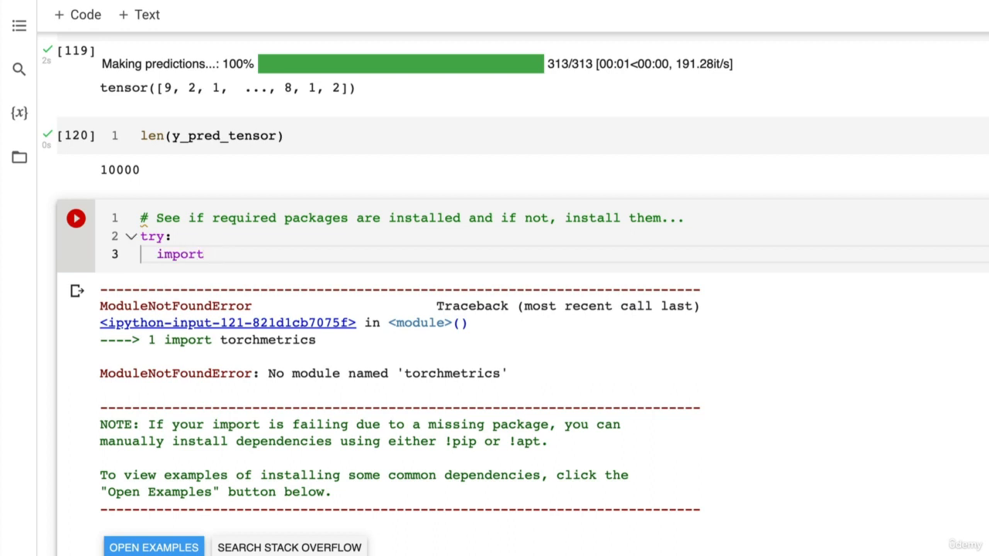
{"action": "type", "text": "tor"}
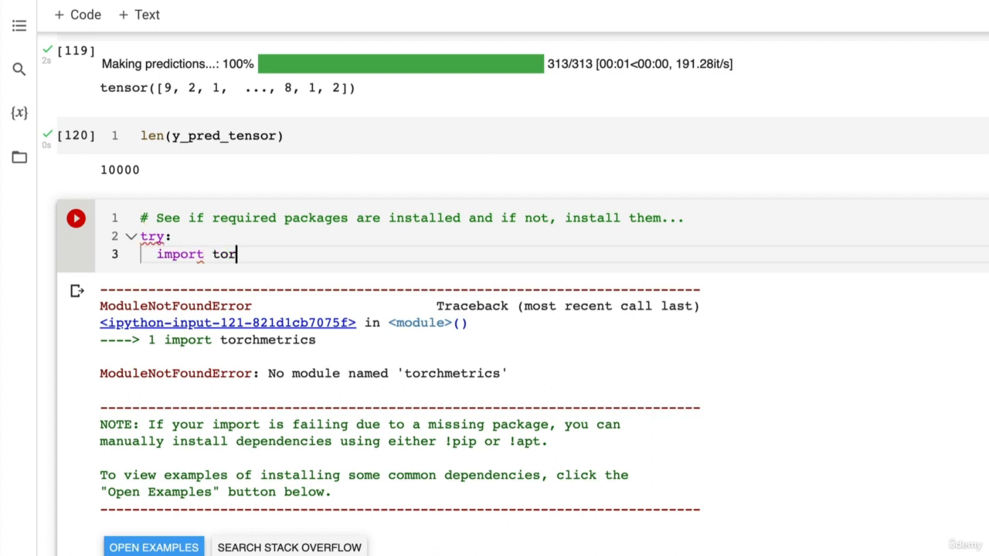
{"action": "type", "text": "chmetrics,"}
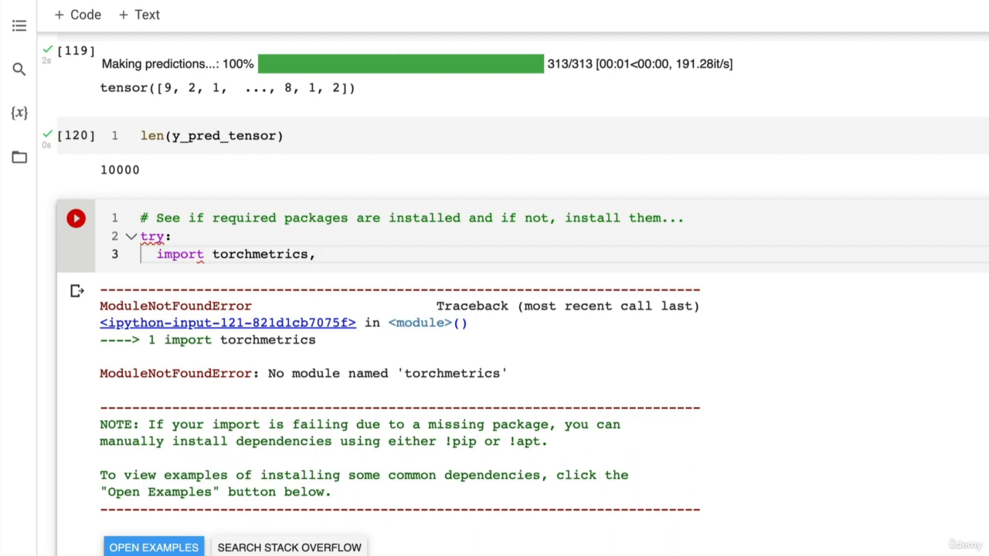
{"action": "type", "text": "mlxtend"}
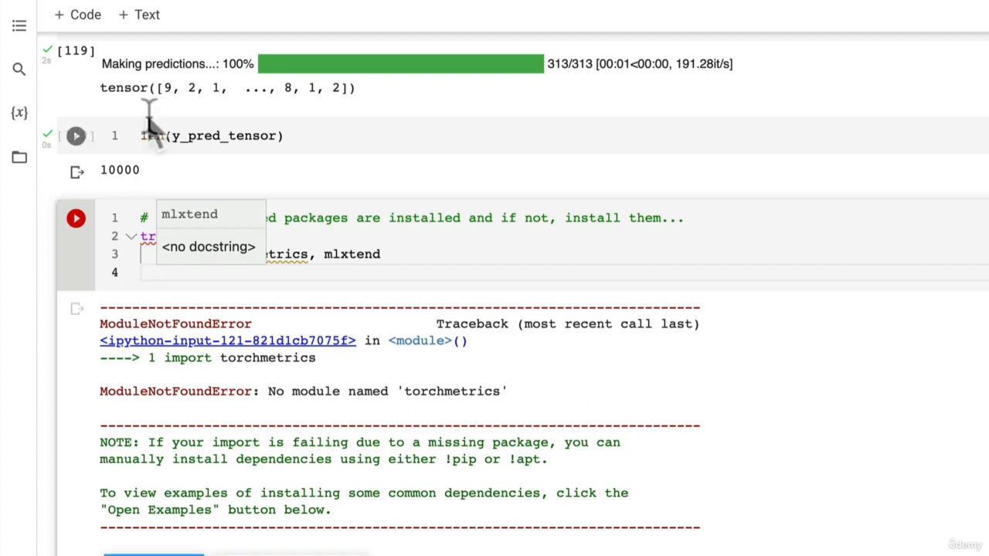
Step: Print the mlxtend version with an f-string, glancing at the mlxtend docs tab
{"action": "left_click", "coordinate": [76, 135]}
{"action": "type", "text": "print(f\"xm"}
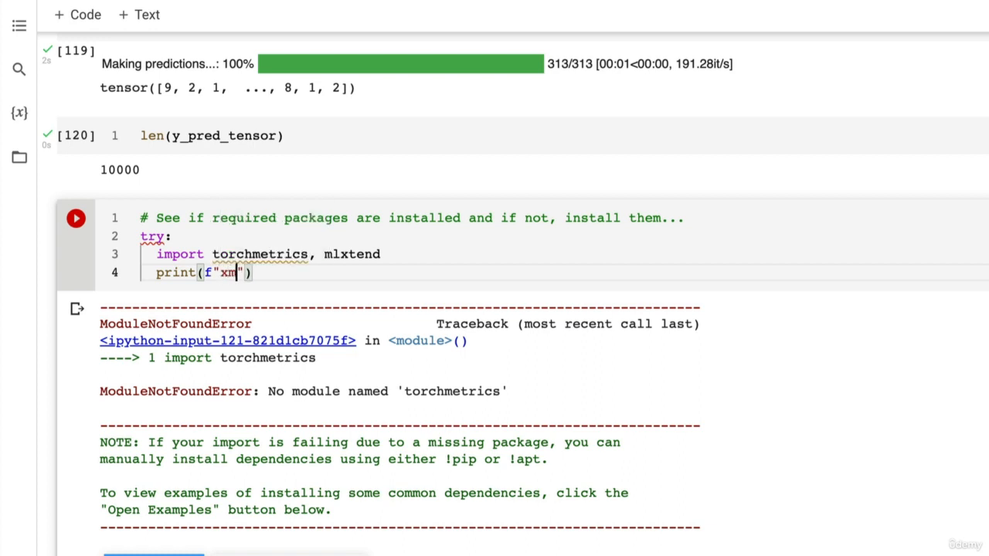
{"action": "type", "text": "lxtend:"}
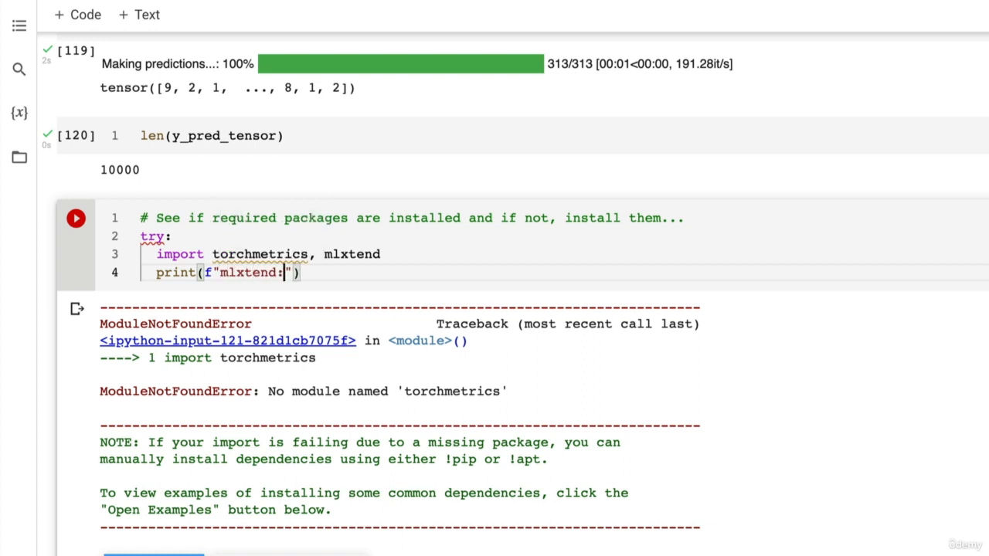
{"action": "type", "text": "versio"}
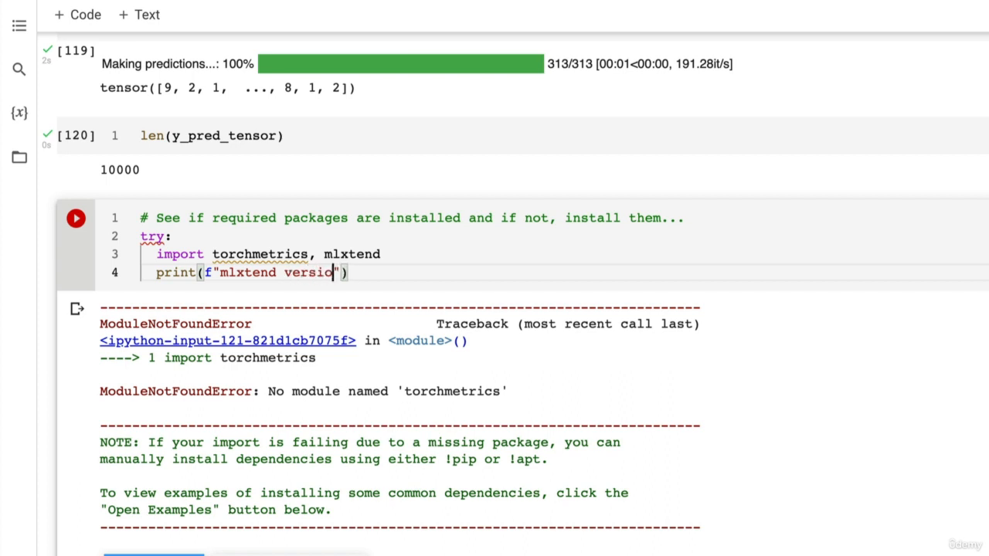
{"action": "type", "text": "n: {ml"}
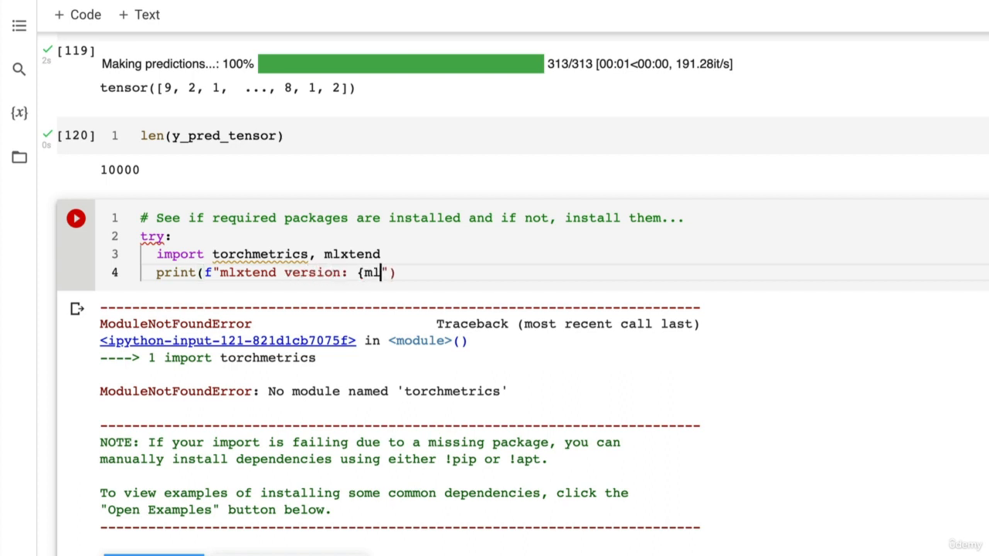
{"action": "type", "text": "xtend_"}
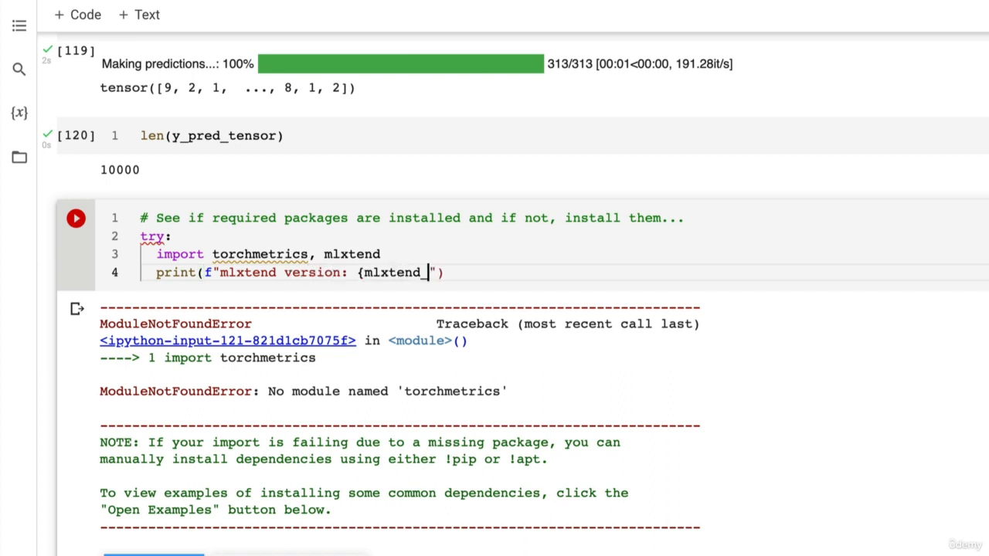
{"action": "type", "text": "__version_"}
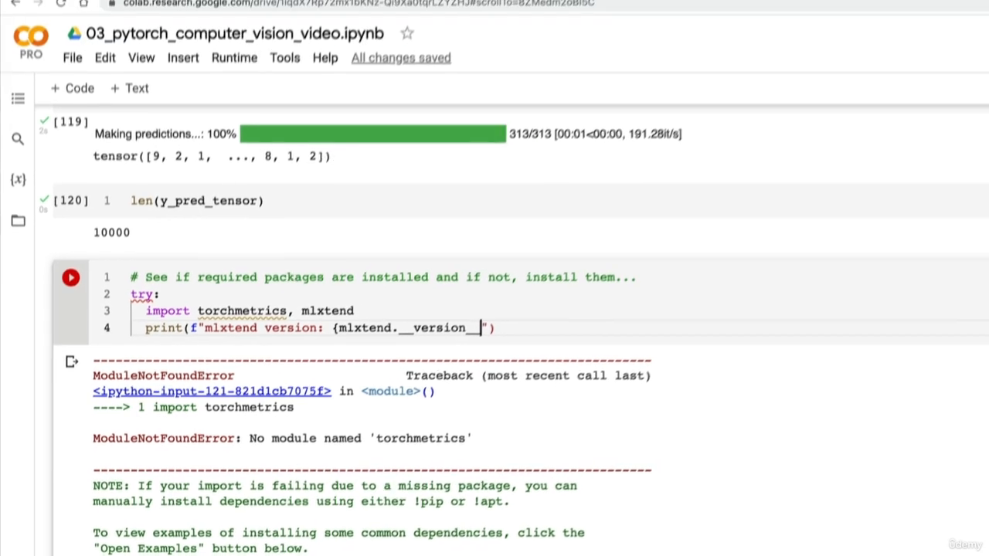
{"action": "left_click", "coordinate": [937, 16]}
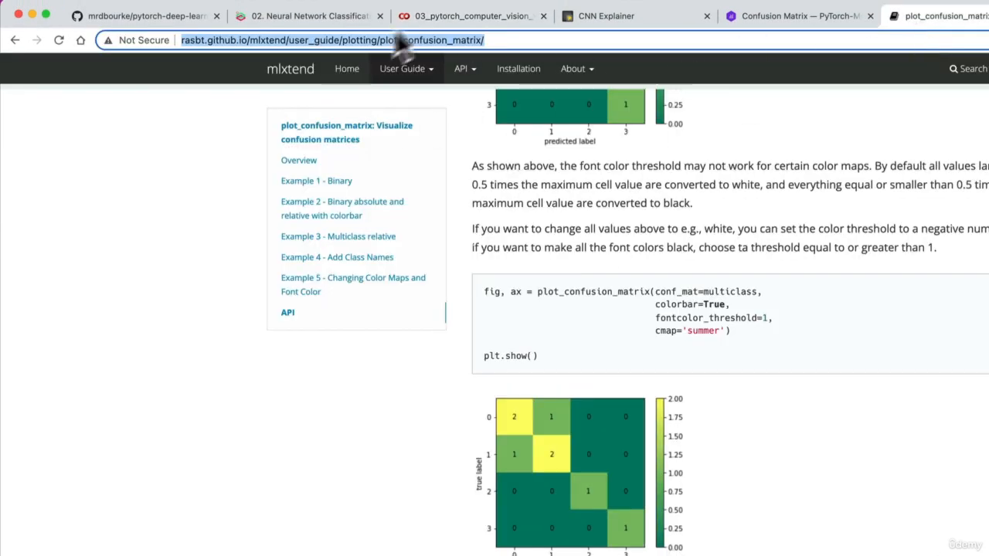
{"action": "left_click", "coordinate": [469, 15]}
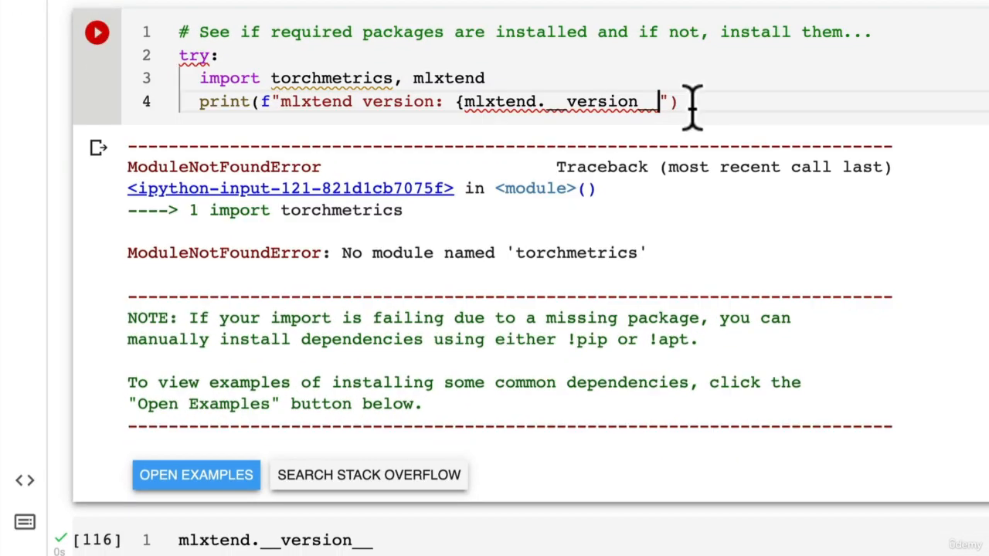
Step: Assert int(mlxtend.__version__.split('.')[1]) >= 19 with message 'mlxtend version should be 0.19.0 or higher'
{"action": "key", "text": "enter"}
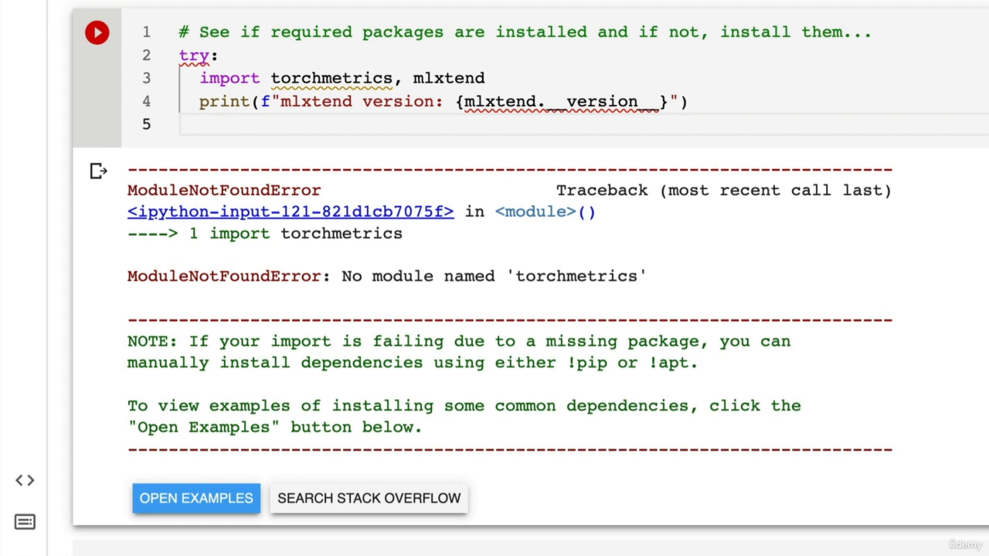
{"action": "type", "text": "assert"}
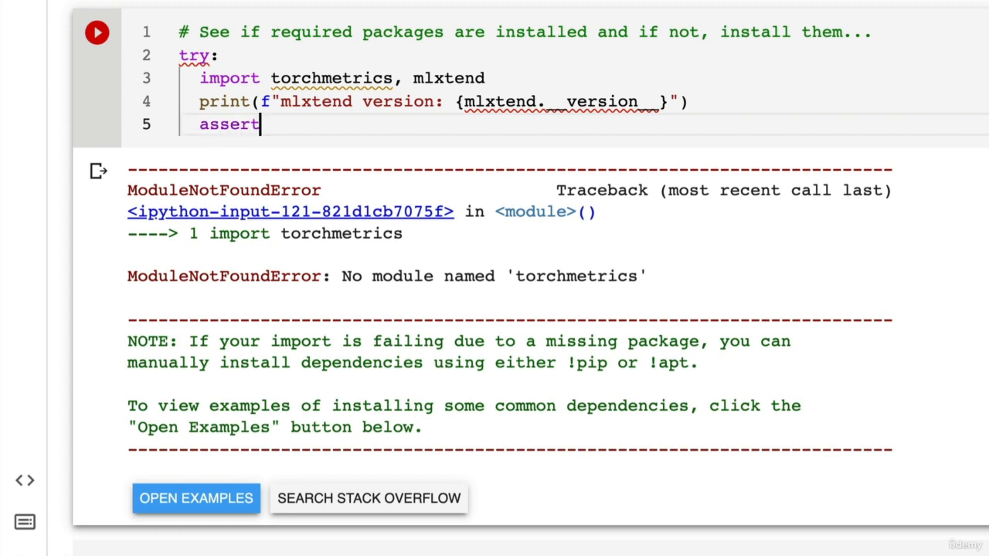
{"action": "type", "text": "int(m"}
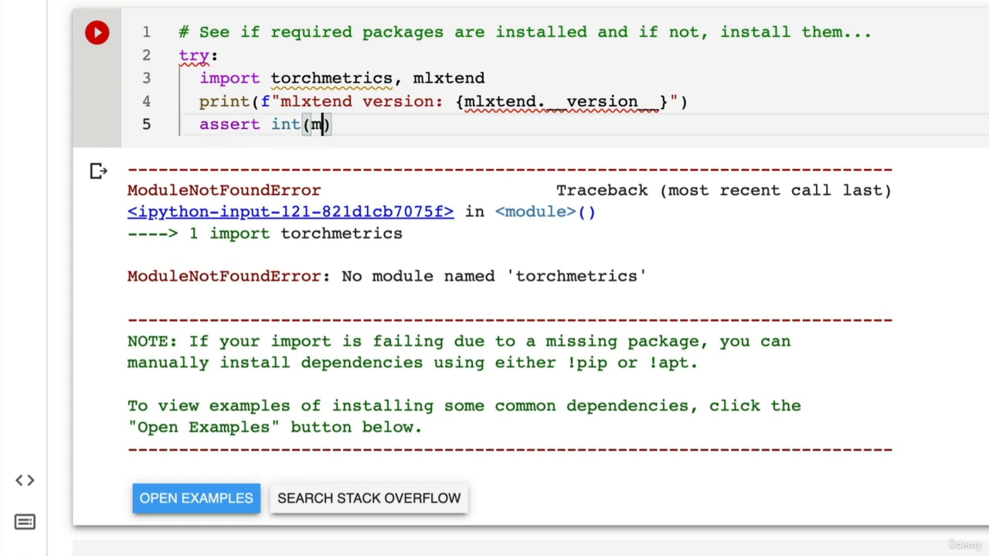
{"action": "type", "text": "lxtend."}
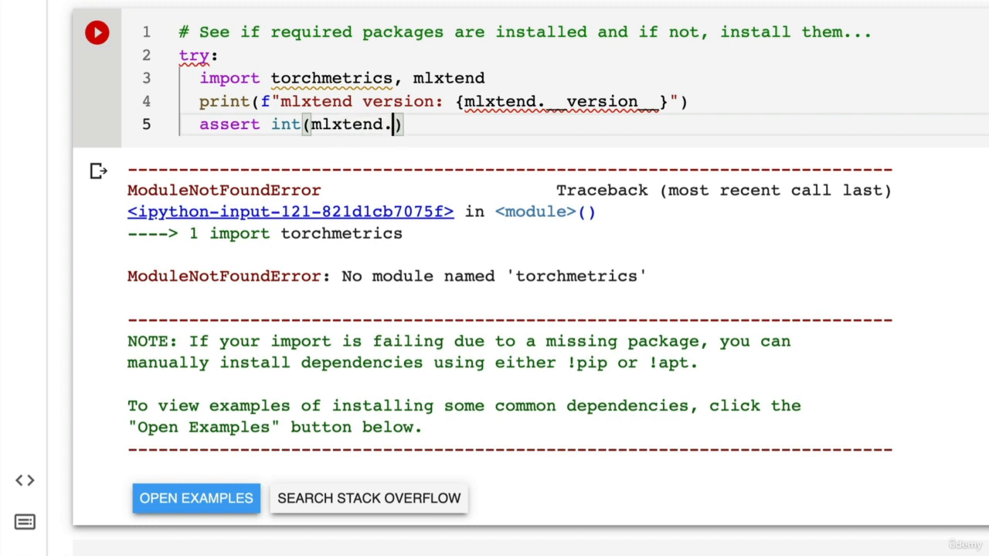
{"action": "type", "text": "__ver"}
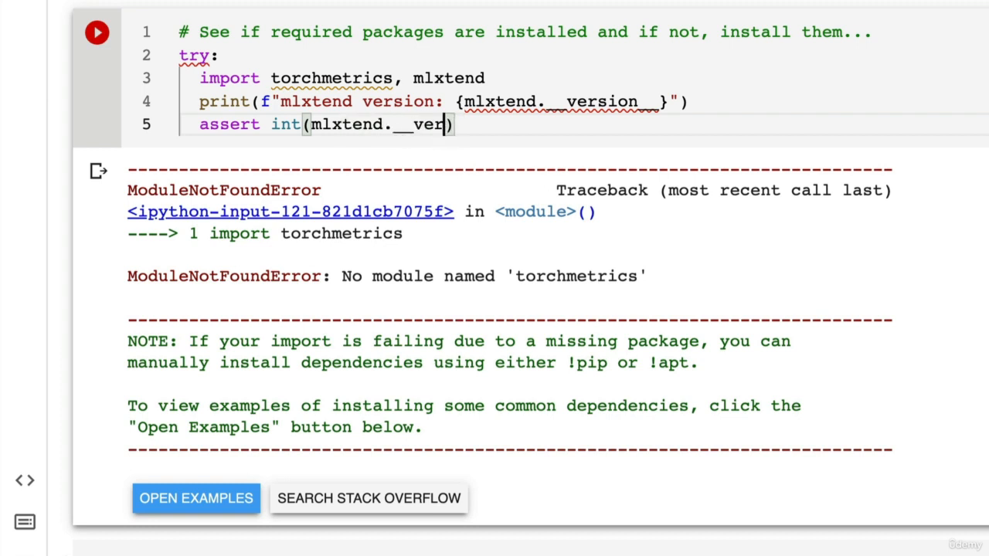
{"action": "type", "text": "sion__"}
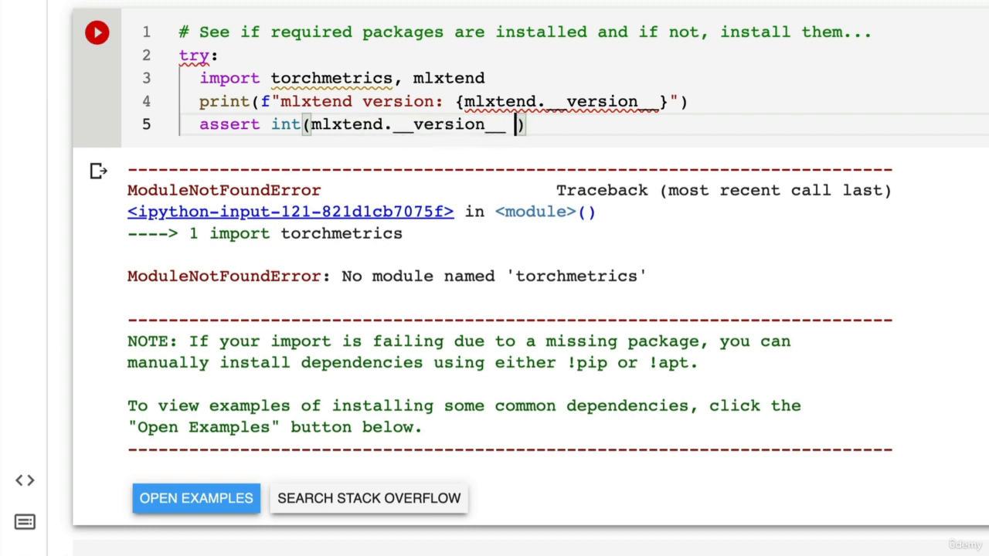
{"action": "type", "text": ".splt"}
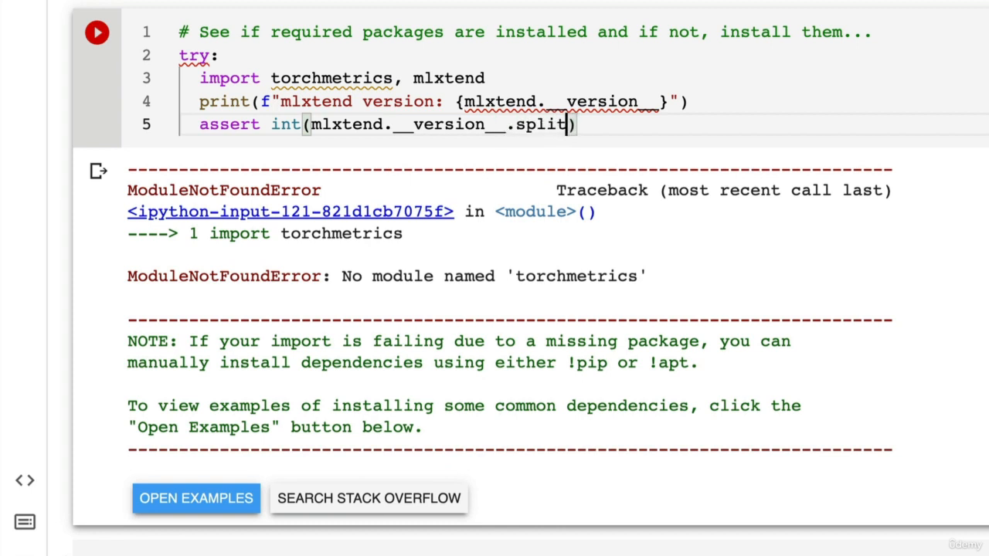
{"action": "type", "text": "\".\""}
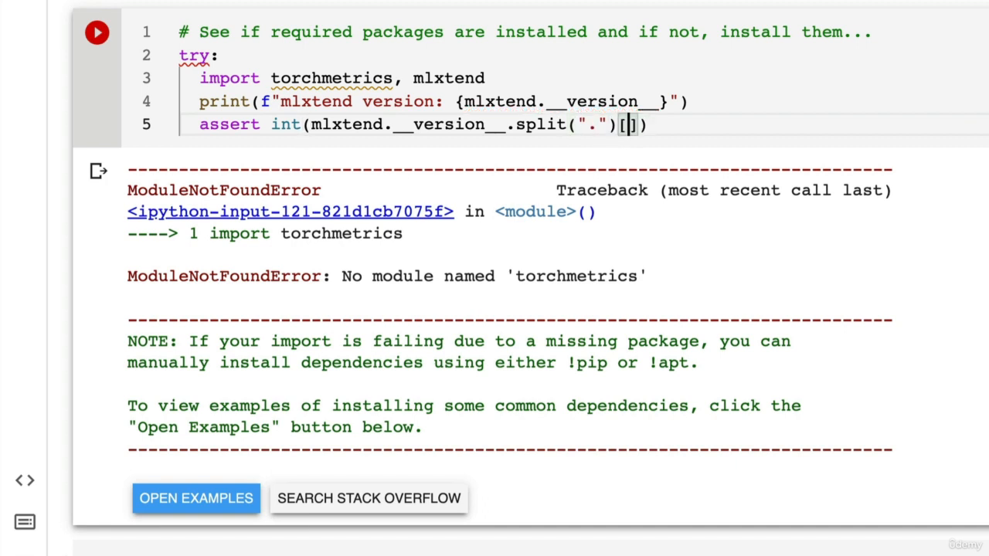
{"action": "type", "text": "1"}
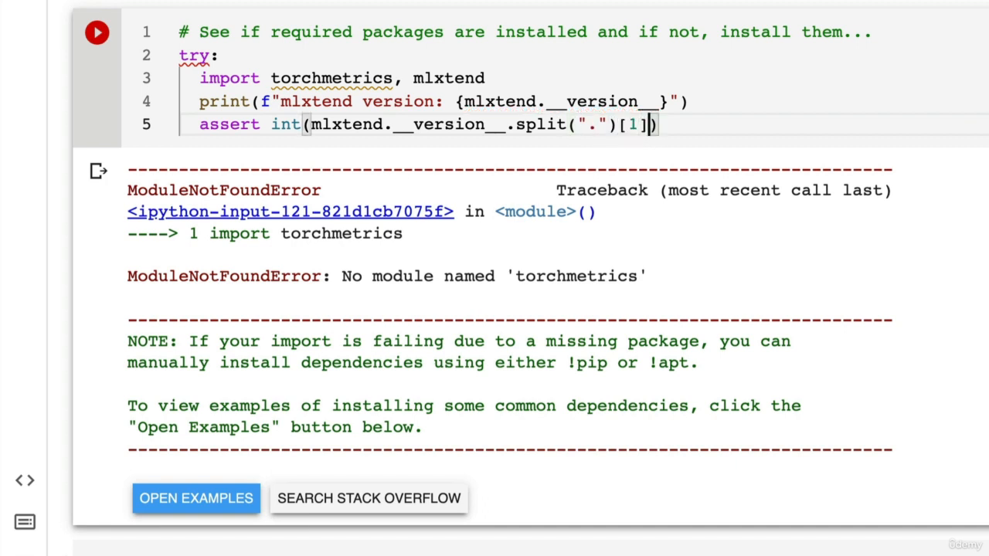
{"action": "type", "text": ">="}
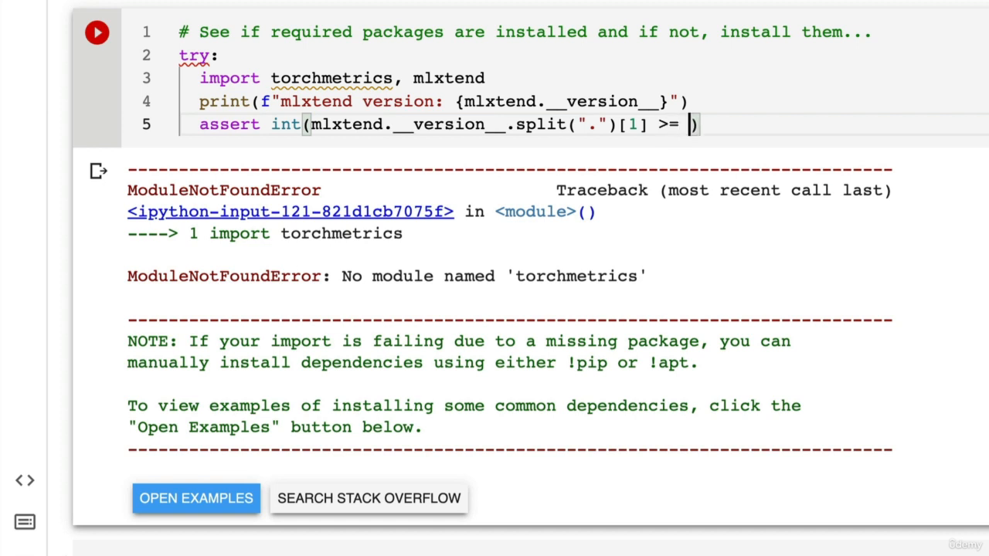
{"action": "type", "text": "19"}
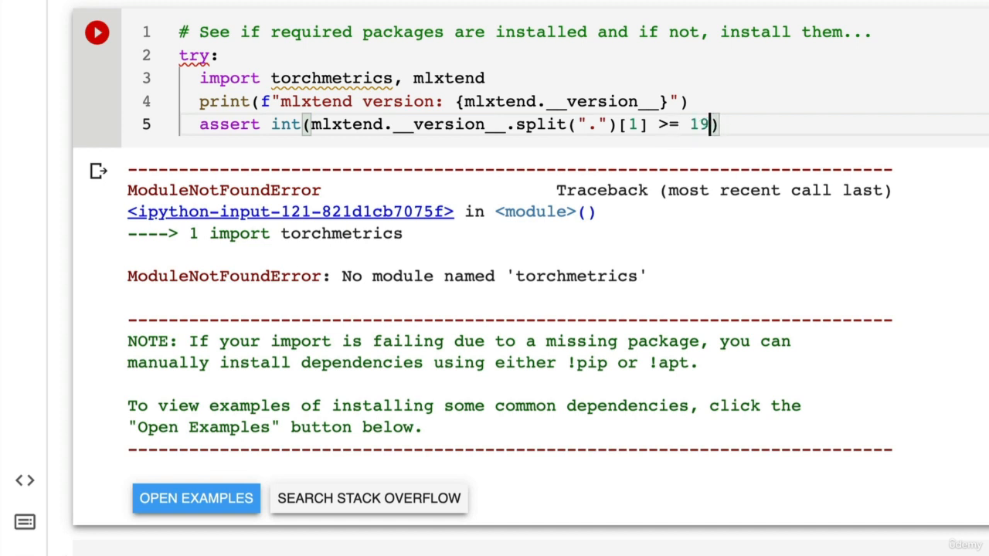
{"action": "type", "text": ", \"ml\""}
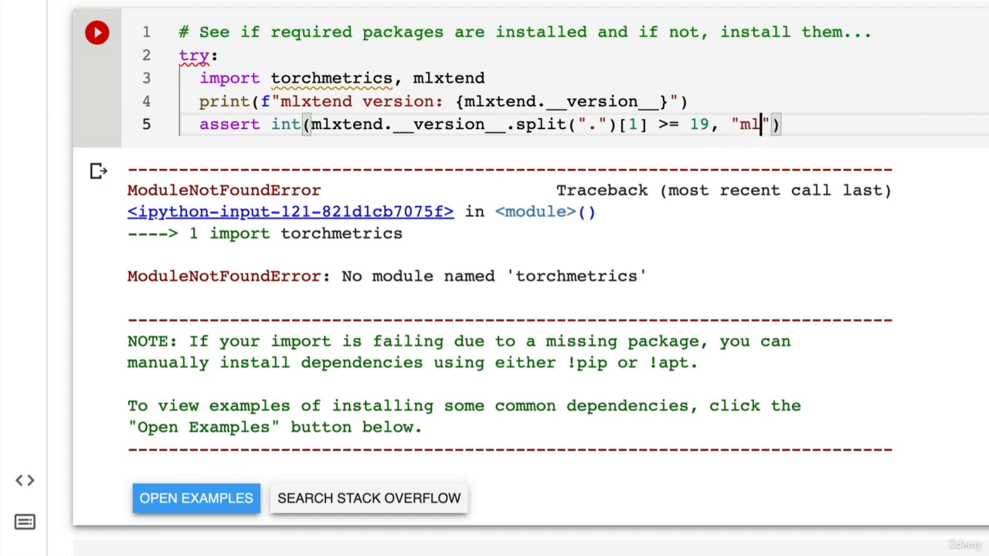
{"action": "type", "text": "xtend version should be"}
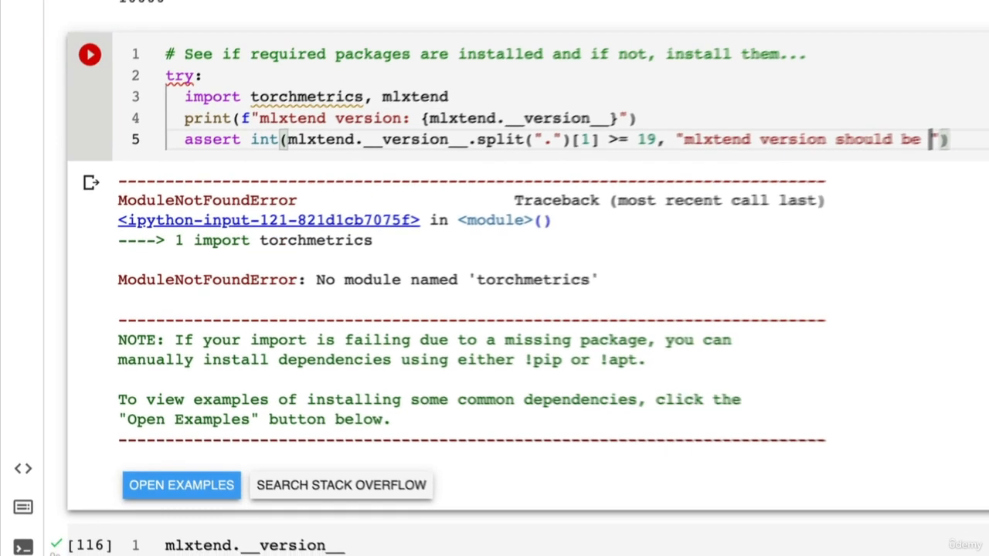
{"action": "type", "text": "0.19.0 or higher"}
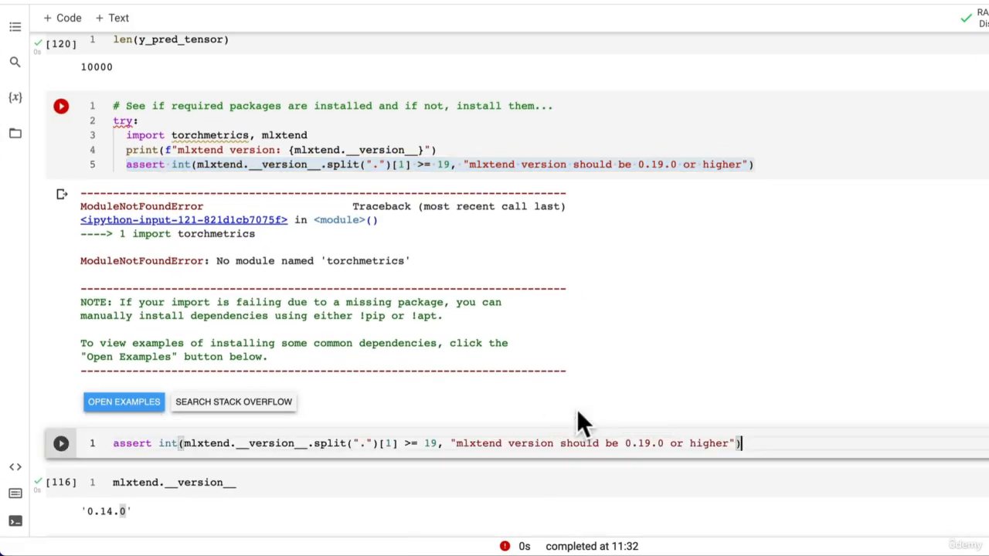
Step: Run the test assert, move int()'s closing parenthesis after [1], and rerun it
{"action": "left_click", "coordinate": [60, 443]}
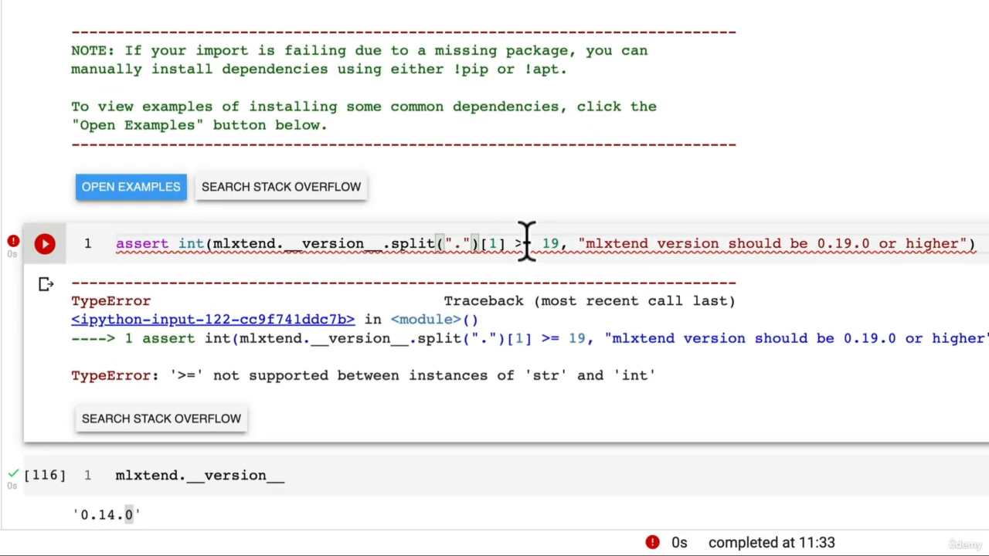
{"action": "mouse_move", "coordinate": [371, 301]}
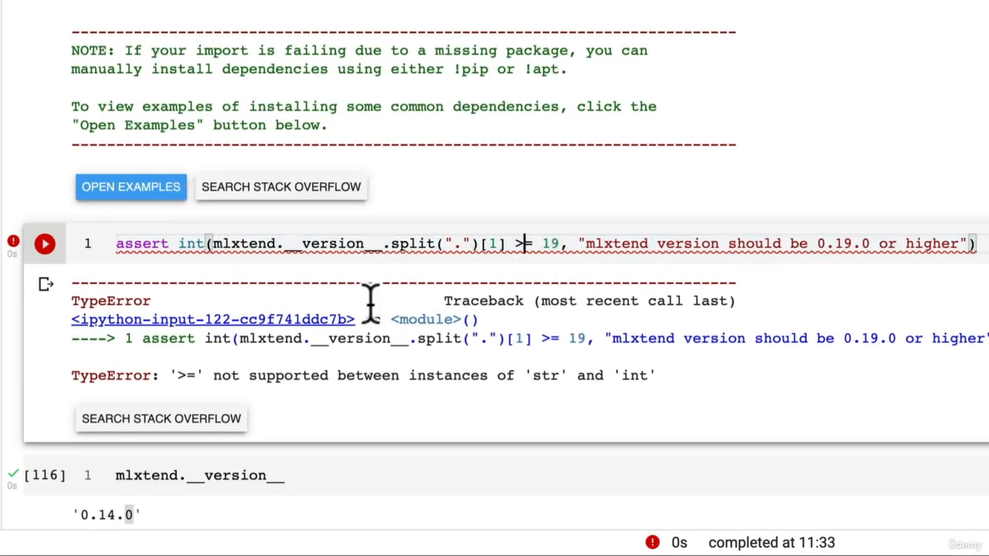
{"action": "left_click", "coordinate": [44, 244]}
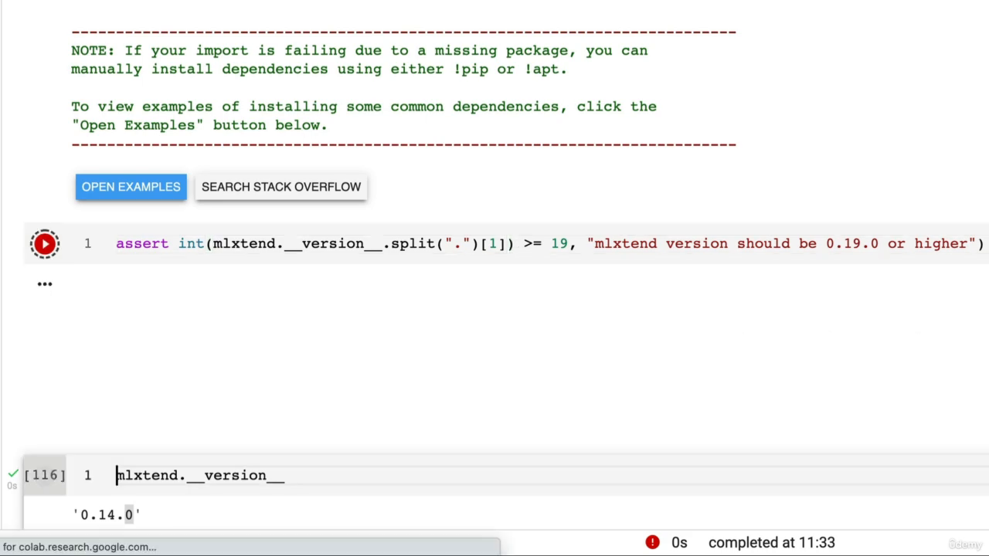
{"action": "left_click", "coordinate": [44, 244]}
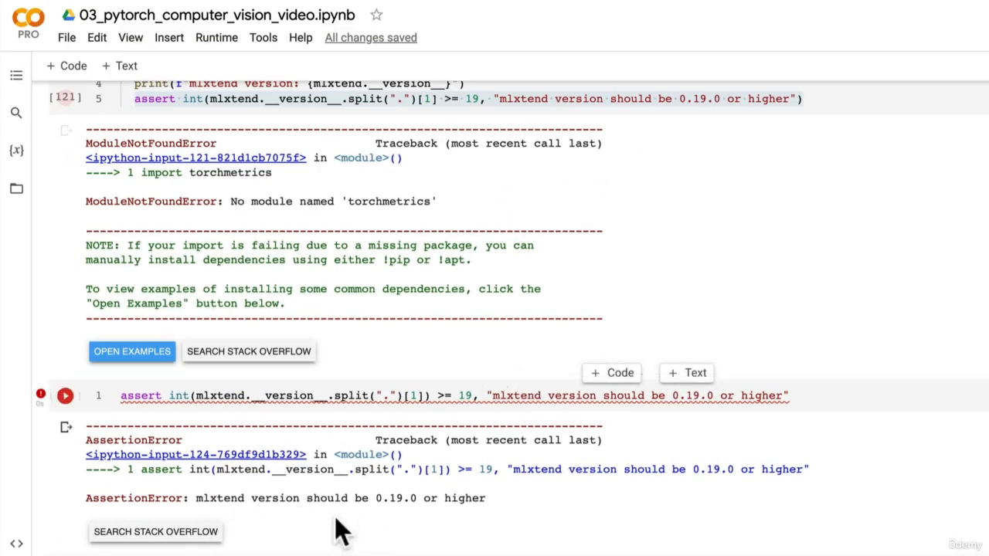
{"action": "left_click", "coordinate": [382, 396]}
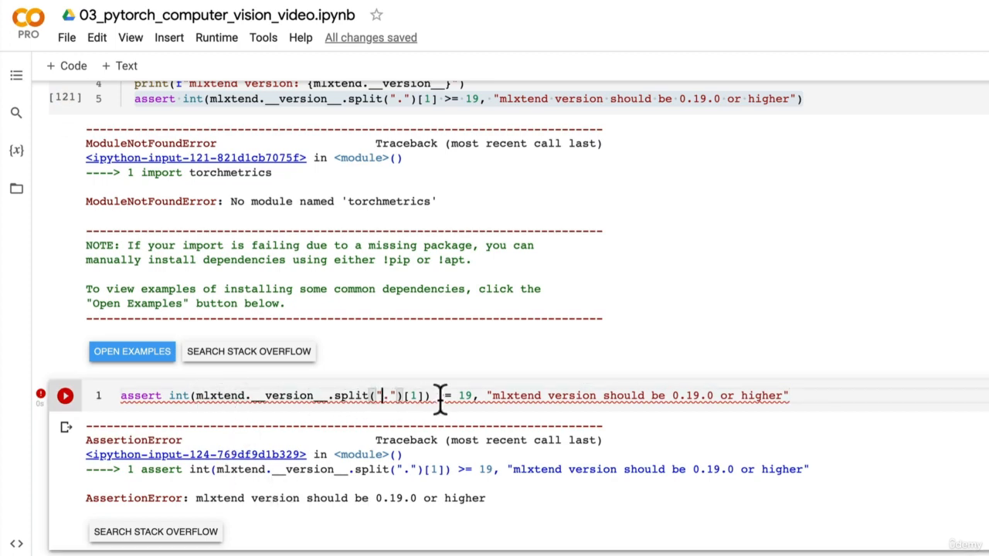
{"action": "scroll", "scroll_direction": "down", "scroll_amount": 3}
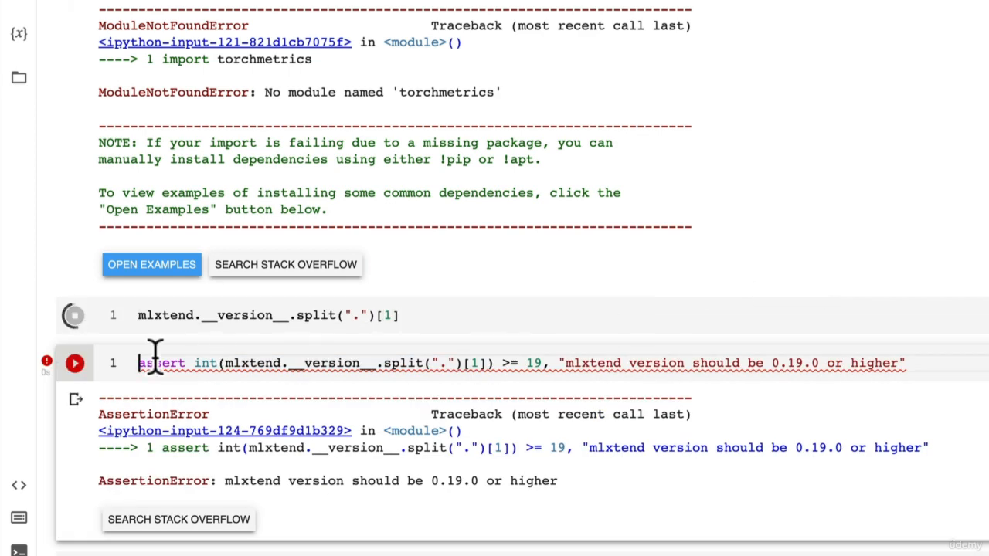
{"action": "left_click", "coordinate": [74, 315]}
{"action": "type", "text": "e"}
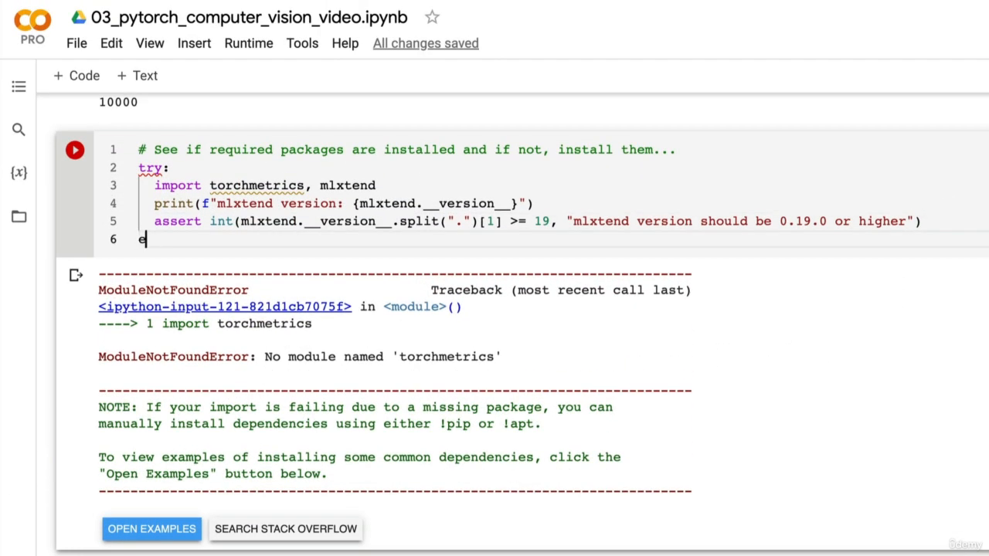
Step: Add an except branch running !pip install -q torchmetrics -U mlxtend
{"action": "type", "text": "xcept \""}
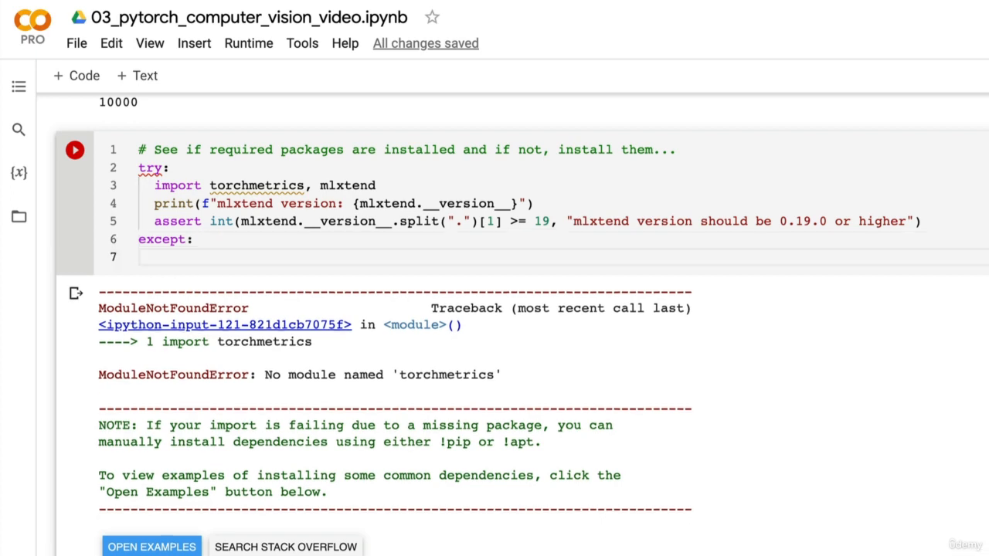
{"action": "type", "text": "!pip"}
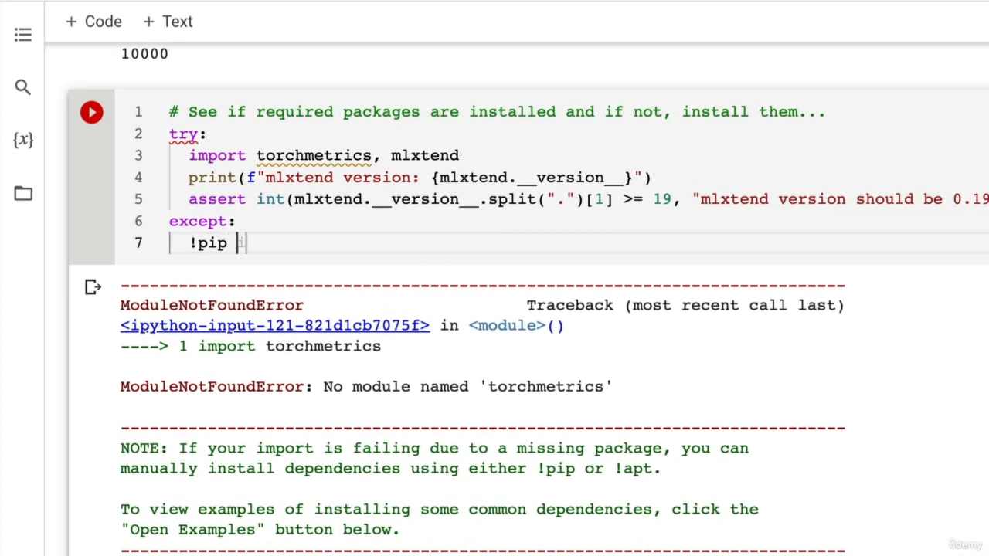
{"action": "type", "text": "install -q"}
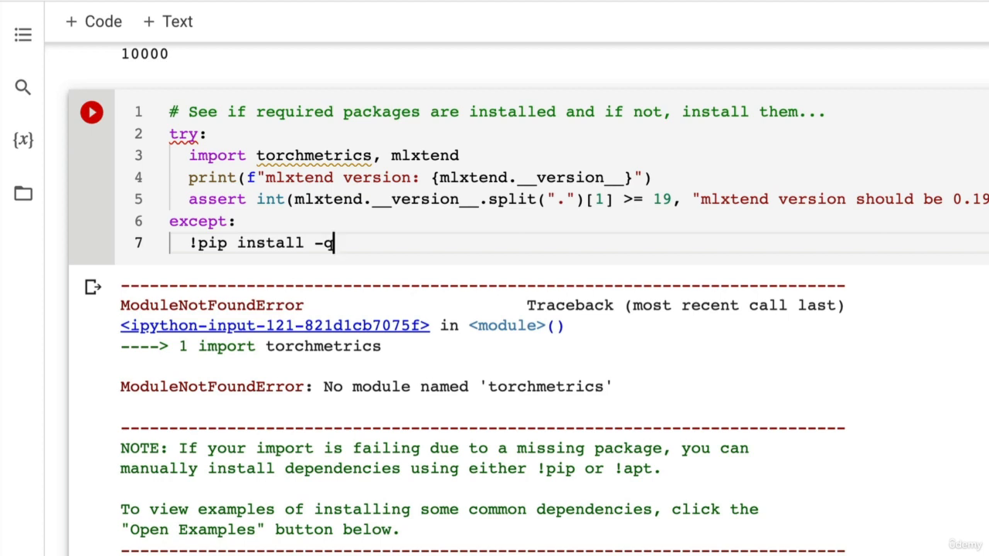
{"action": "type", "text": "torchmetrics"}
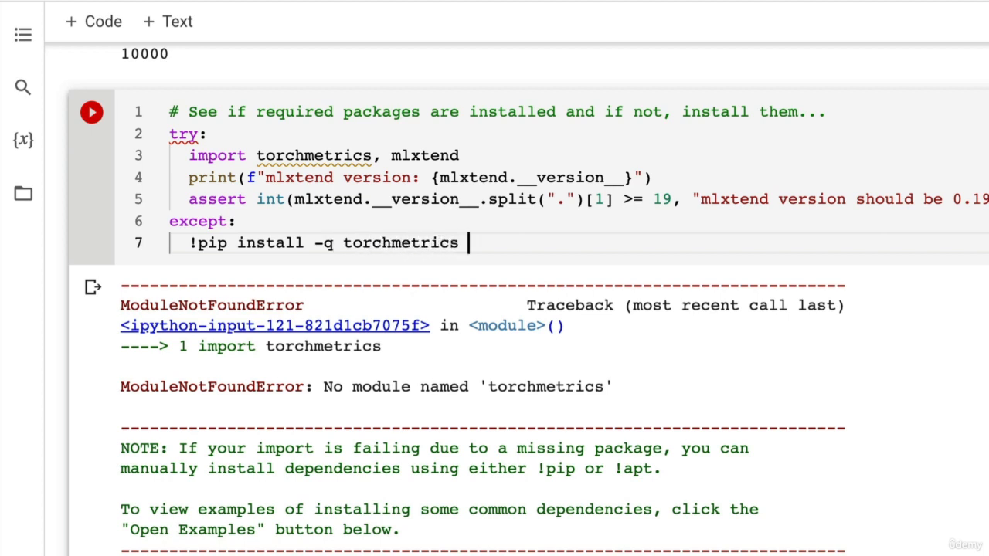
{"action": "type", "text": "-U"}
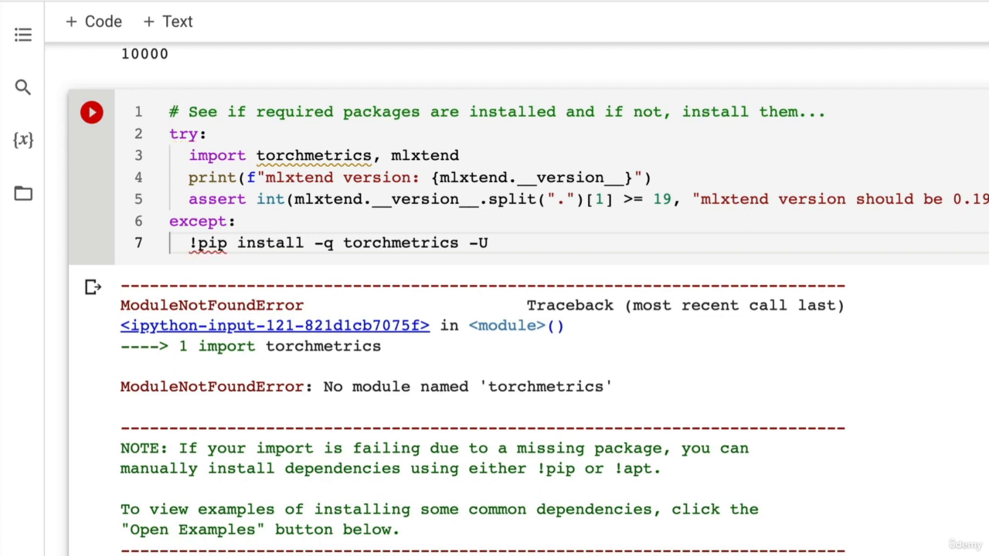
{"action": "type", "text": "mlxtend"}
{"action": "type", "text": "impor"}
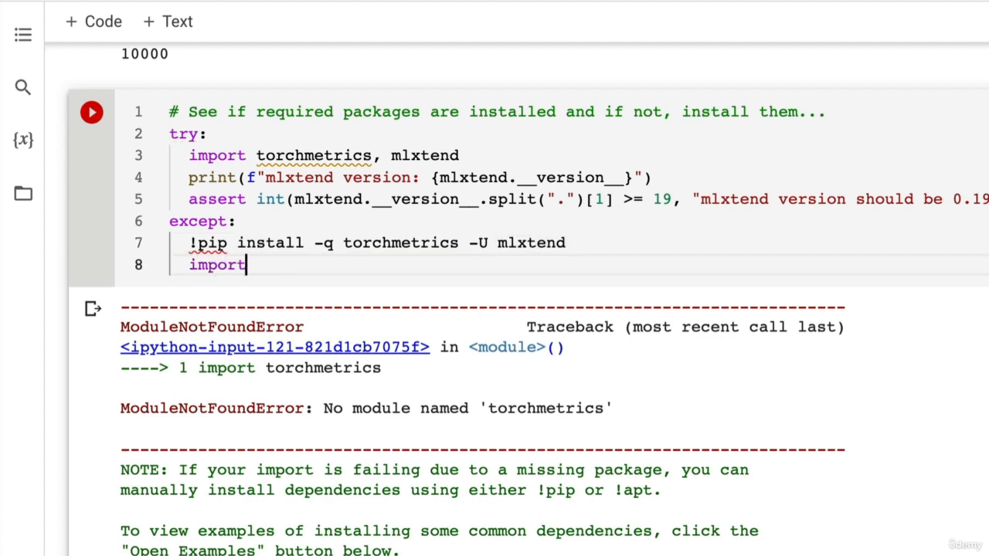
Step: Re-import torchmetrics and mlxtend, print the mlxtend version, and run the cell
{"action": "type", "text": "torchmetrics, mlxtend"}
{"action": "type", "text": "print"}
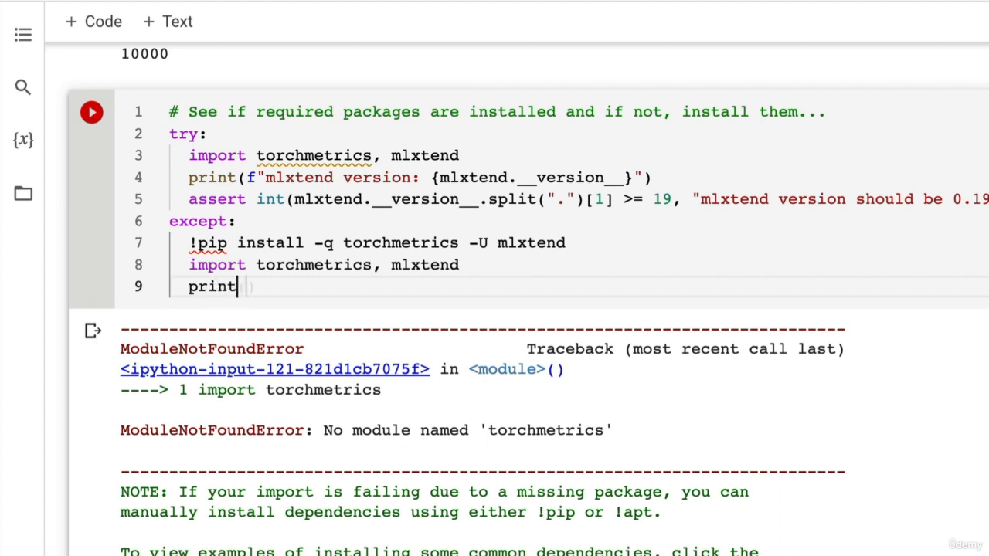
{"action": "type", "text": "(f\"\""}
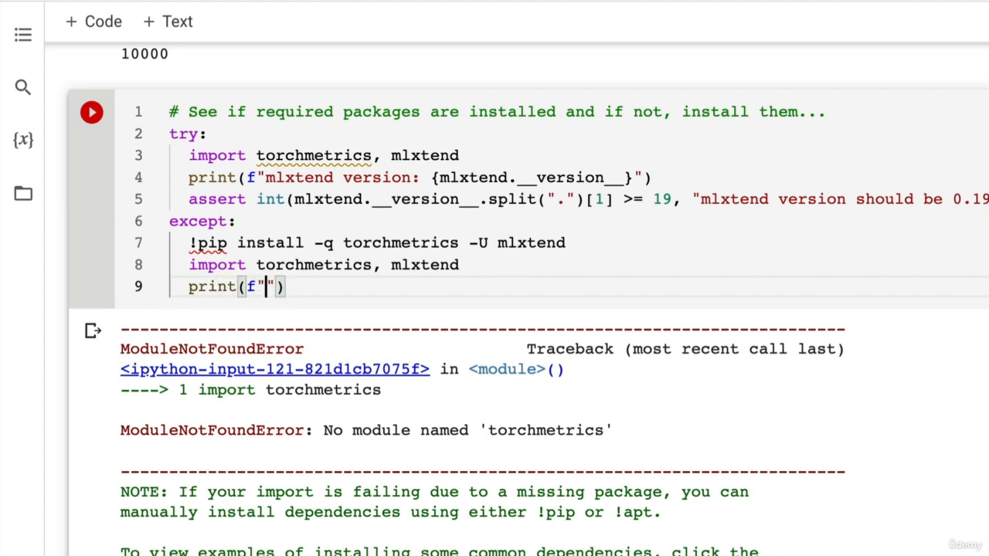
{"action": "type", "text": "mlxtend ve"}
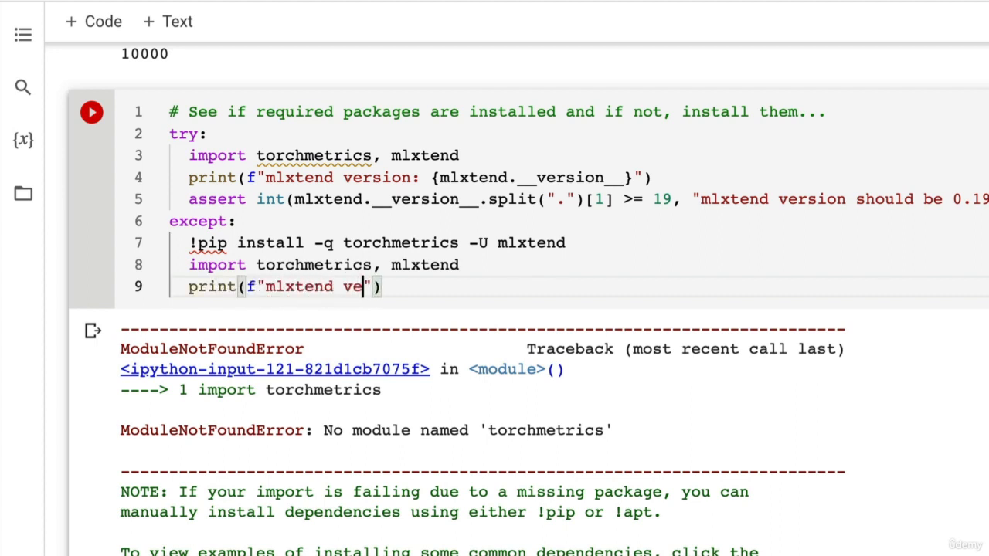
{"action": "type", "text": "rsion:"}
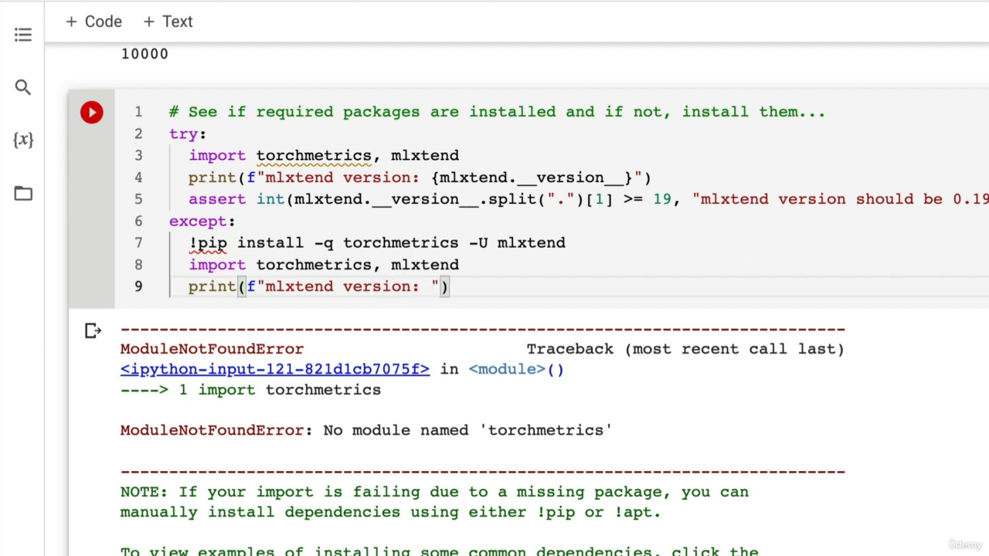
{"action": "type", "text": "{mlxtend_"}
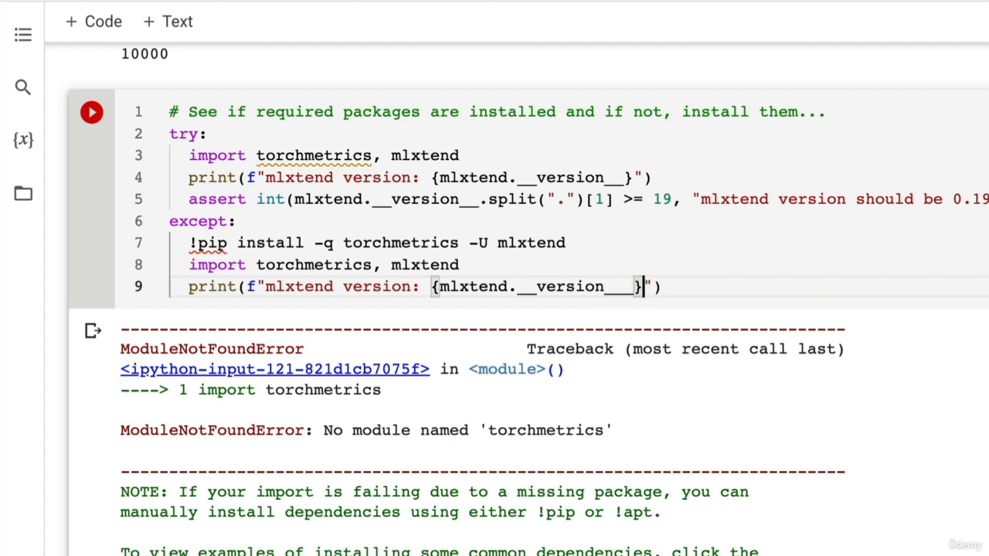
{"action": "left_click", "coordinate": [91, 112]}
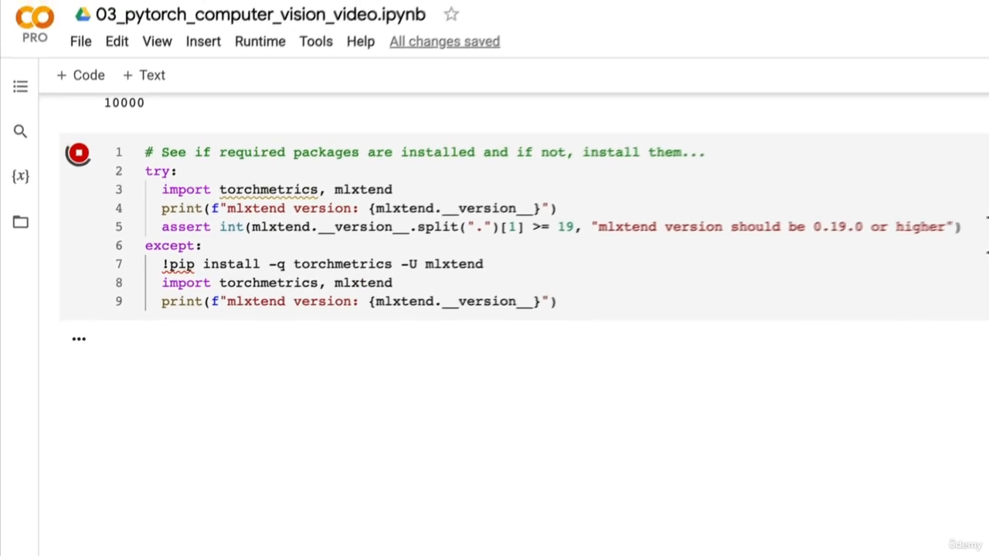
Step: Show the full mlxtend version, rerun the install without -q, and request a runtime restart
{"action": "left_click", "coordinate": [77, 152]}
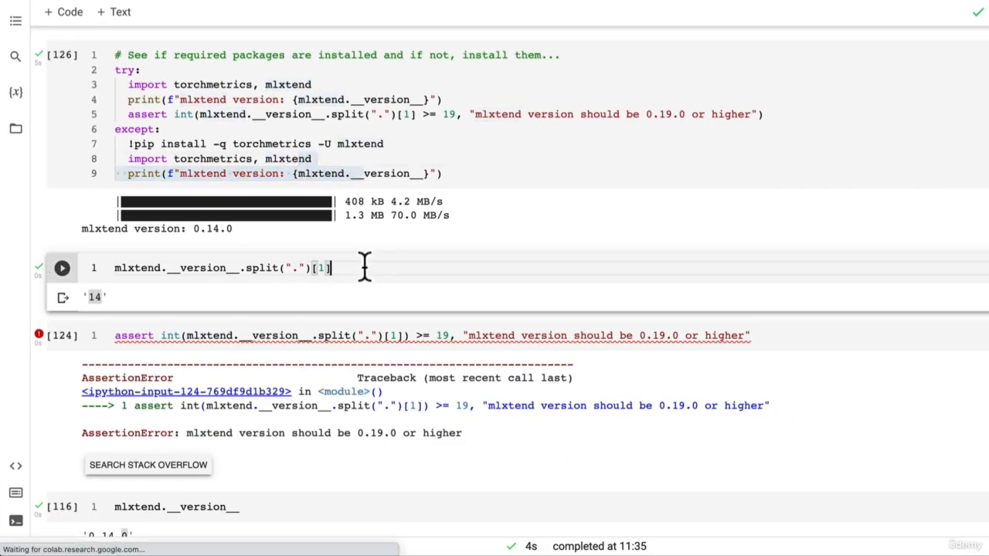
{"action": "key", "text": "Backspace"}
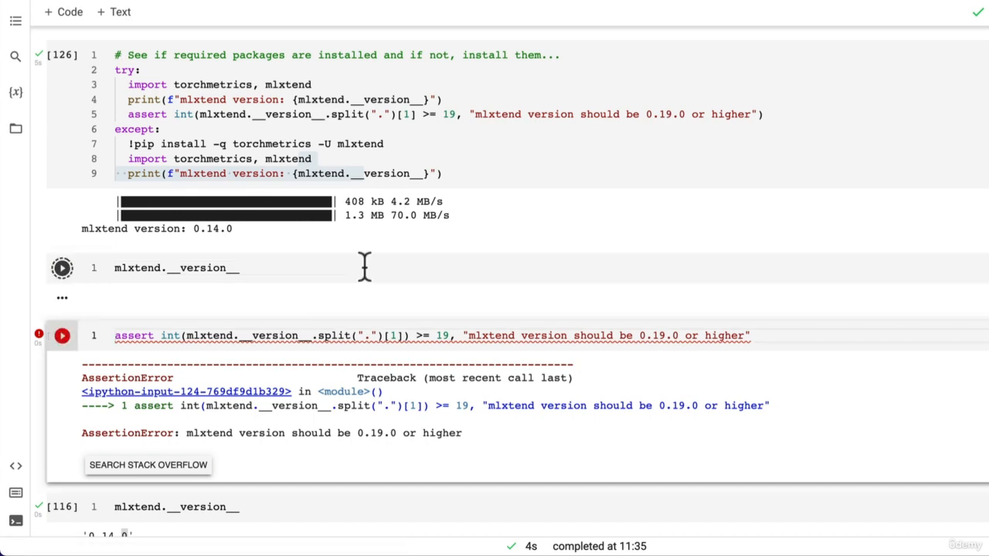
{"action": "left_click", "coordinate": [62, 267]}
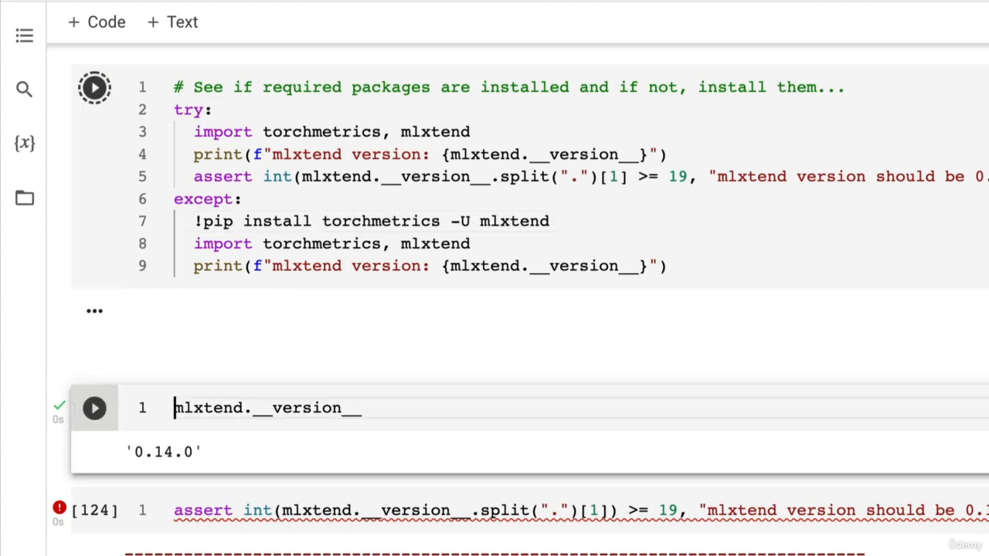
{"action": "left_click", "coordinate": [93, 87]}
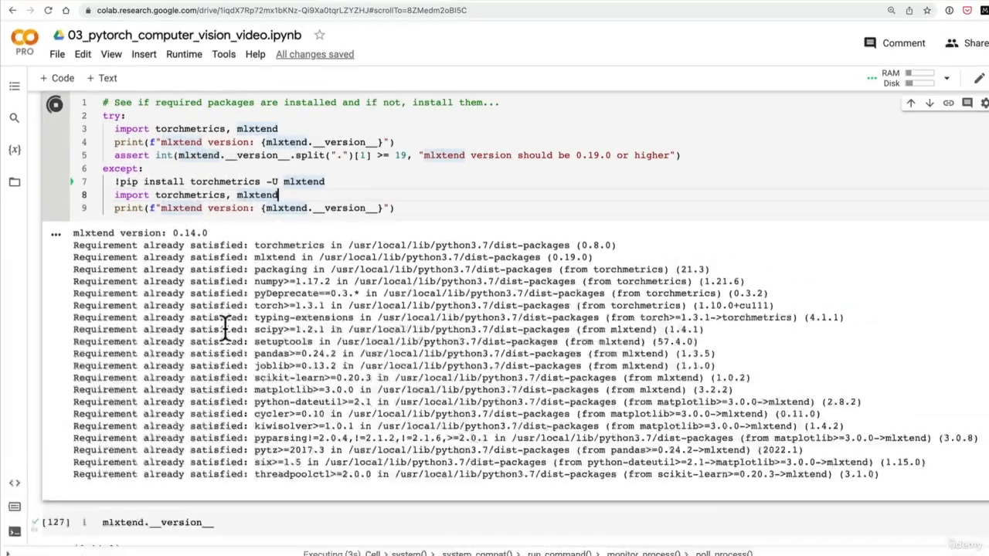
{"action": "scroll", "scroll_direction": "down", "scroll_amount": 3}
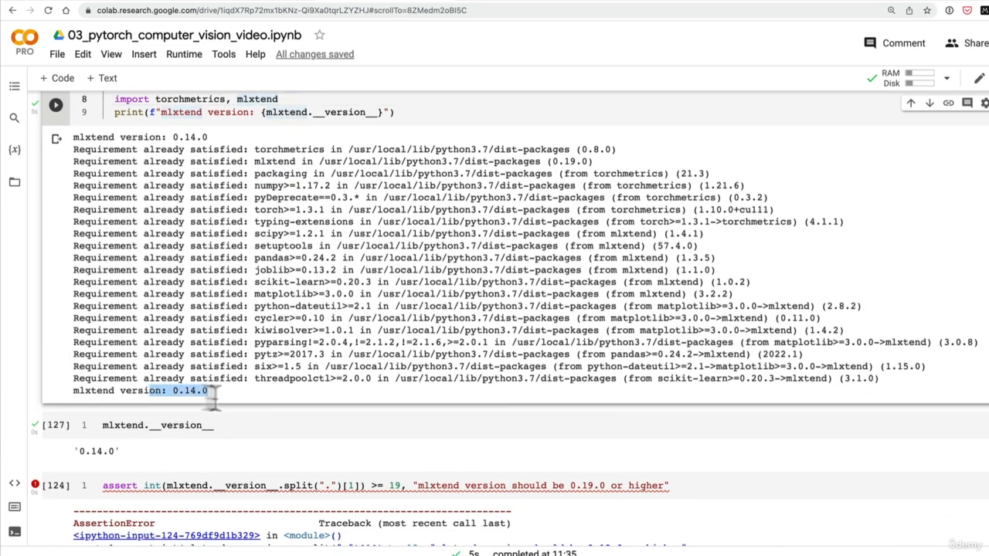
{"action": "left_click", "coordinate": [184, 54]}
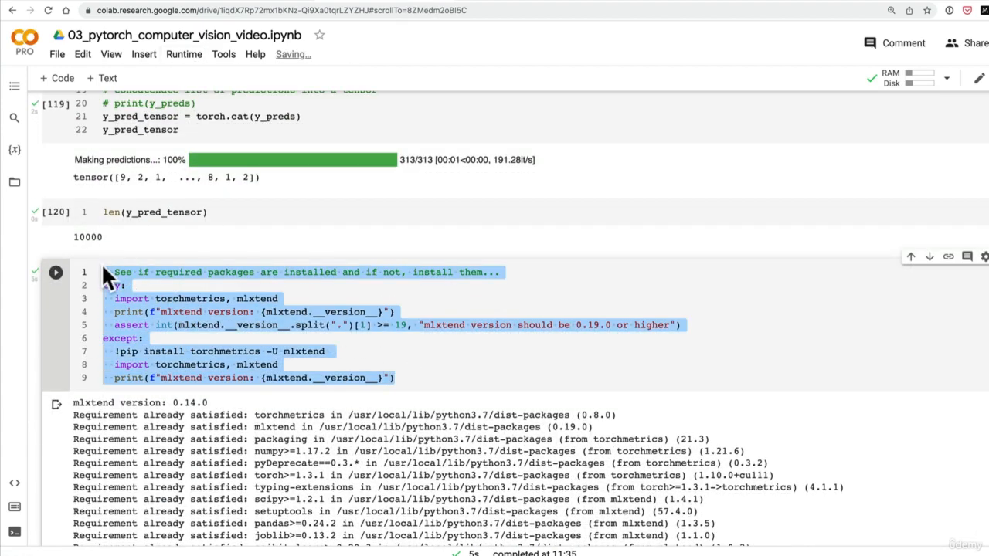
{"action": "scroll", "scroll_direction": "down", "scroll_amount": 3}
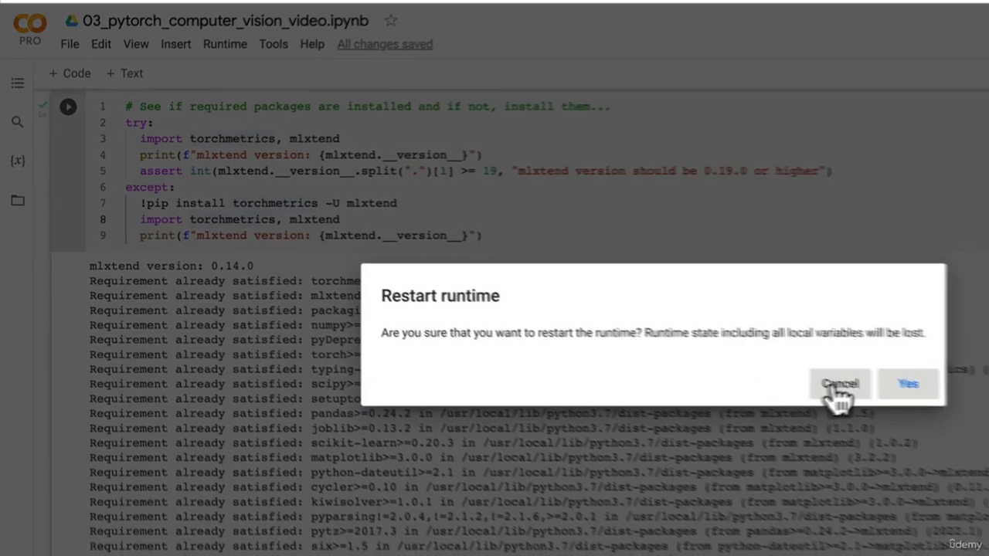
Step: Cancel the restart prompt and use the Runtime menu to restart and run all
{"action": "left_click", "coordinate": [908, 384]}
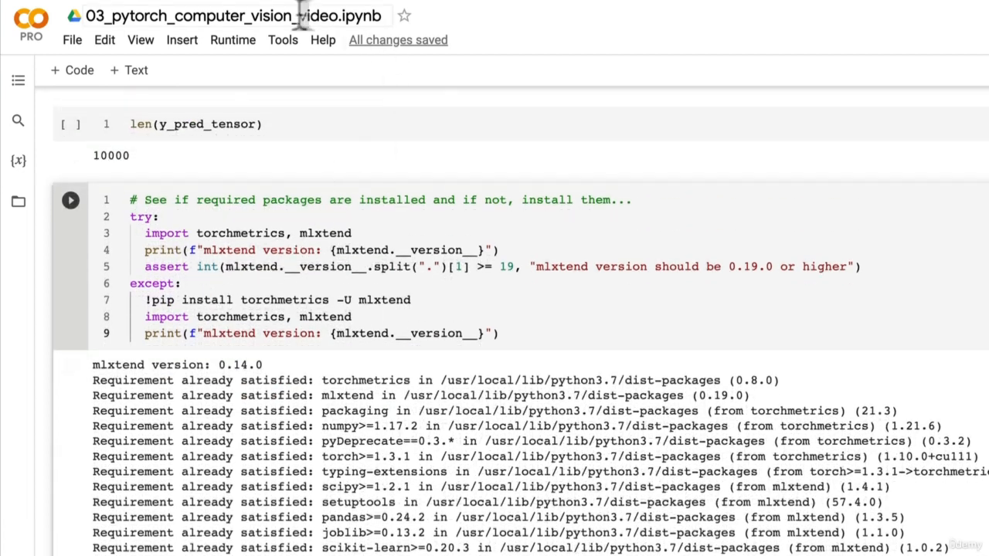
{"action": "left_click", "coordinate": [232, 40]}
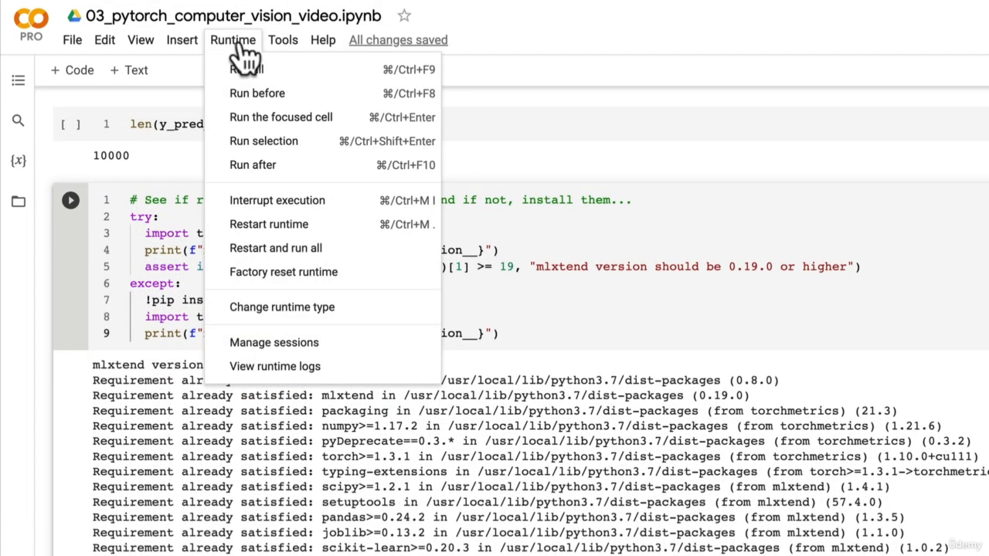
{"action": "mouse_move", "coordinate": [270, 69]}
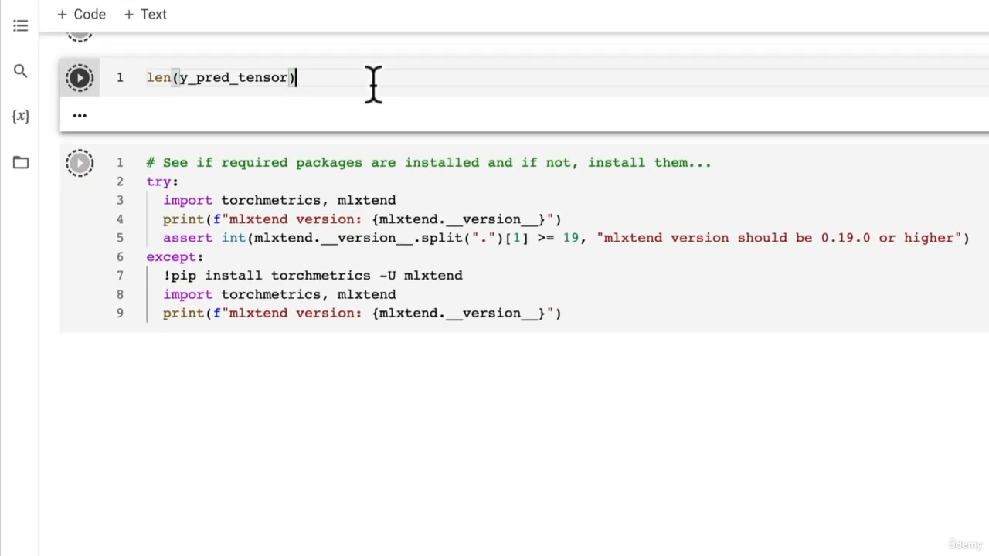
{"action": "mouse_move", "coordinate": [340, 139]}
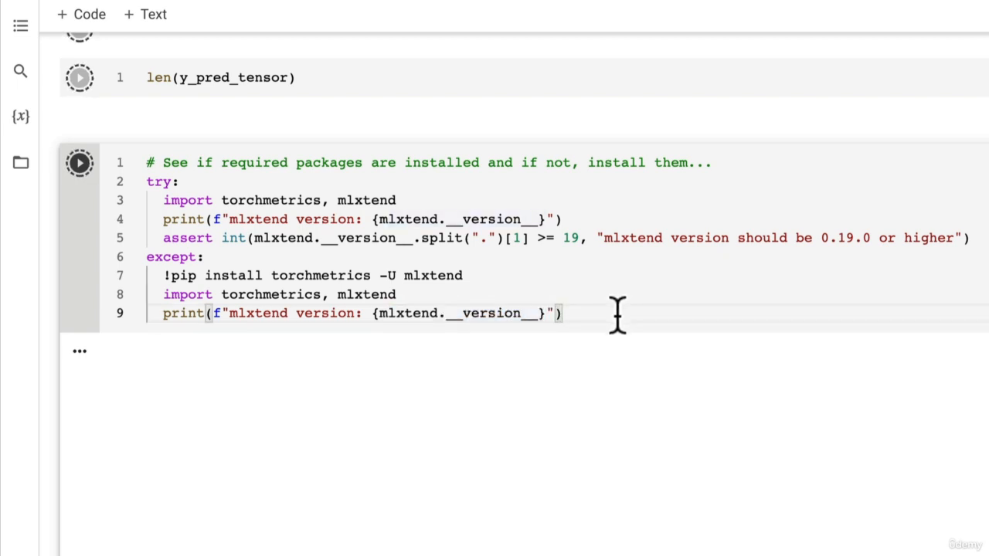
{"action": "mouse_move", "coordinate": [734, 309]}
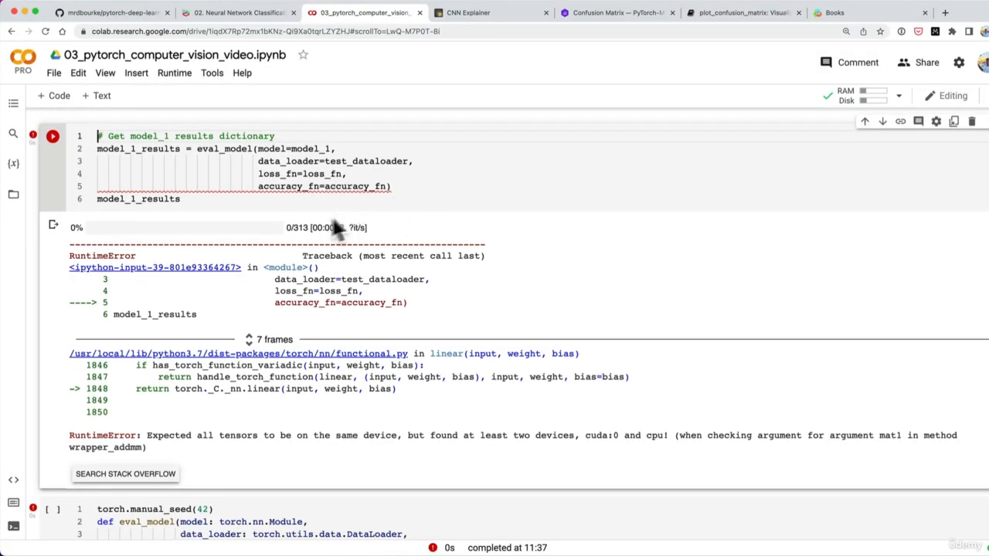
Step: Rerun the eval_model definition cell and queue the later cells with Run after
{"action": "left_click", "coordinate": [174, 72]}
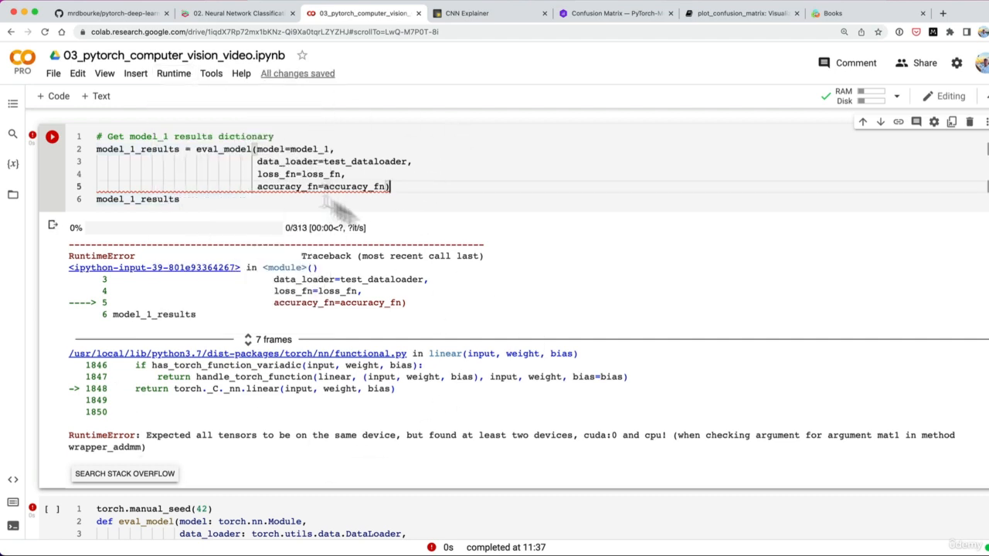
{"action": "mouse_move", "coordinate": [225, 255]}
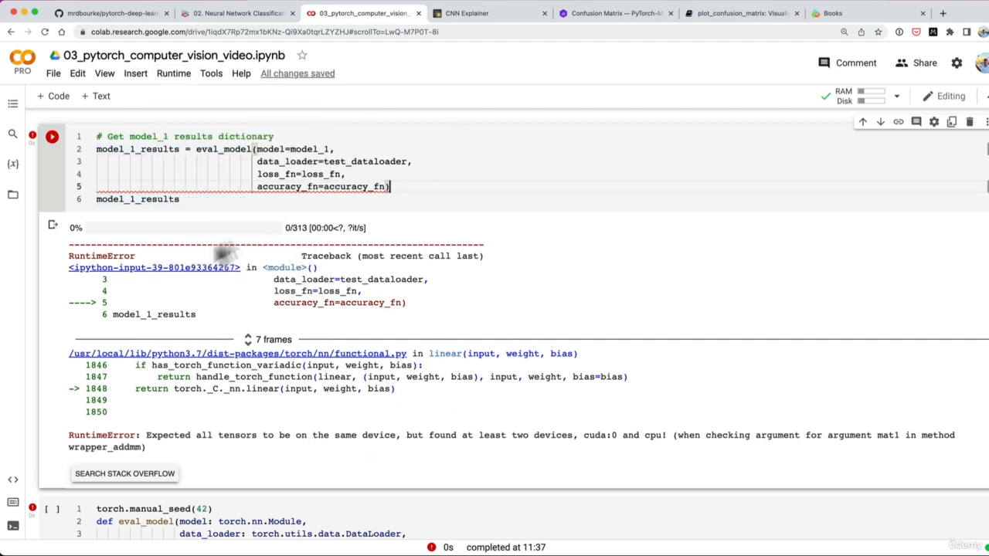
{"action": "mouse_move", "coordinate": [267, 456]}
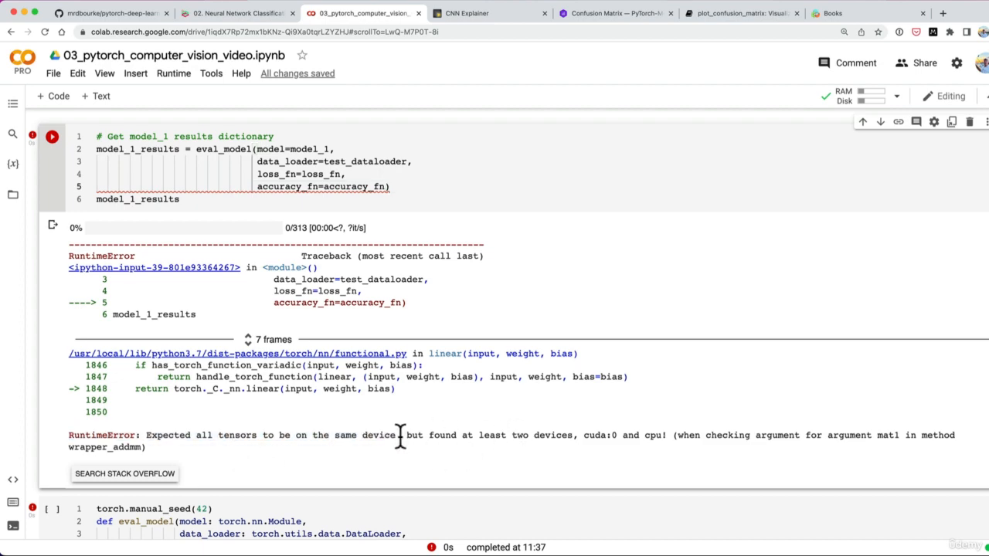
{"action": "scroll", "scroll_direction": "down", "scroll_amount": 3}
{"action": "type", "text": "device=device):"}
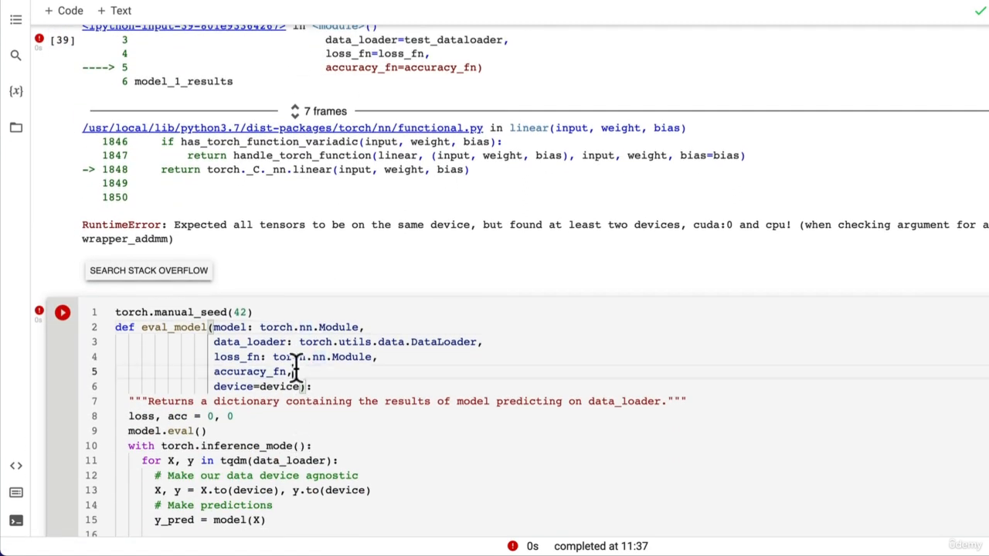
{"action": "left_click", "coordinate": [207, 34]}
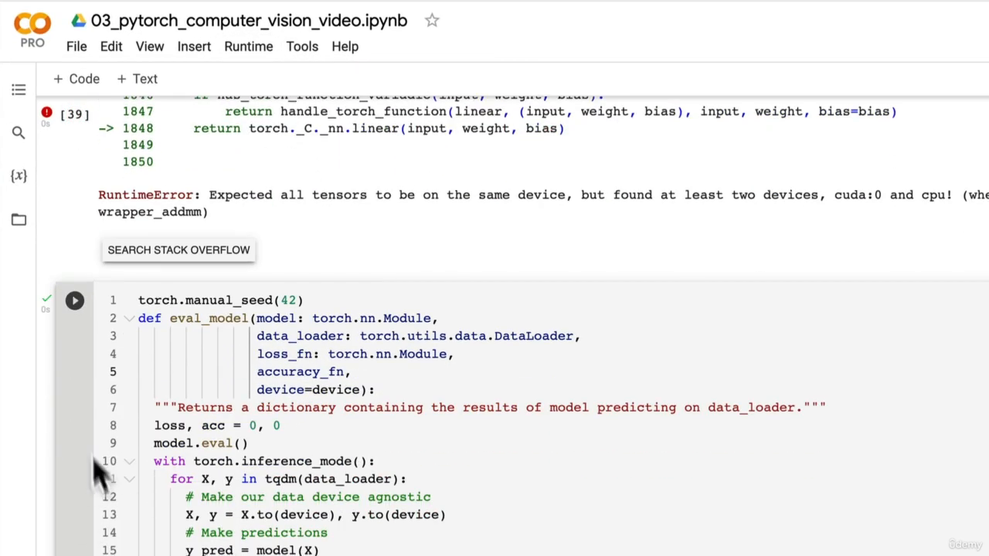
{"action": "scroll", "scroll_direction": "down", "scroll_amount": 3}
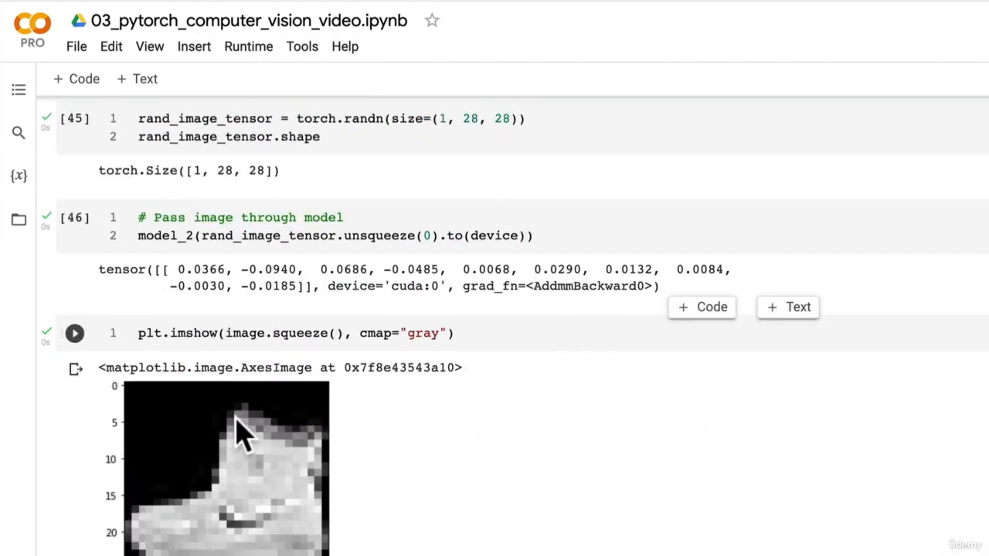
{"action": "scroll", "scroll_direction": "down", "scroll_amount": 3}
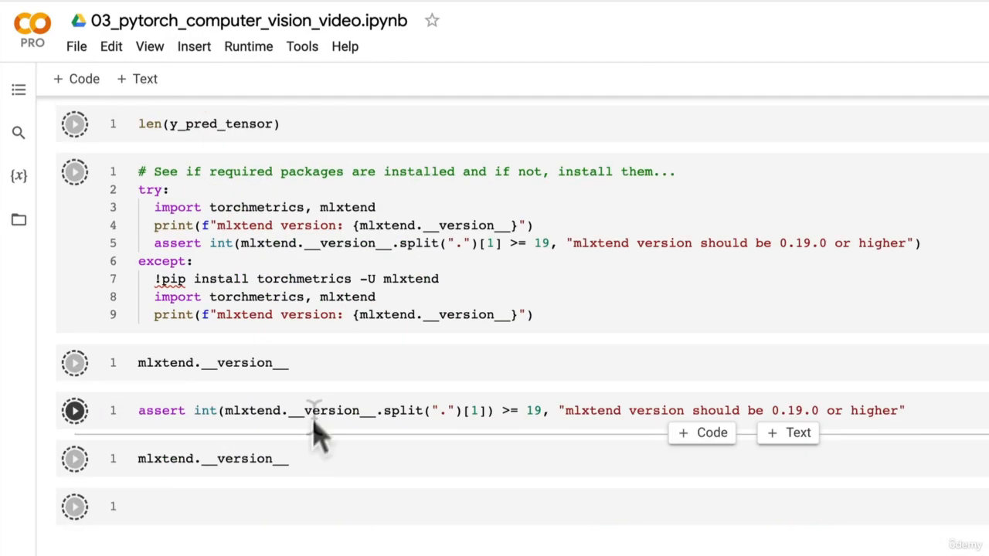
Step: Add a bottom cell that imports mlxtend and prints mlxtend.__version__
{"action": "left_click", "coordinate": [232, 458]}
{"action": "type", "text": "import"}
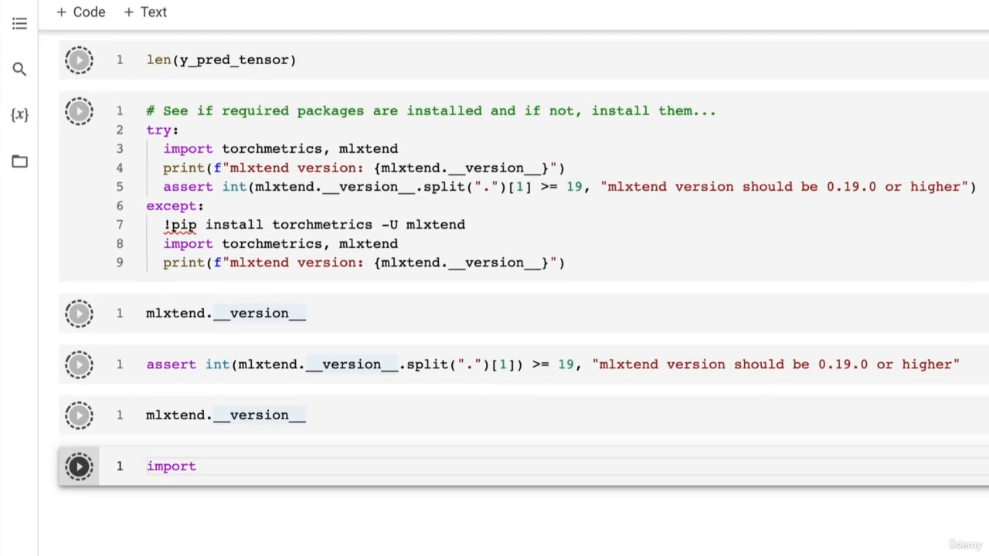
{"action": "type", "text": "mlxtn"}
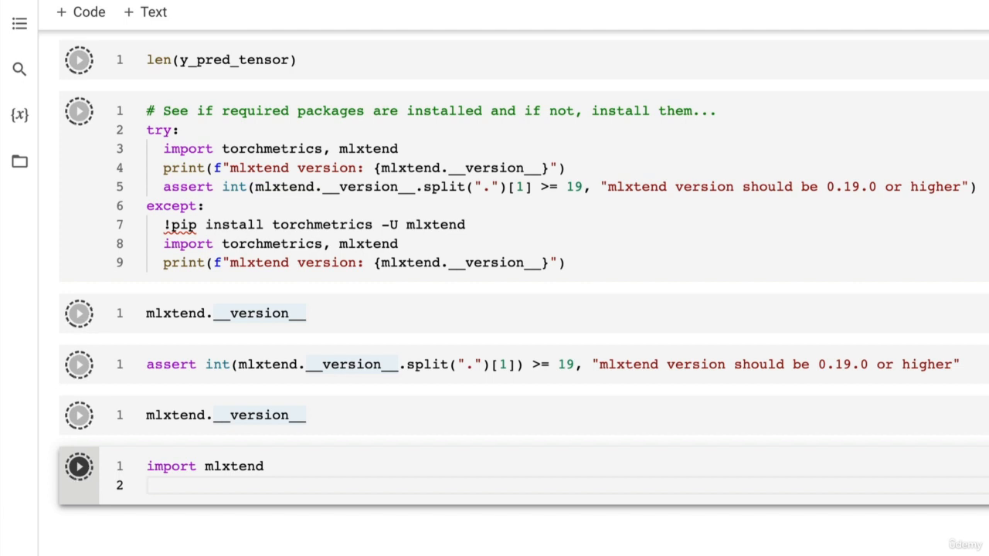
{"action": "type", "text": "print(mlxtend.__version__"}
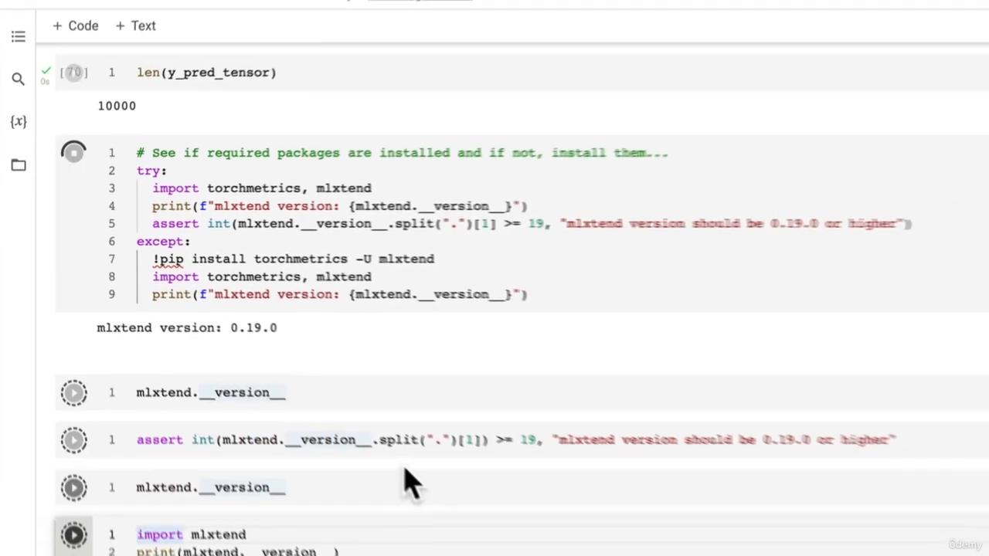
Step: Run the mlxtend version, assert and import-print cells, all showing 0.19.0
{"action": "left_click", "coordinate": [74, 152]}
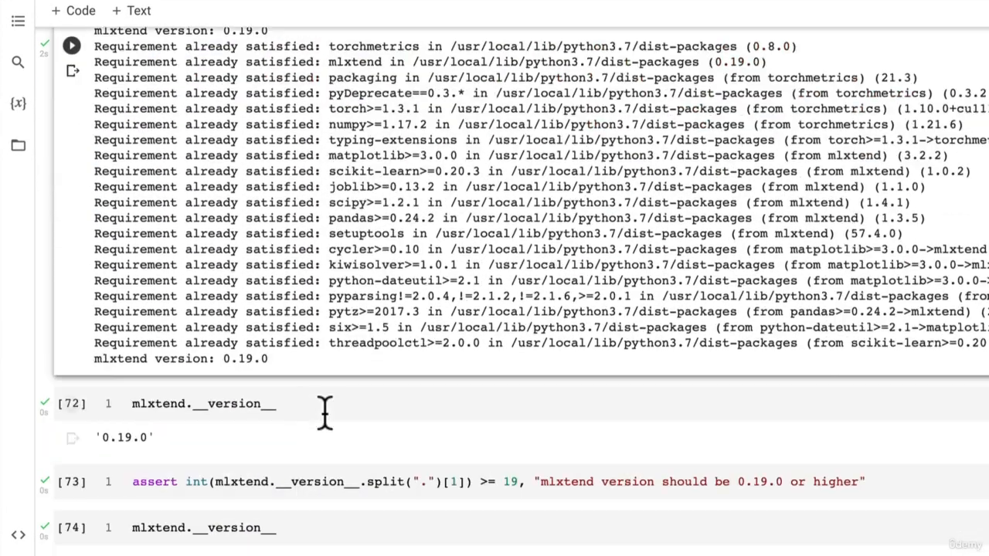
{"action": "scroll", "scroll_direction": "down", "scroll_amount": 3}
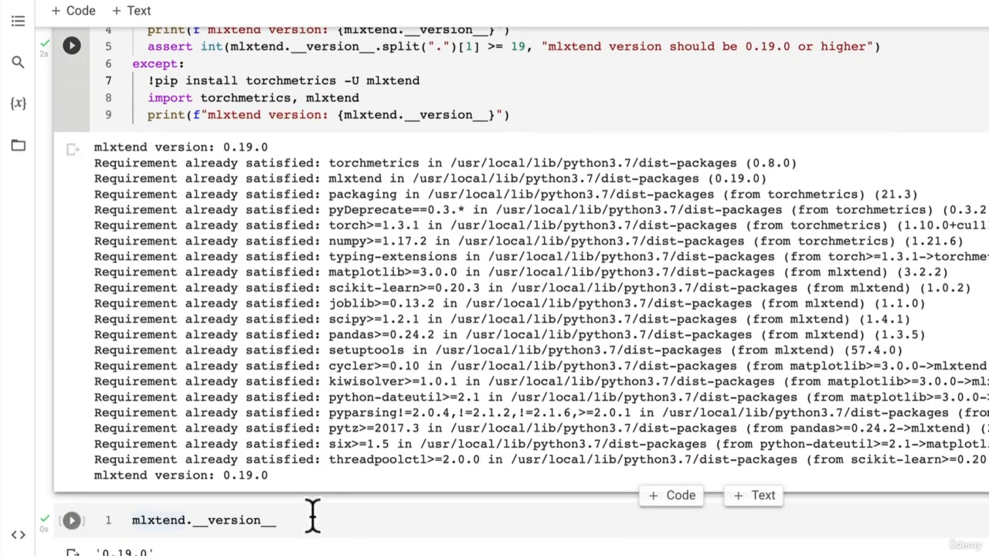
{"action": "scroll", "scroll_direction": "down", "scroll_amount": 3}
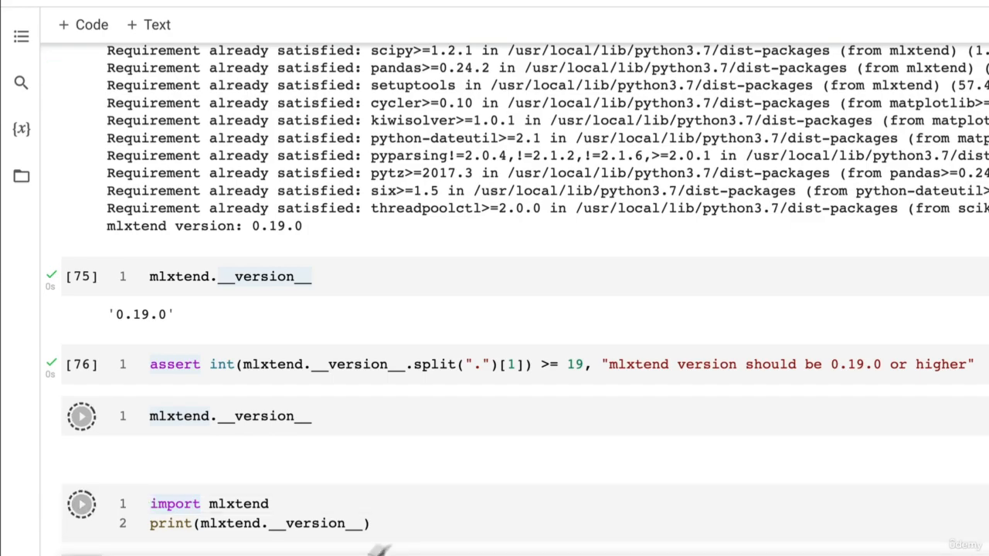
{"action": "left_click", "coordinate": [82, 416]}
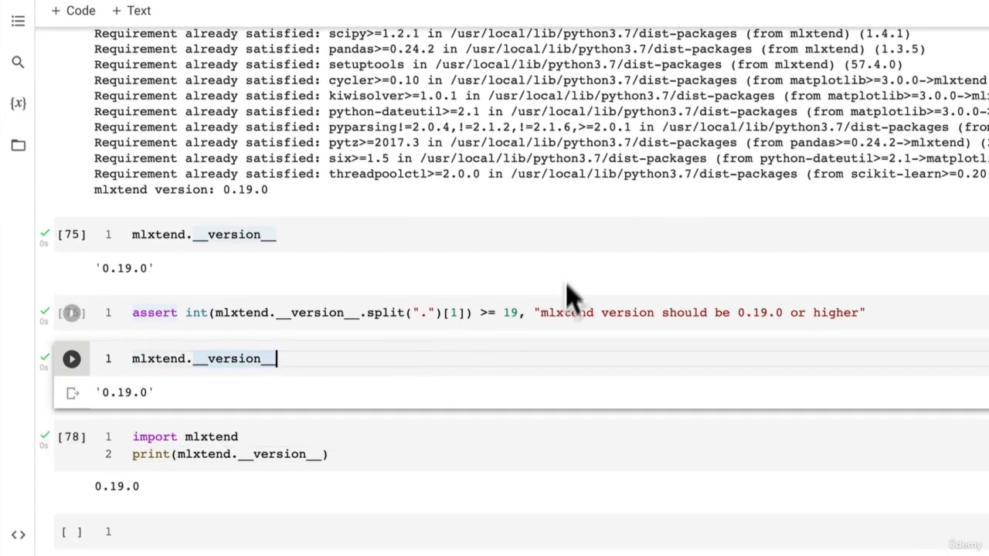